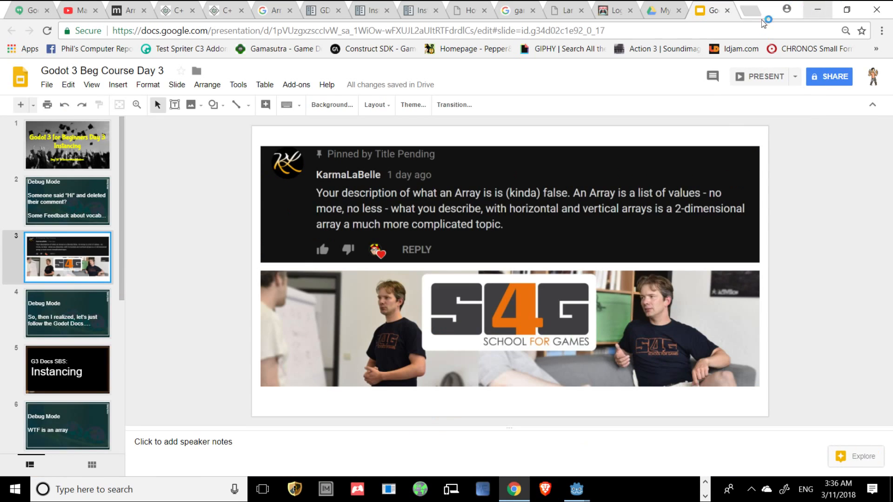
View the School4Games instructor's about page, then return to the Godot day-one video page
{"action": "left_click", "coordinate": [561, 10]}
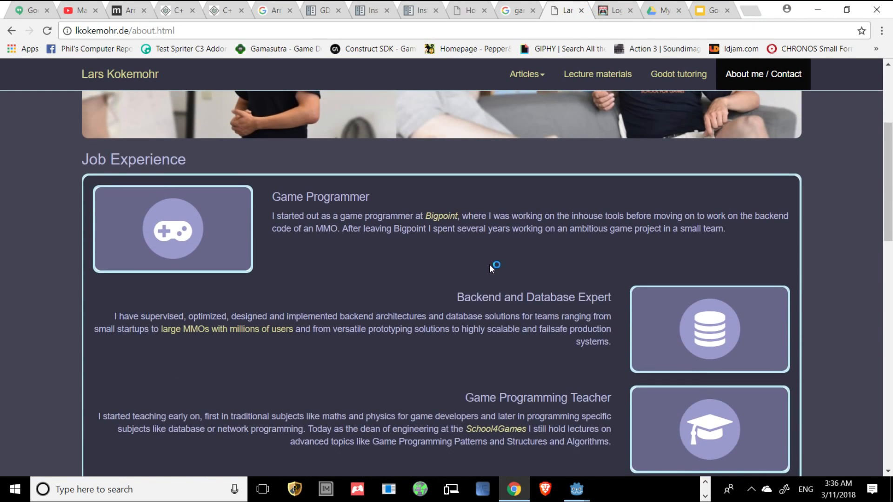
{"action": "scroll", "scroll_direction": "down", "scroll_amount": 3}
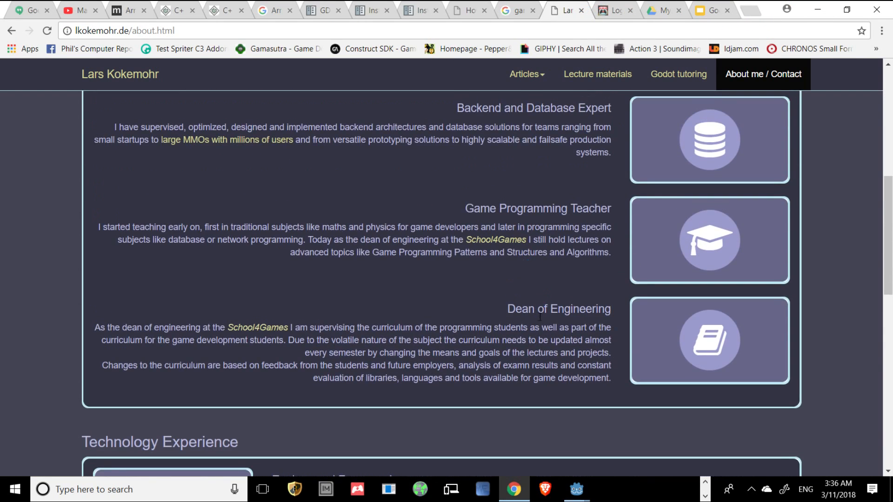
{"action": "scroll", "scroll_direction": "up", "scroll_amount": 3}
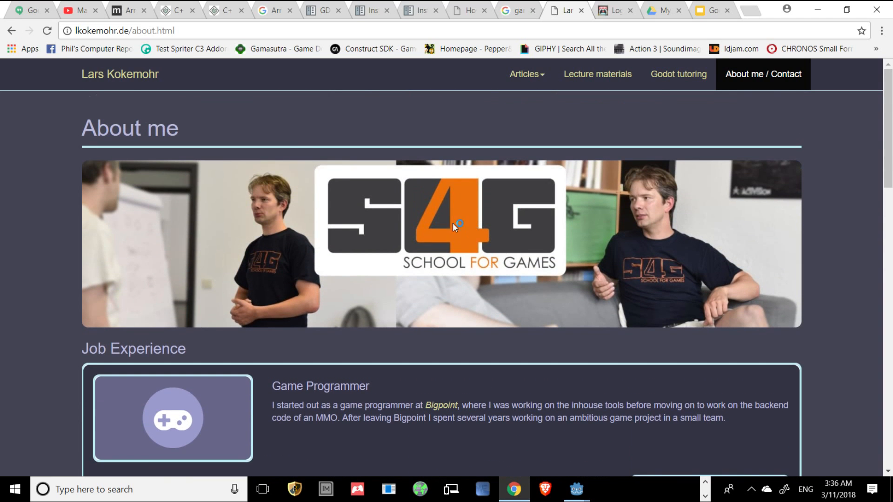
{"action": "left_click", "coordinate": [79, 11]}
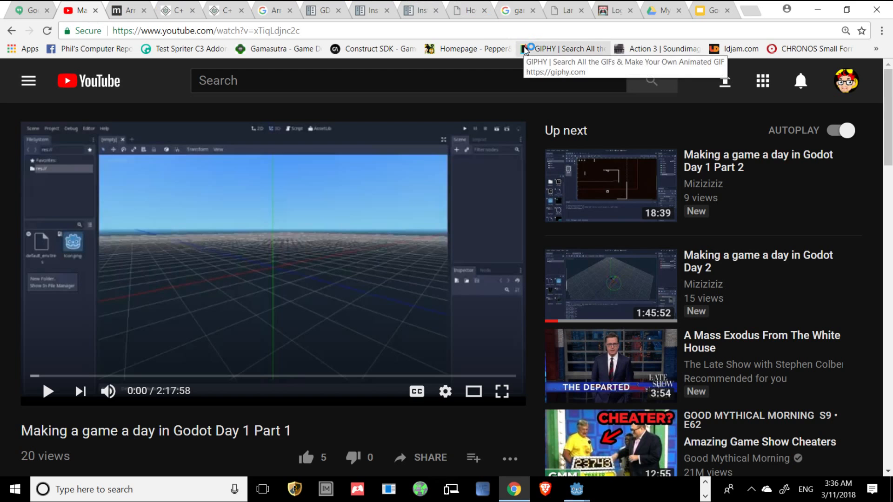
{"action": "mouse_move", "coordinate": [581, 207]}
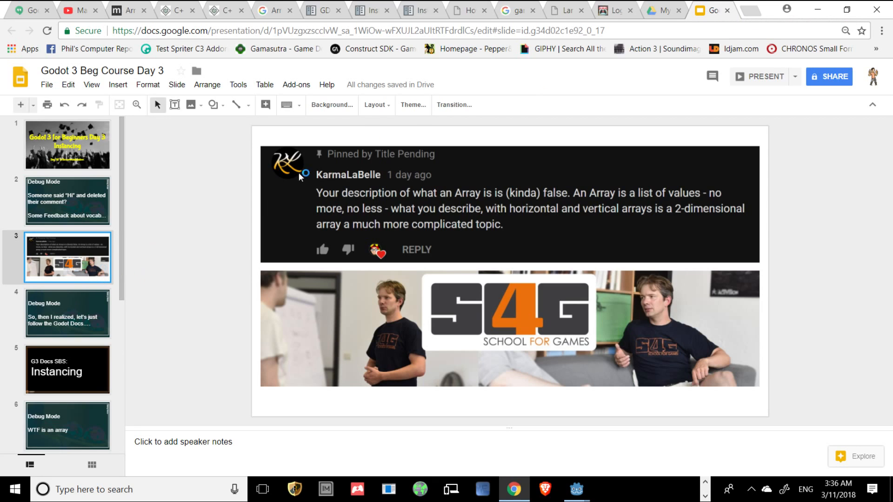
Bring up the Godot docs Instancing tab at its Introduction section
{"action": "left_click", "coordinate": [759, 77]}
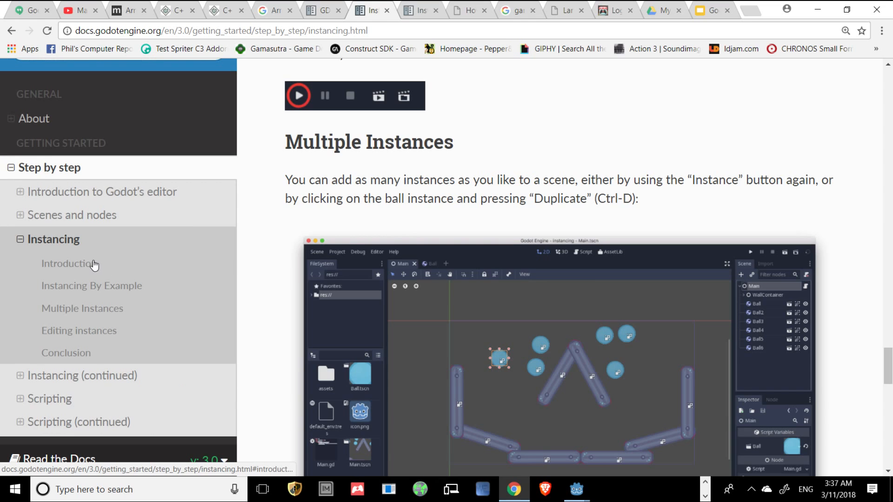
{"action": "left_click", "coordinate": [69, 264]}
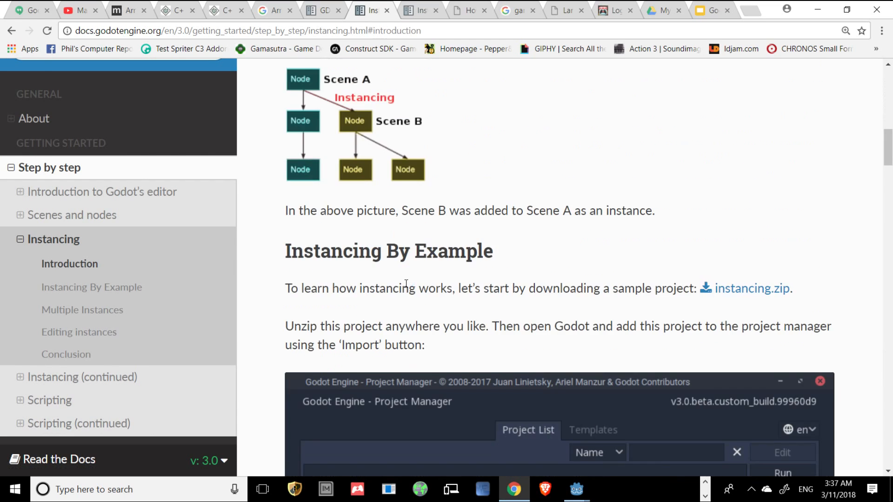
{"action": "scroll", "scroll_direction": "down", "scroll_amount": 3}
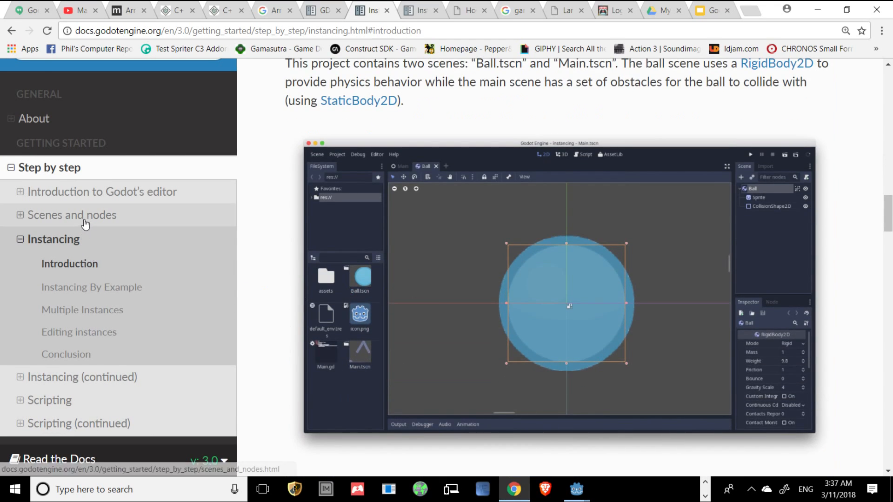
Read the Scenes and nodes docs page through to its 'To be continued…' section
{"action": "left_click", "coordinate": [71, 218]}
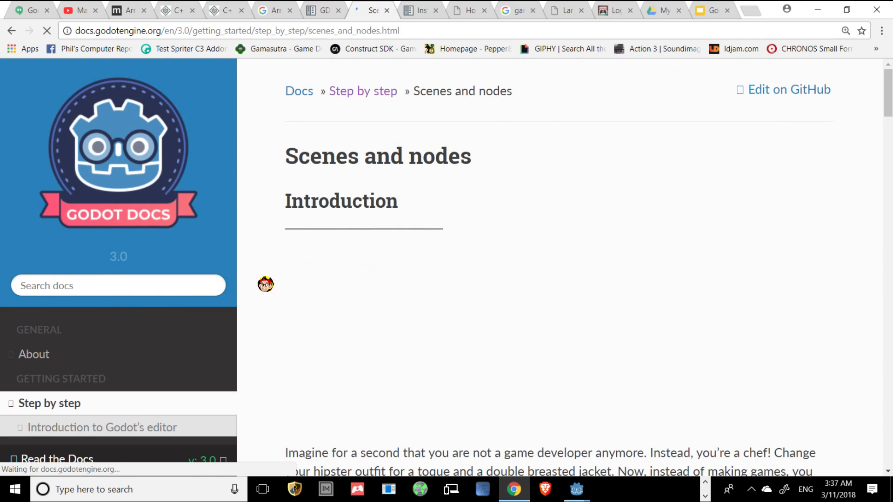
{"action": "scroll", "scroll_direction": "down", "scroll_amount": 3}
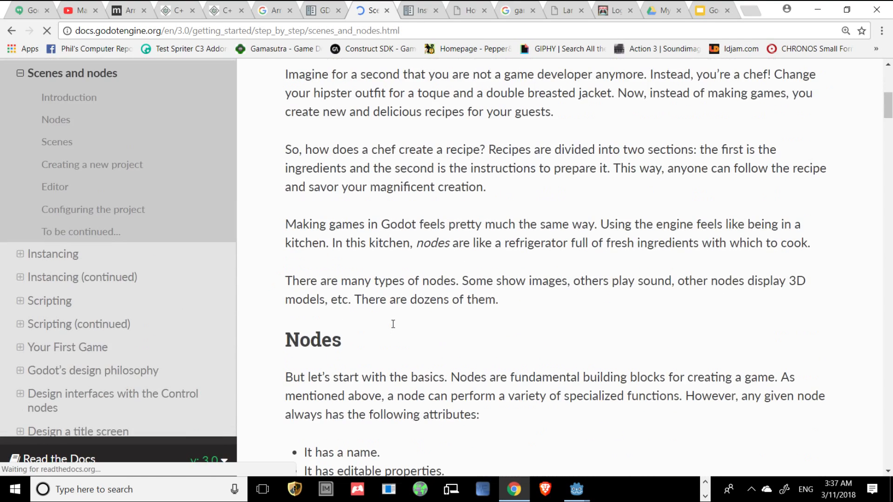
{"action": "scroll", "scroll_direction": "down", "scroll_amount": 3}
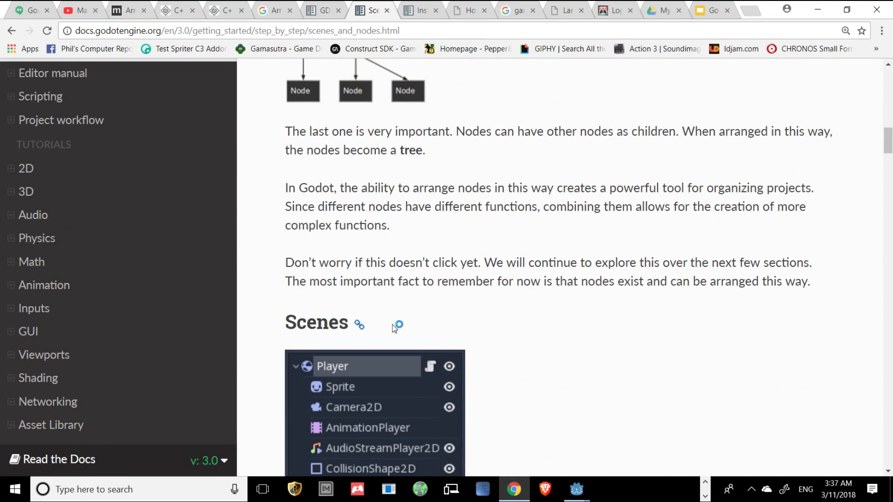
{"action": "scroll", "scroll_direction": "down", "scroll_amount": 3}
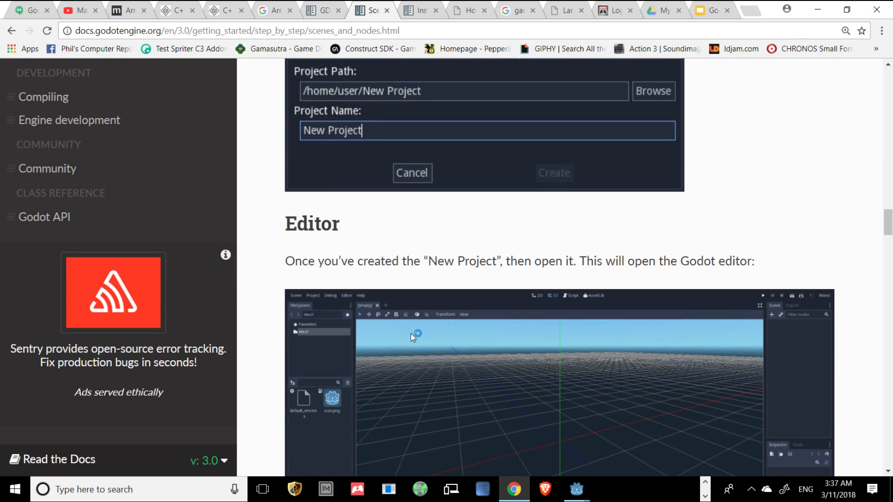
{"action": "scroll", "scroll_direction": "up", "scroll_amount": 3}
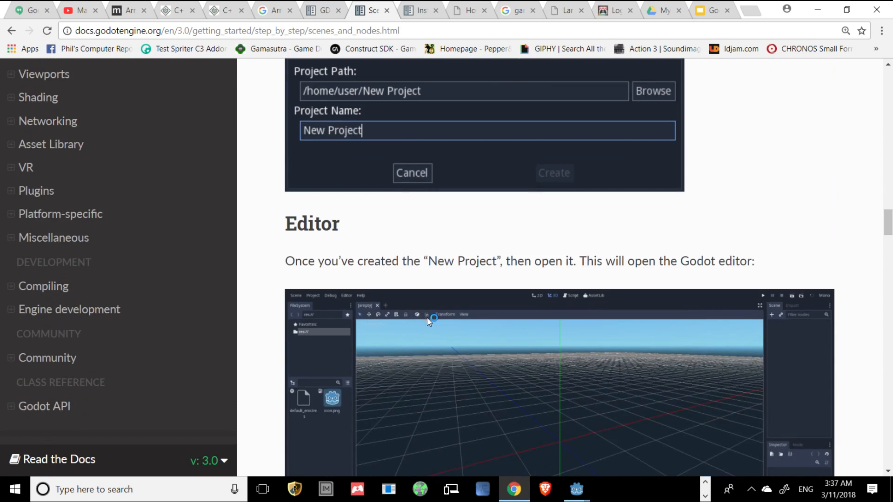
{"action": "scroll", "scroll_direction": "down", "scroll_amount": 3}
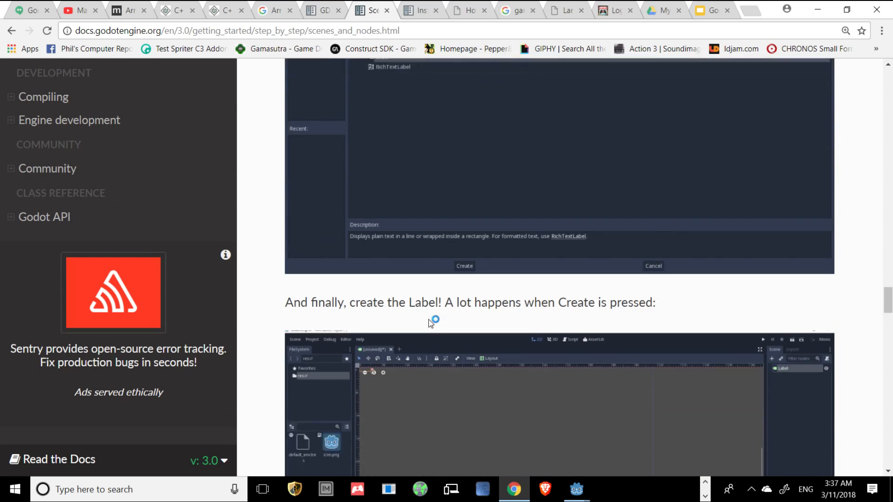
{"action": "scroll", "scroll_direction": "down", "scroll_amount": 3}
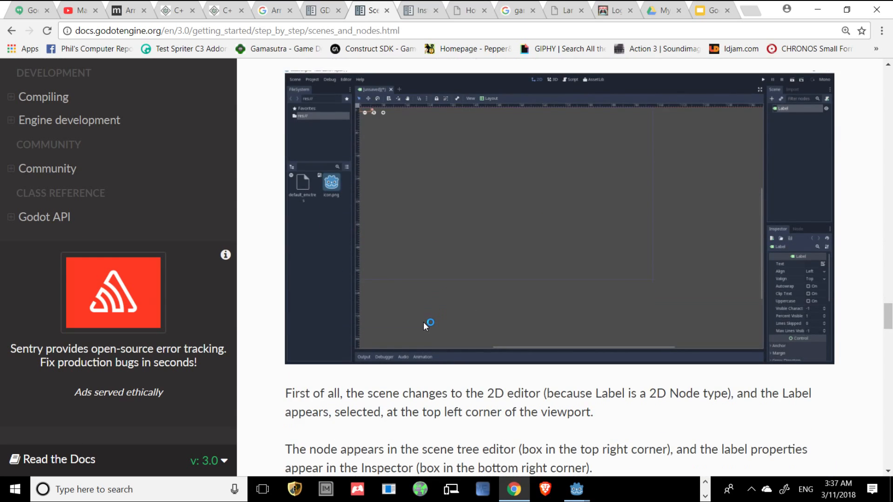
{"action": "scroll", "scroll_direction": "down", "scroll_amount": 3}
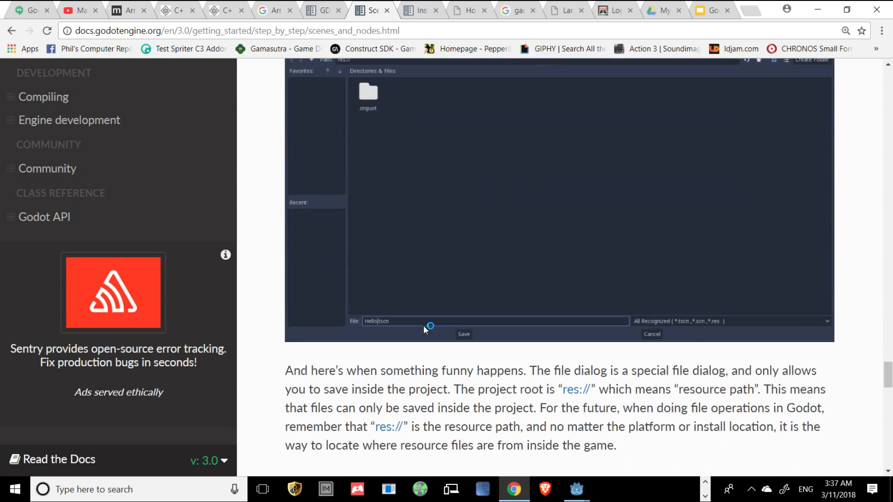
{"action": "scroll", "scroll_direction": "down", "scroll_amount": 3}
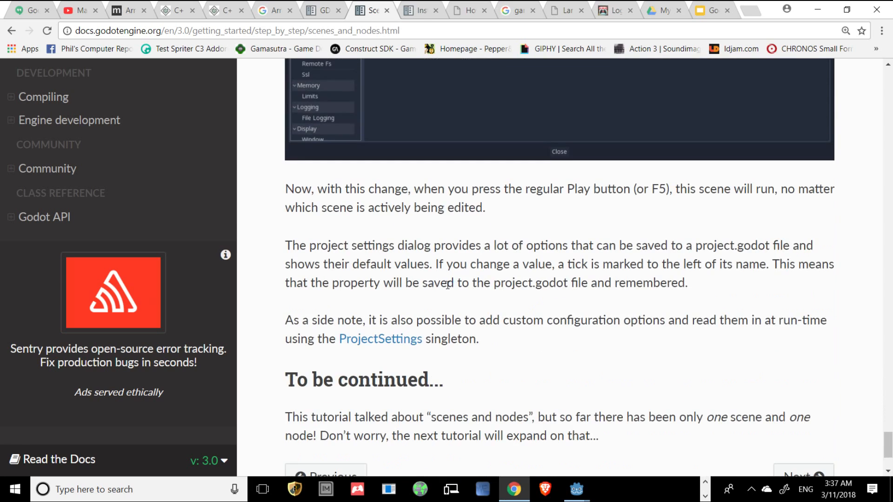
{"action": "scroll", "scroll_direction": "down", "scroll_amount": 3}
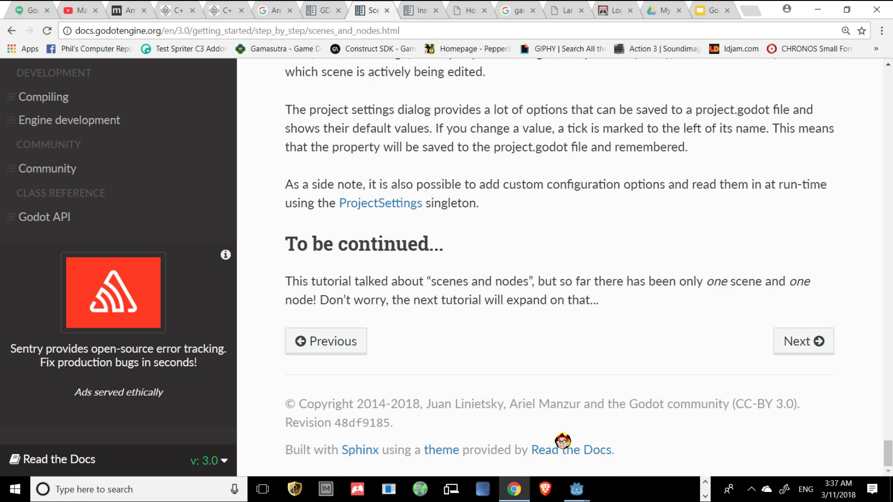
{"action": "mouse_move", "coordinate": [512, 272]}
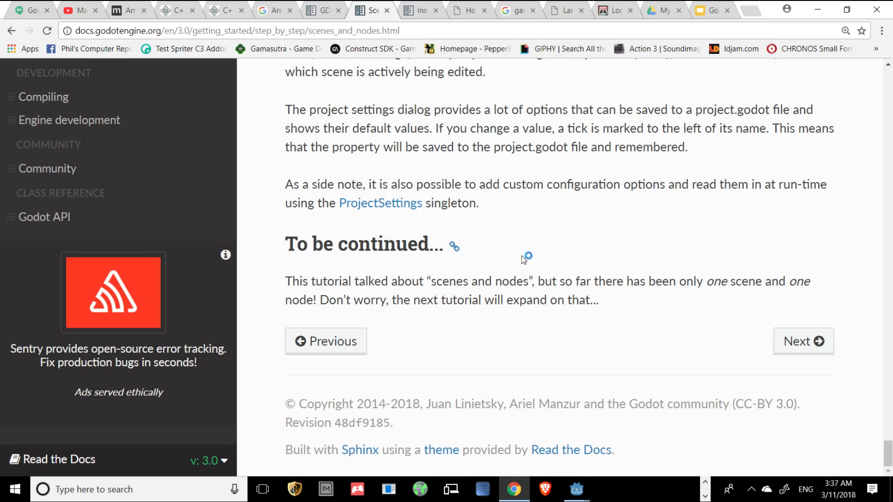
{"action": "mouse_move", "coordinate": [576, 489]}
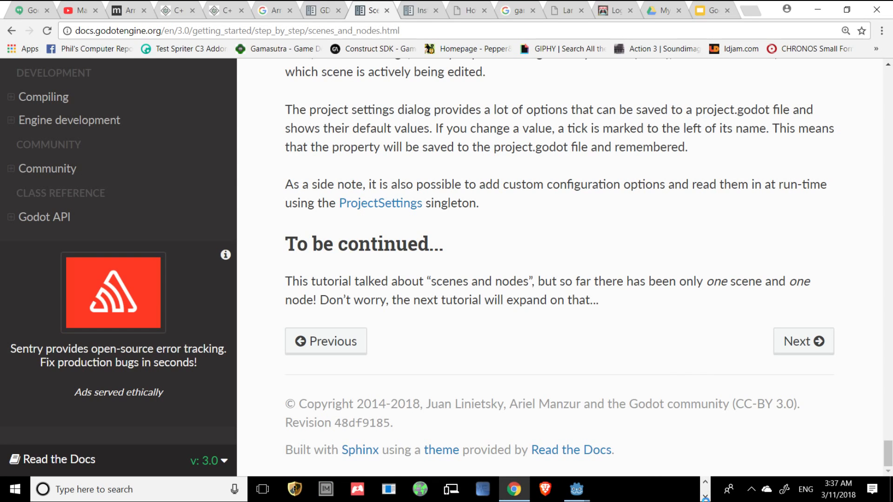
{"action": "mouse_move", "coordinate": [575, 489]}
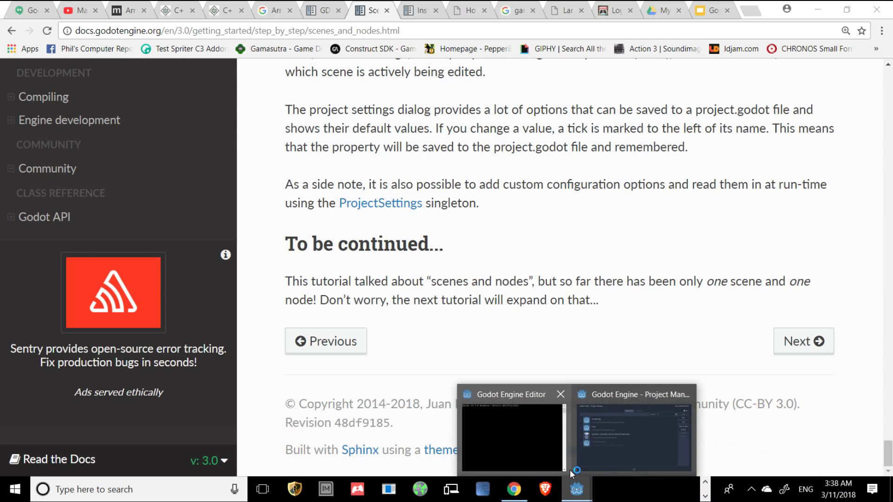
Open the Casa project from the Project Manager and bring its Label.tscn editor forward
{"action": "left_click", "coordinate": [631, 427]}
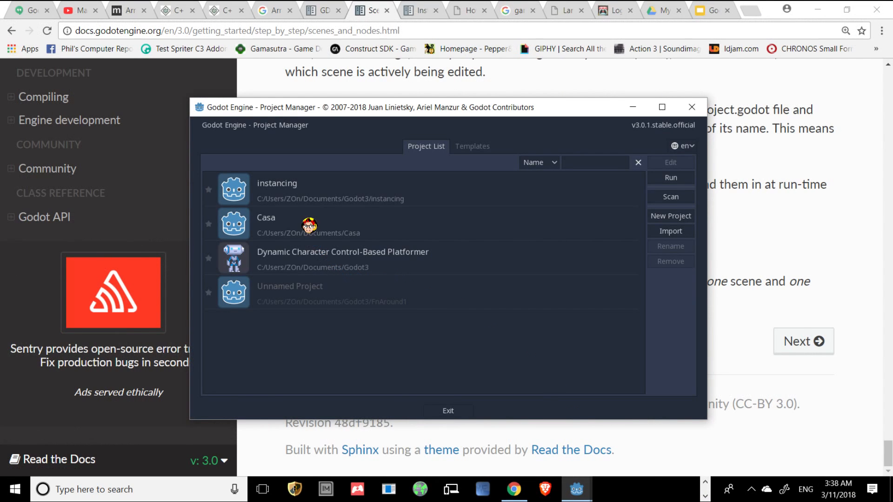
{"action": "left_click", "coordinate": [308, 223]}
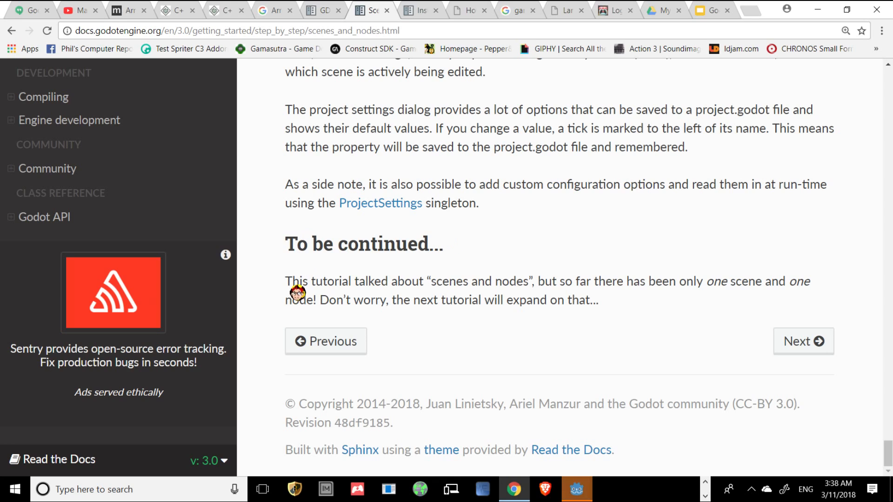
{"action": "mouse_move", "coordinate": [576, 489]}
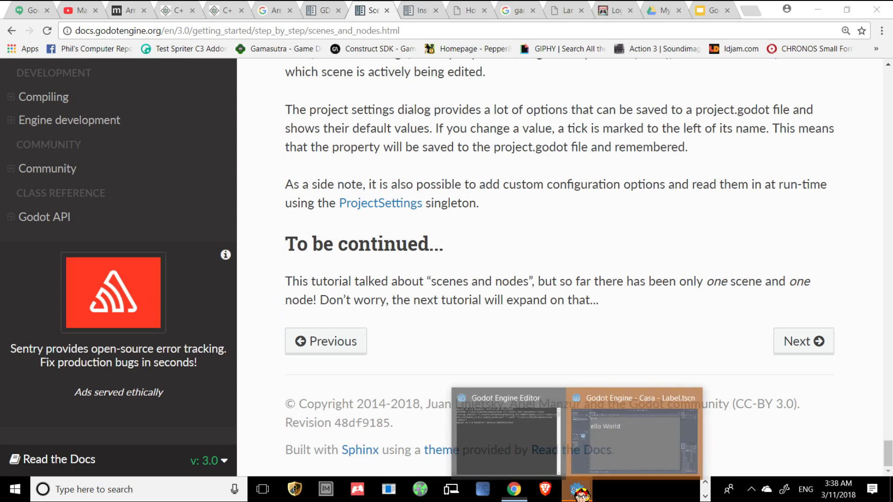
{"action": "left_click", "coordinate": [632, 434]}
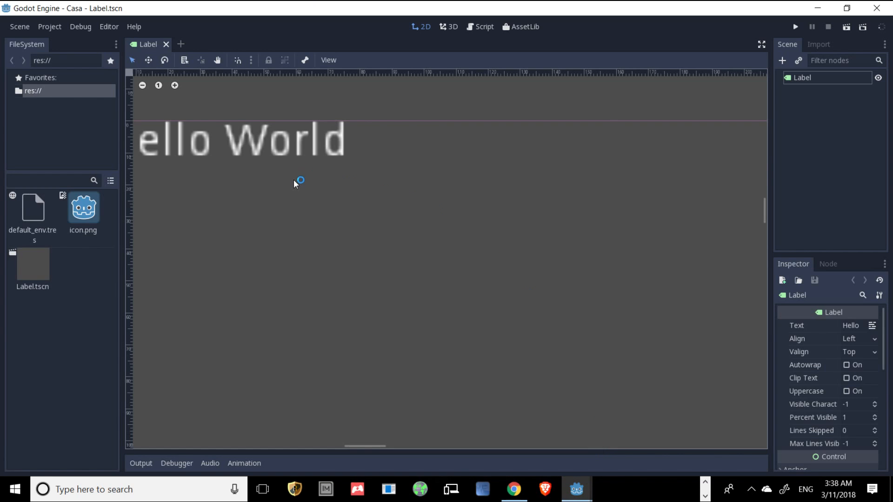
{"action": "mouse_move", "coordinate": [55, 294]}
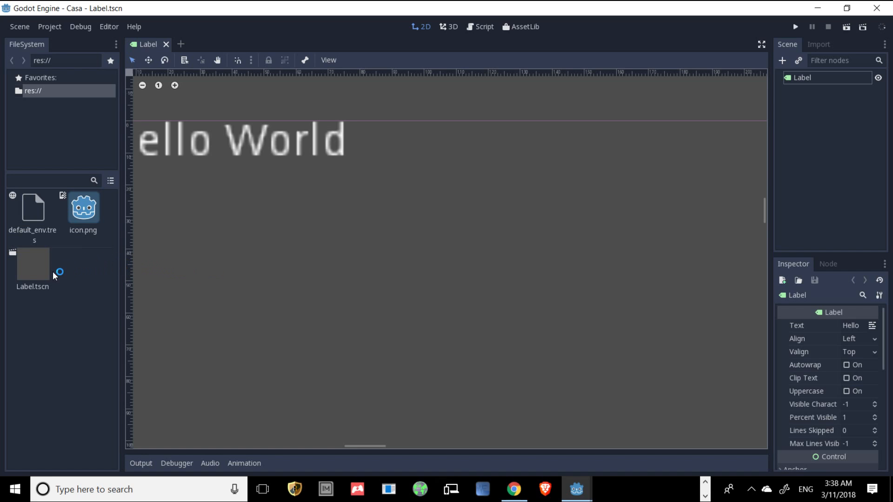
{"action": "mouse_move", "coordinate": [43, 272]}
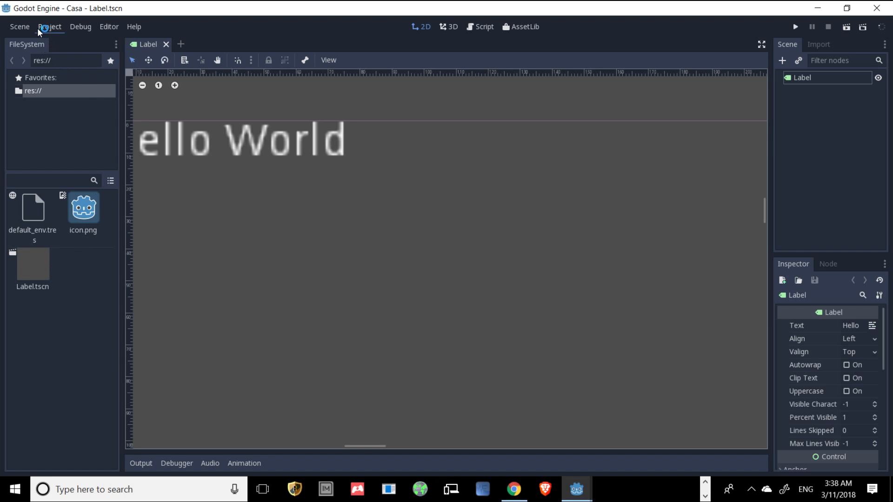
Set res://Label.tscn as the main scene under Project Settings > Application > Run
{"action": "left_click", "coordinate": [49, 26]}
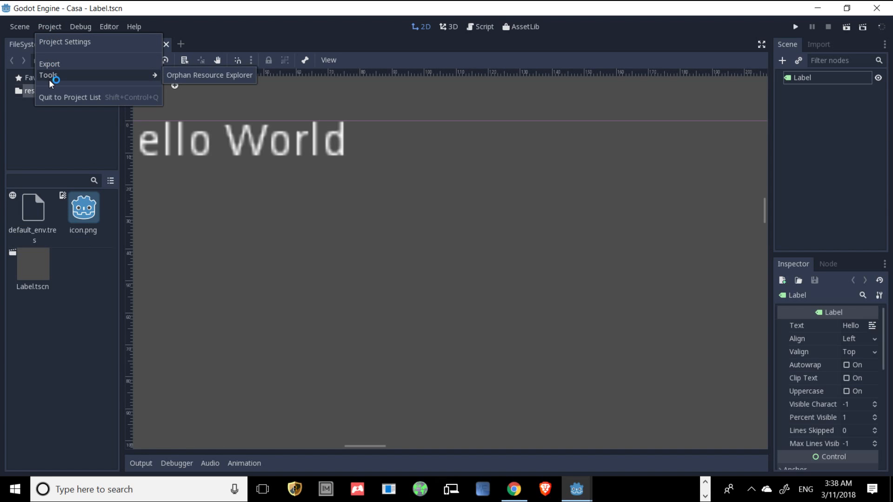
{"action": "left_click", "coordinate": [65, 41]}
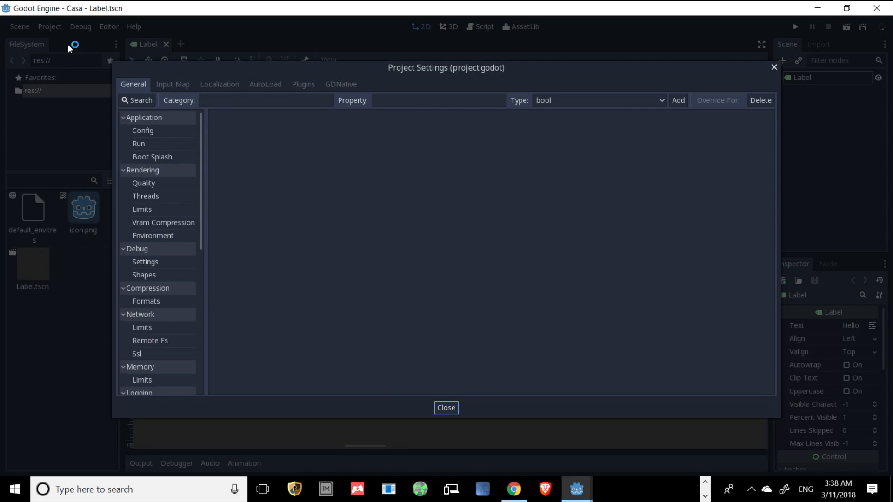
{"action": "left_click", "coordinate": [139, 144]}
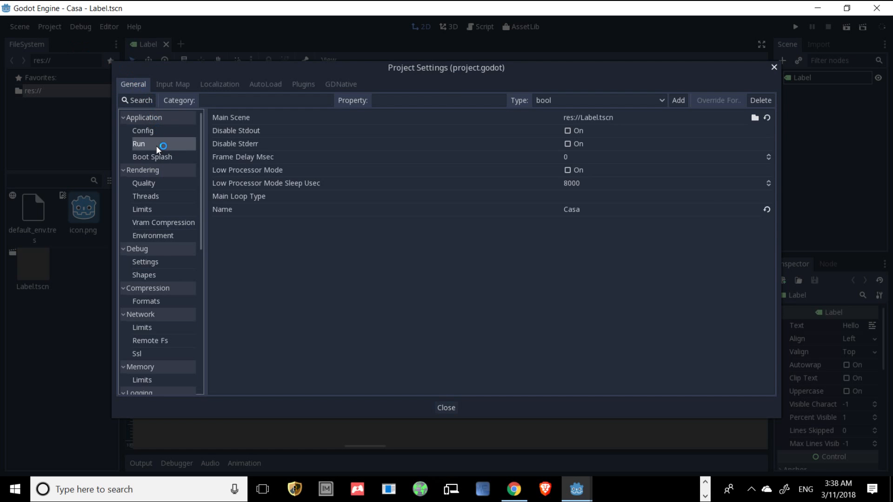
{"action": "mouse_move", "coordinate": [639, 123]}
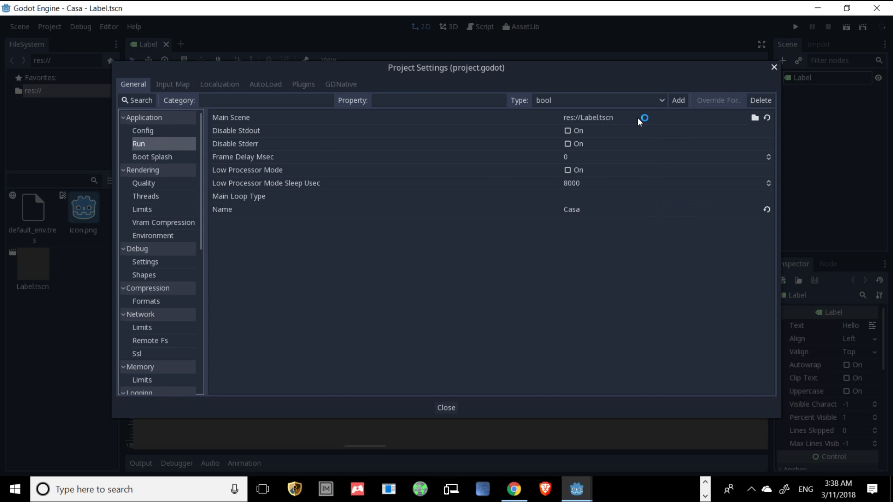
{"action": "mouse_move", "coordinate": [755, 119]}
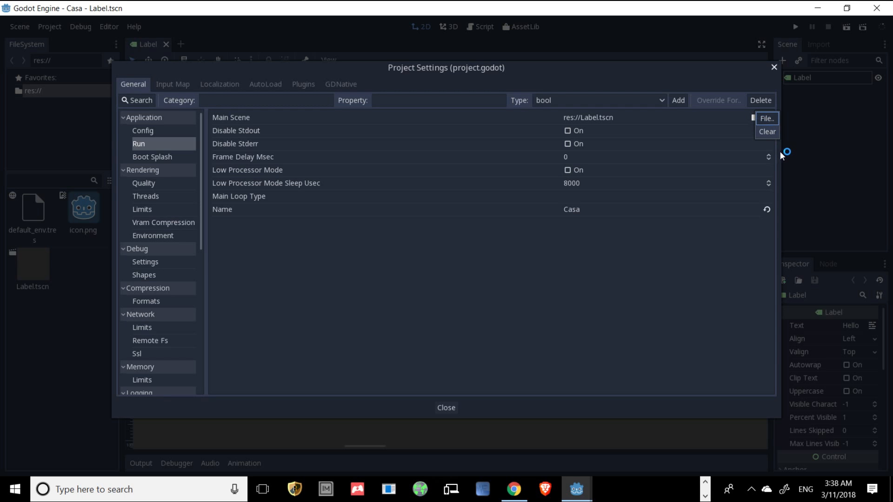
{"action": "left_click", "coordinate": [767, 131]}
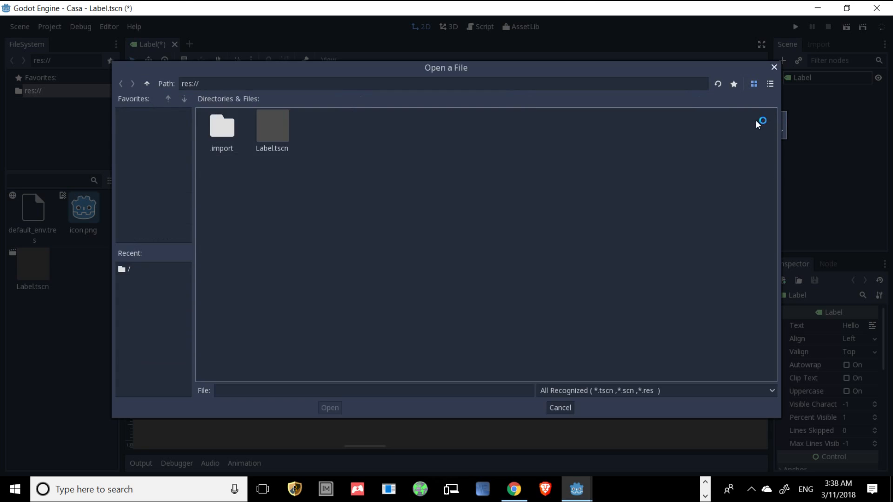
{"action": "mouse_move", "coordinate": [286, 132]}
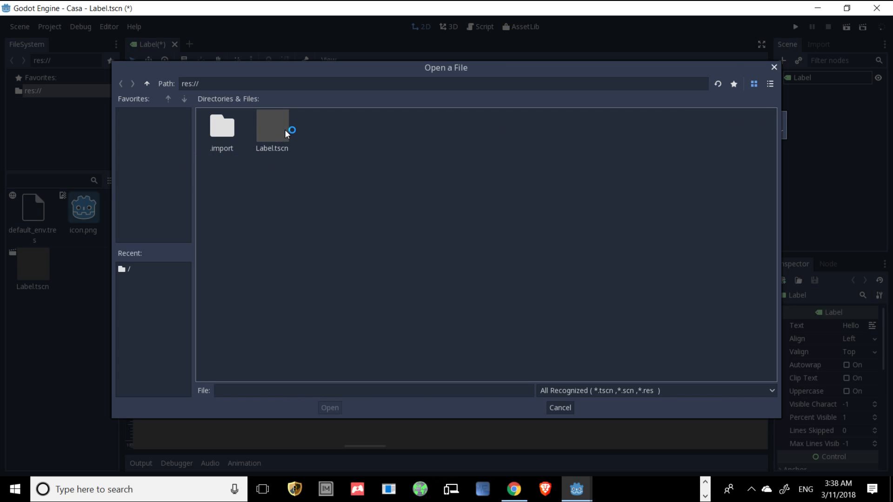
{"action": "mouse_move", "coordinate": [272, 129]}
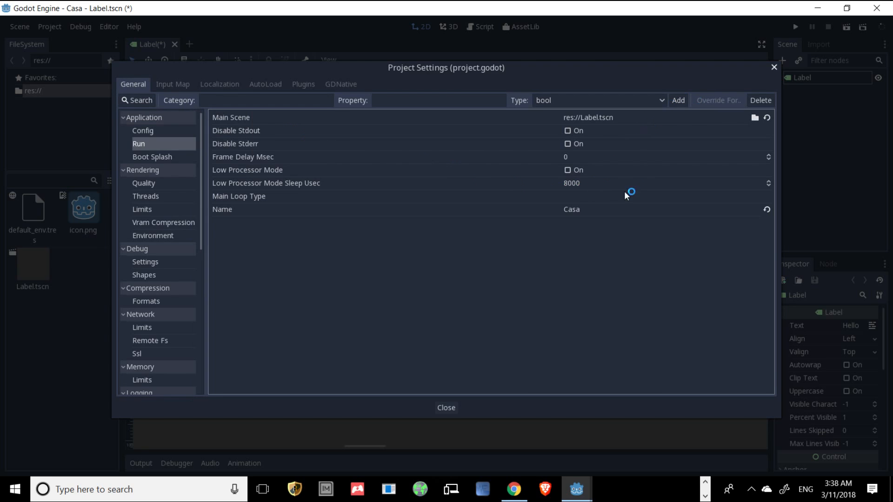
{"action": "mouse_move", "coordinate": [589, 201]}
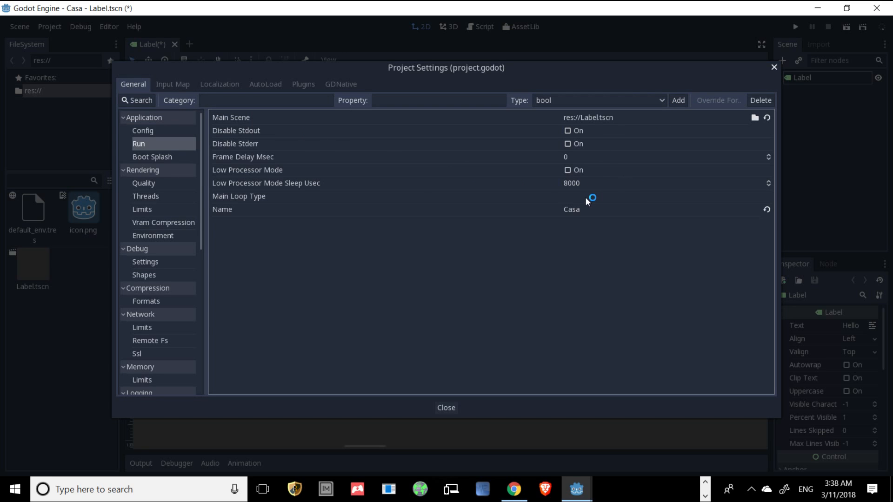
{"action": "left_click", "coordinate": [446, 407]}
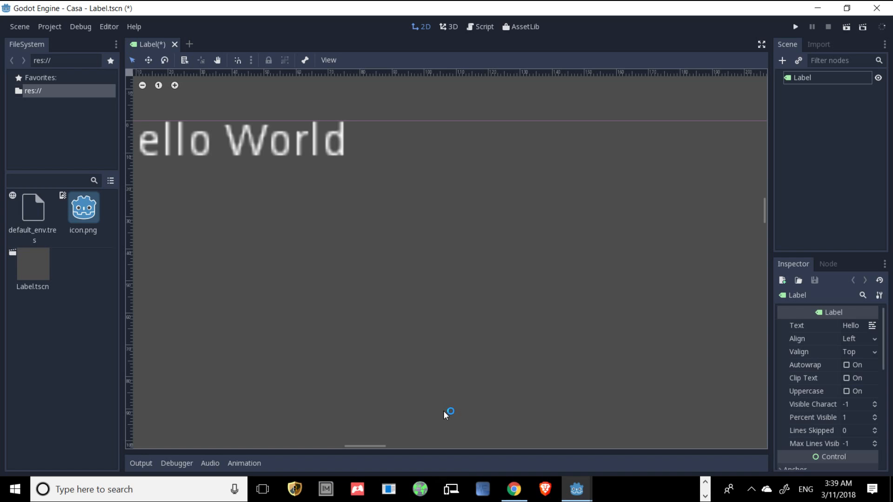
{"action": "mouse_move", "coordinate": [319, 284]}
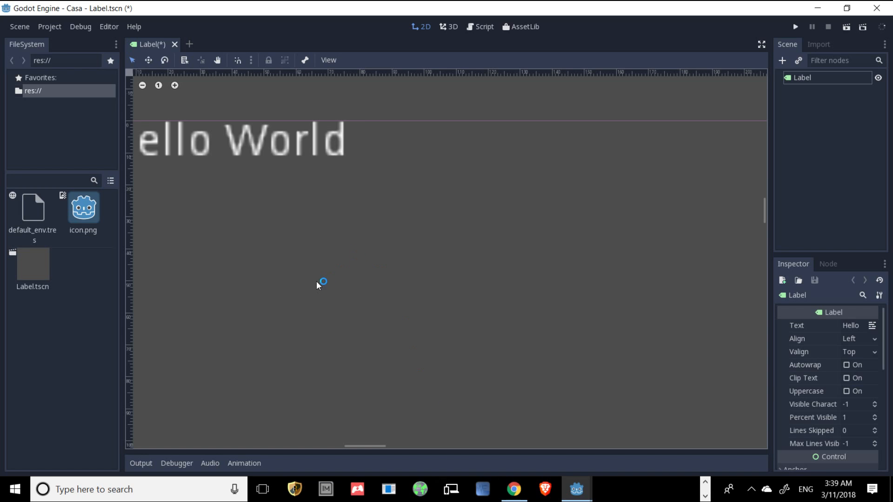
{"action": "mouse_move", "coordinate": [598, 137]}
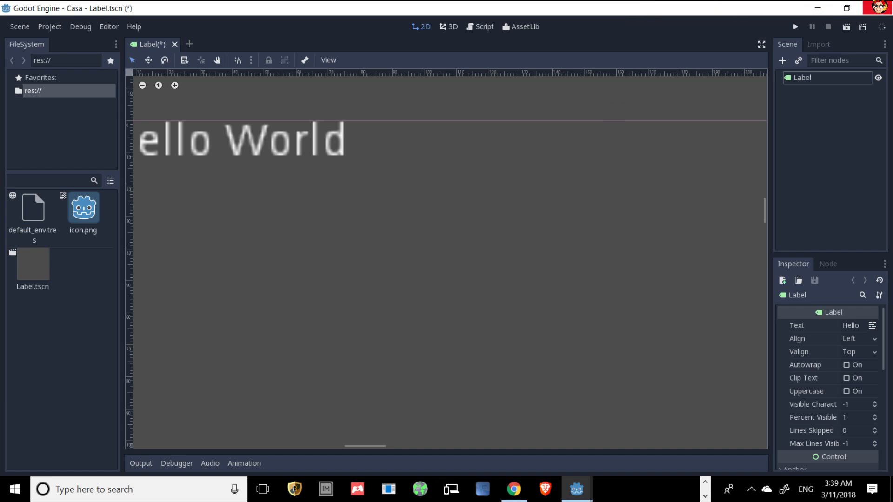
Close the Casa project's Godot editor window
{"action": "left_click", "coordinate": [875, 8]}
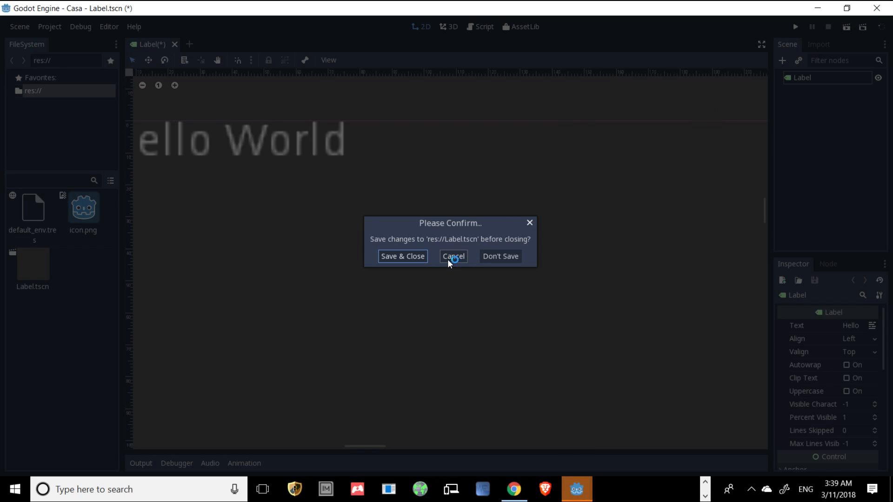
{"action": "mouse_move", "coordinate": [426, 264]}
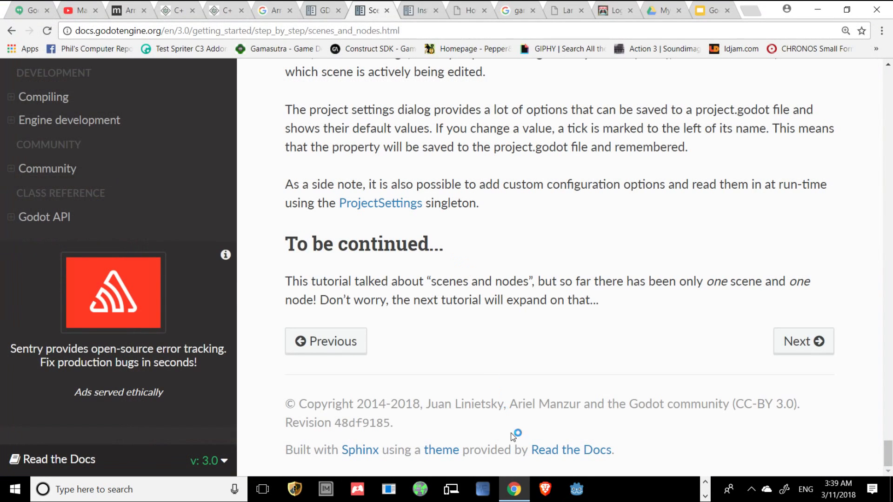
{"action": "mouse_move", "coordinate": [182, 362]}
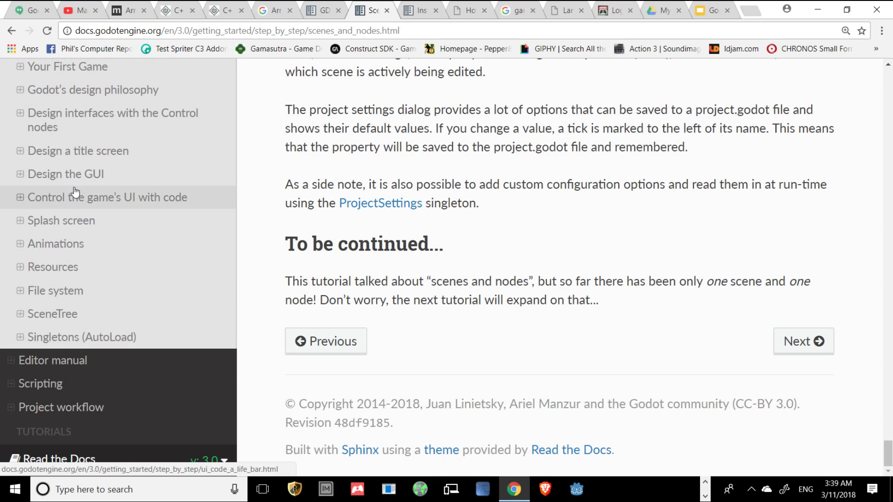
Return to the Instancing docs page and scroll to 'Instancing By Example' with instancing.zip
{"action": "left_click", "coordinate": [803, 341]}
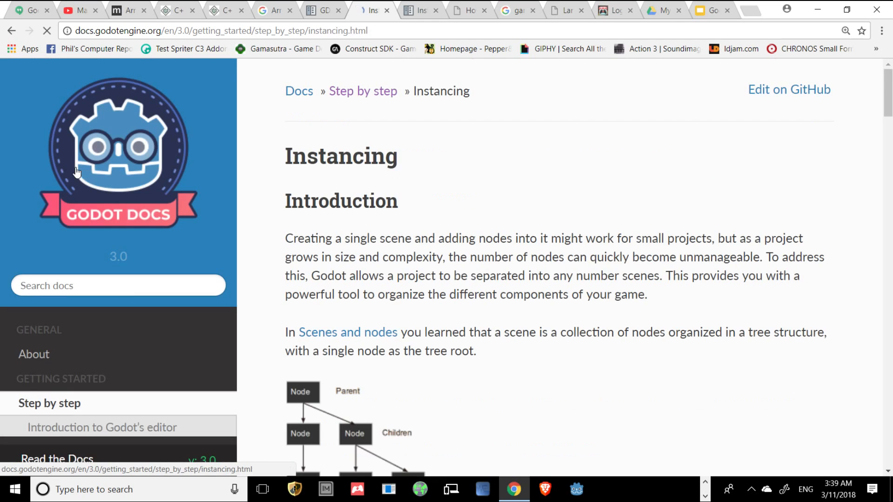
{"action": "scroll", "scroll_direction": "down", "scroll_amount": 3}
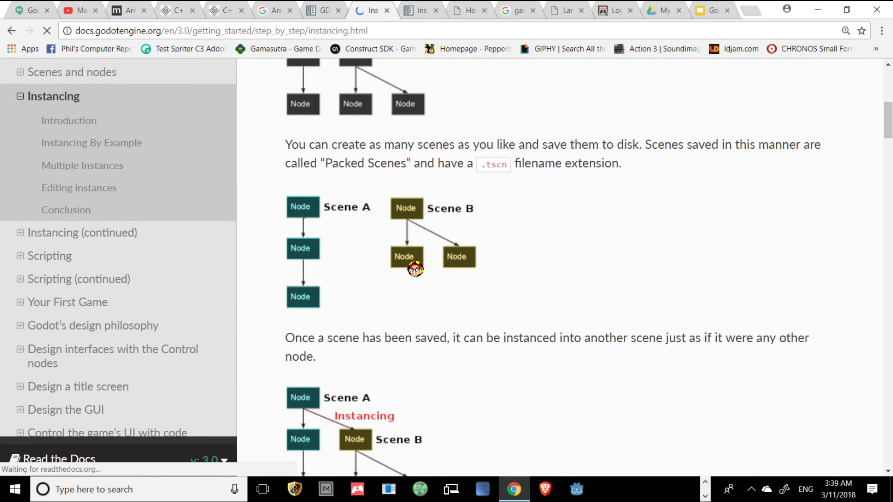
{"action": "scroll", "scroll_direction": "up", "scroll_amount": 3}
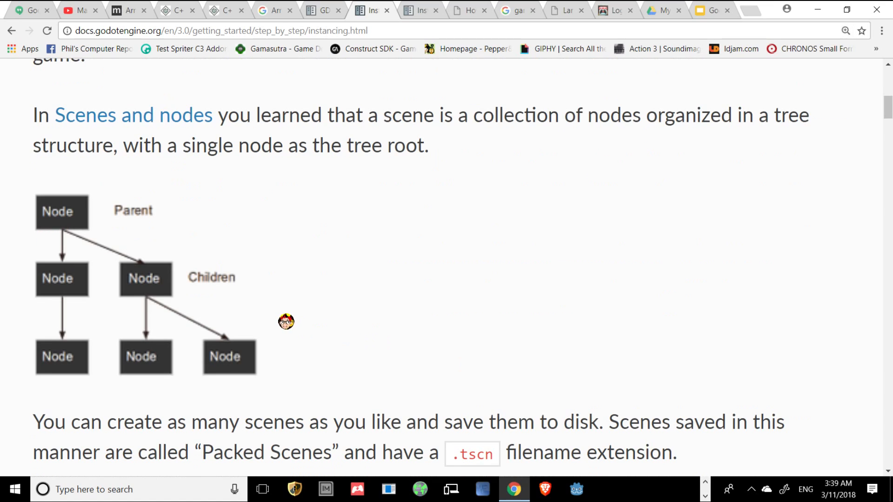
{"action": "mouse_move", "coordinate": [96, 234]}
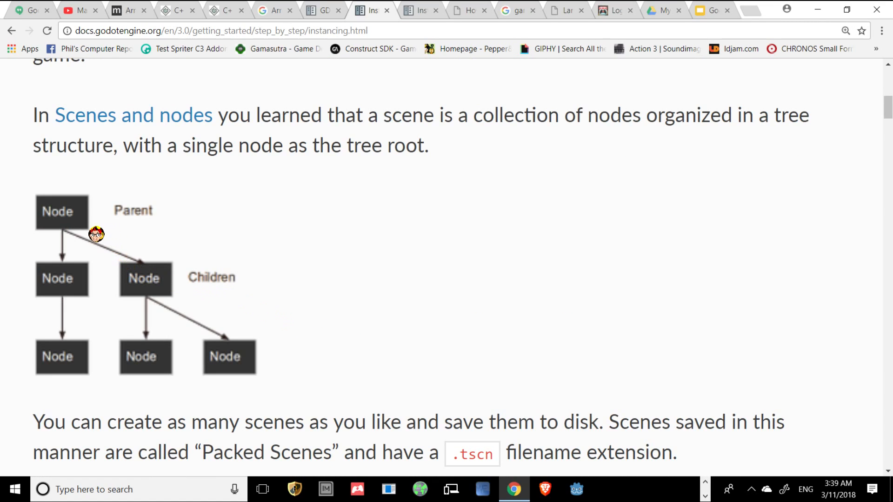
{"action": "mouse_move", "coordinate": [63, 256]}
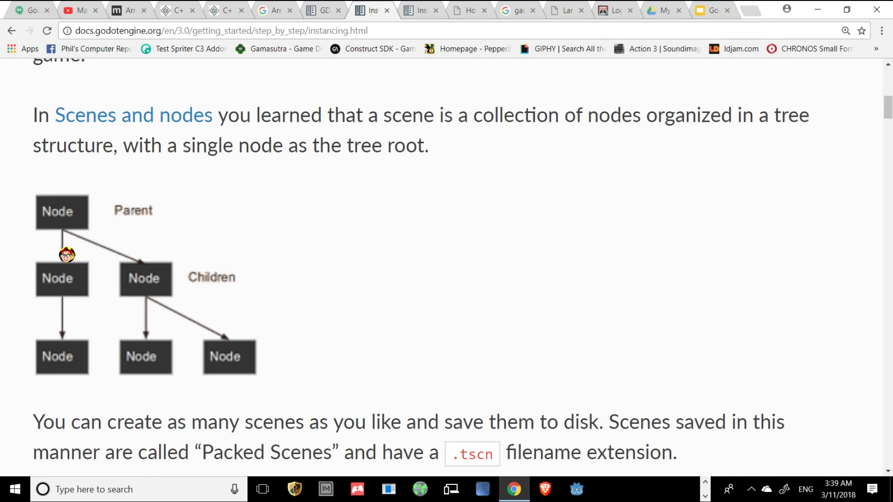
{"action": "mouse_move", "coordinate": [149, 233]}
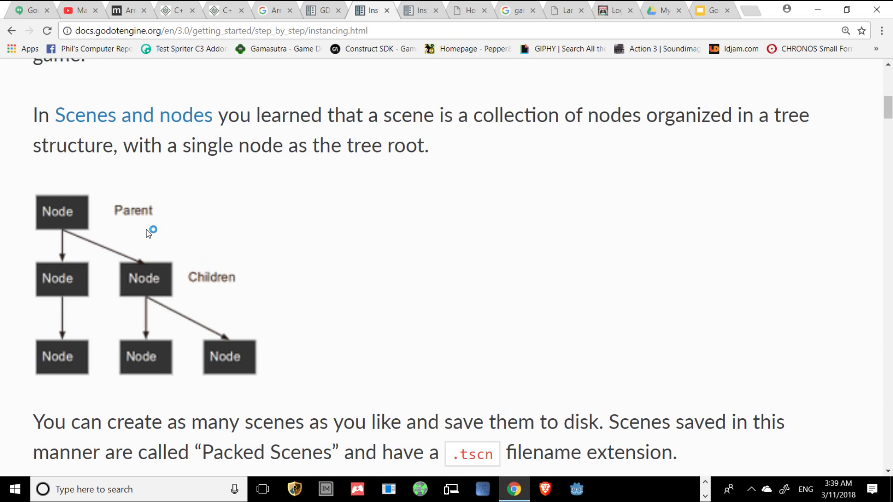
{"action": "mouse_move", "coordinate": [145, 222]}
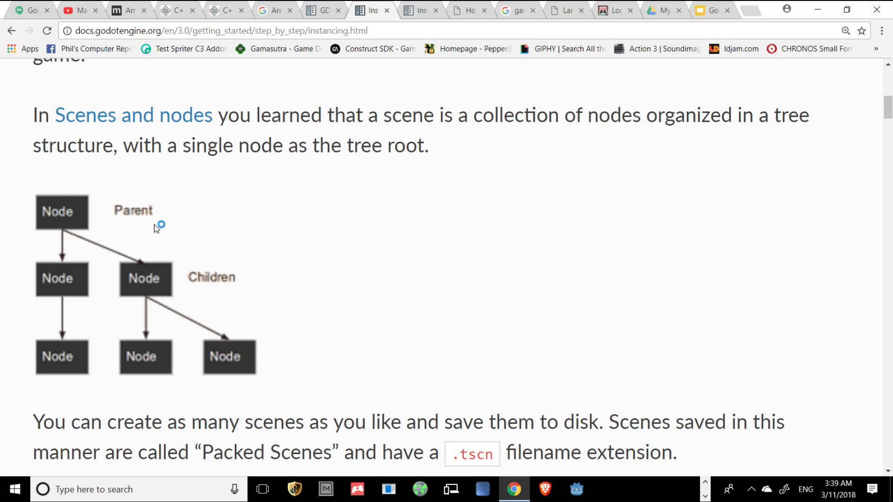
{"action": "scroll", "scroll_direction": "down", "scroll_amount": 3}
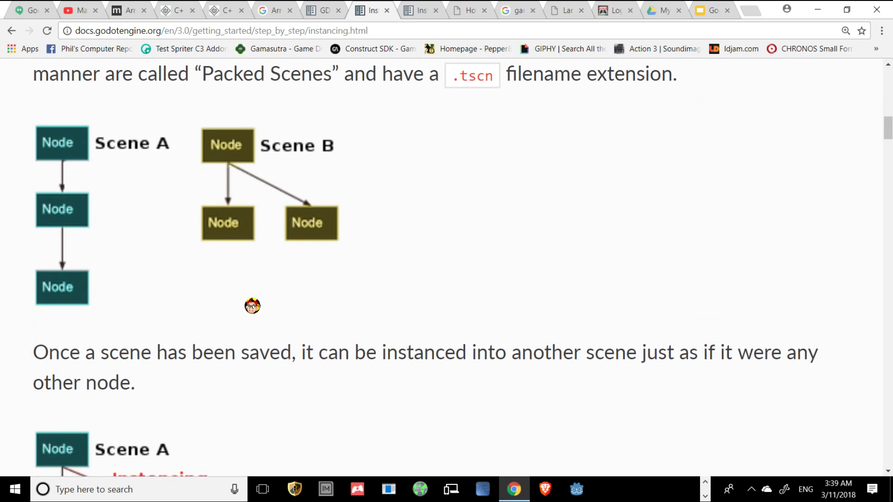
{"action": "scroll", "scroll_direction": "down", "scroll_amount": 3}
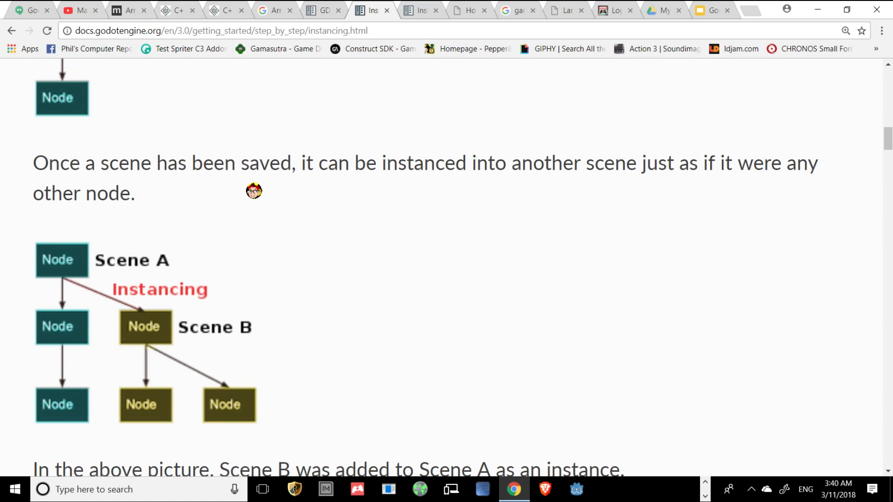
{"action": "mouse_move", "coordinate": [578, 173]}
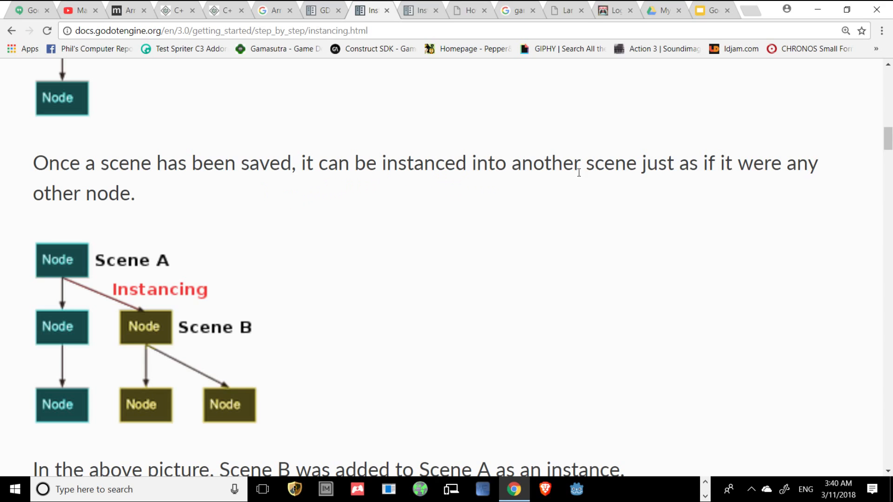
{"action": "mouse_move", "coordinate": [781, 167]}
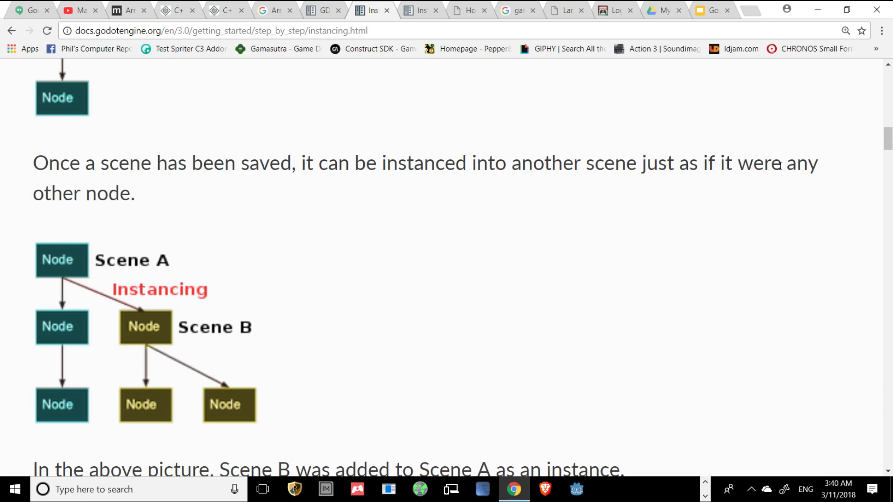
{"action": "mouse_move", "coordinate": [145, 253]}
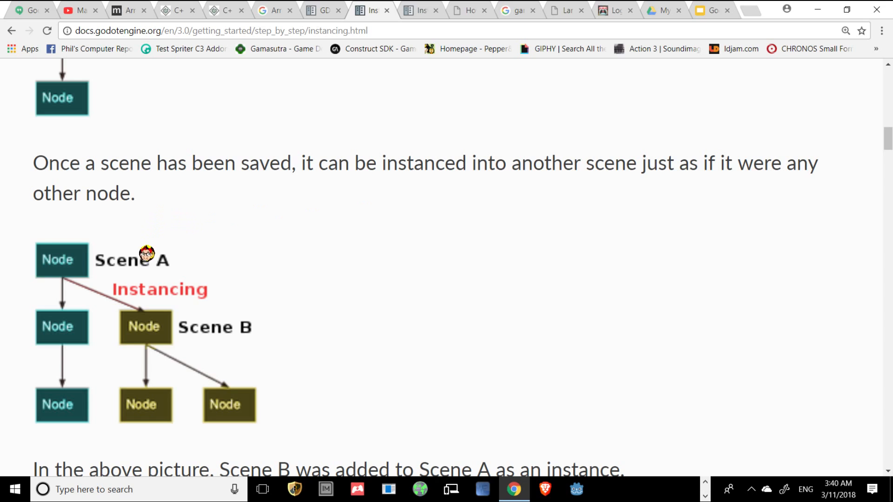
{"action": "mouse_move", "coordinate": [91, 327]}
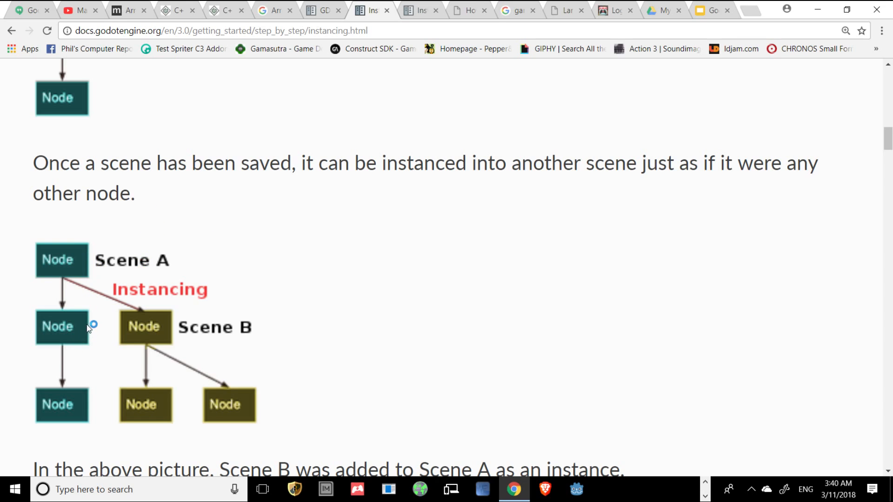
{"action": "mouse_move", "coordinate": [222, 333]}
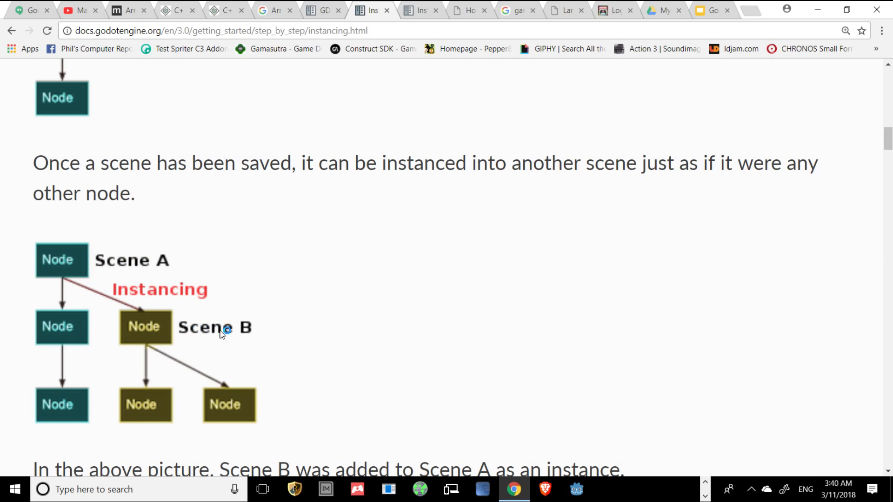
{"action": "scroll", "scroll_direction": "down", "scroll_amount": 3}
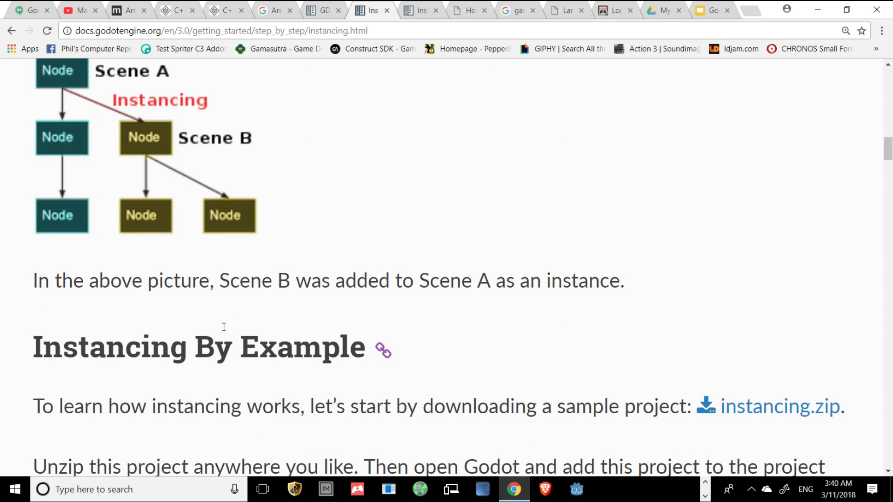
{"action": "mouse_move", "coordinate": [521, 309]}
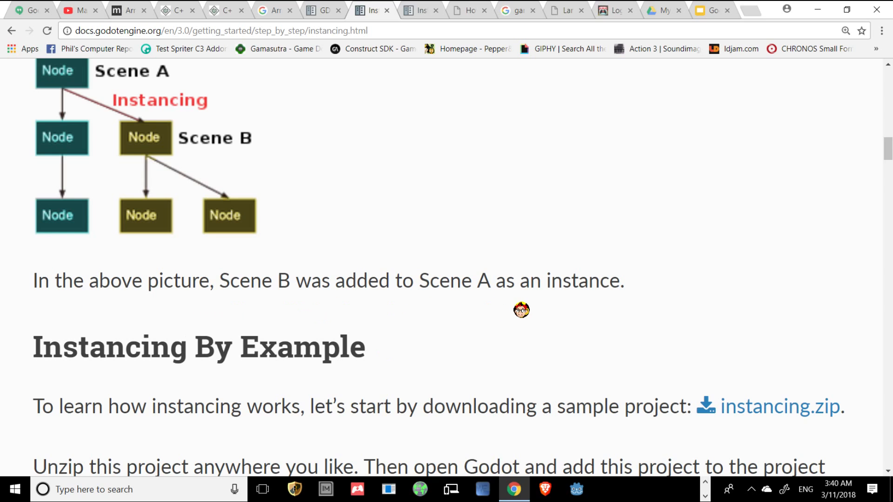
{"action": "scroll", "scroll_direction": "down", "scroll_amount": 3}
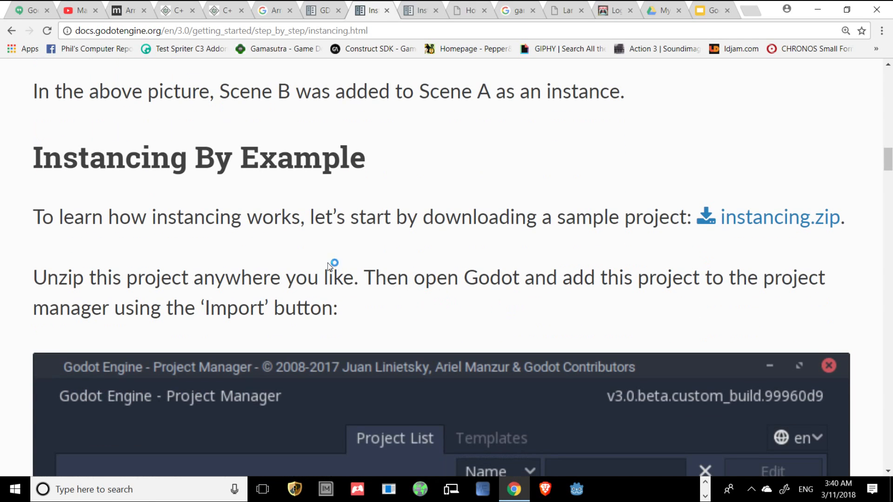
{"action": "mouse_move", "coordinate": [251, 234]}
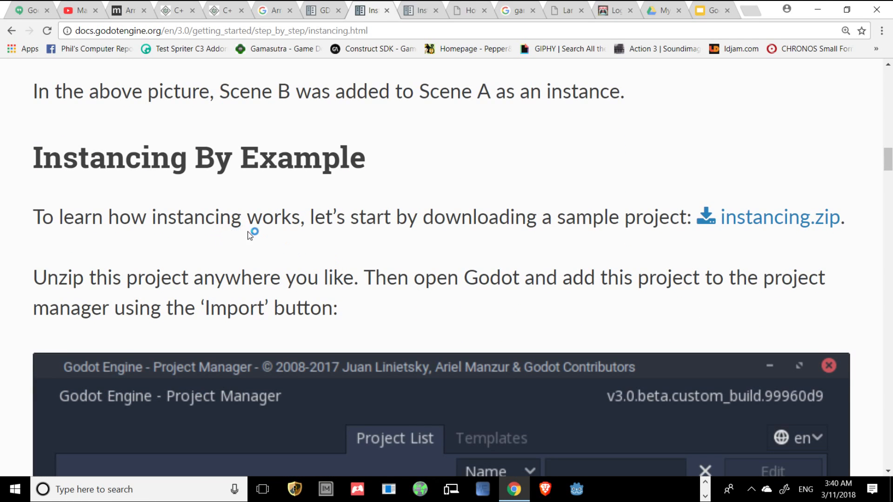
{"action": "mouse_move", "coordinate": [592, 220]}
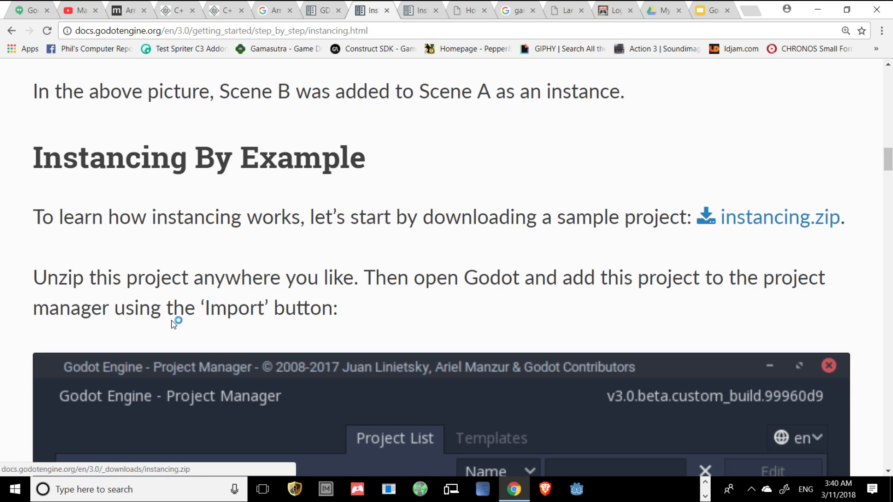
{"action": "mouse_move", "coordinate": [263, 290]}
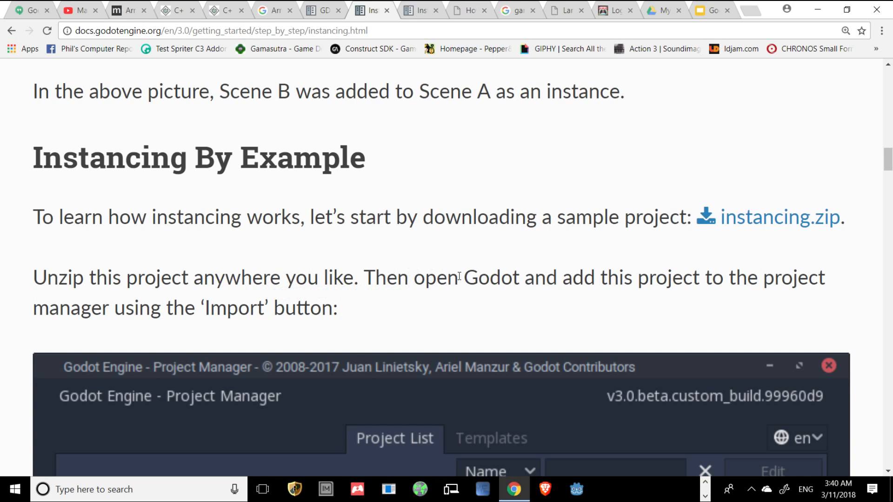
{"action": "mouse_move", "coordinate": [750, 282]}
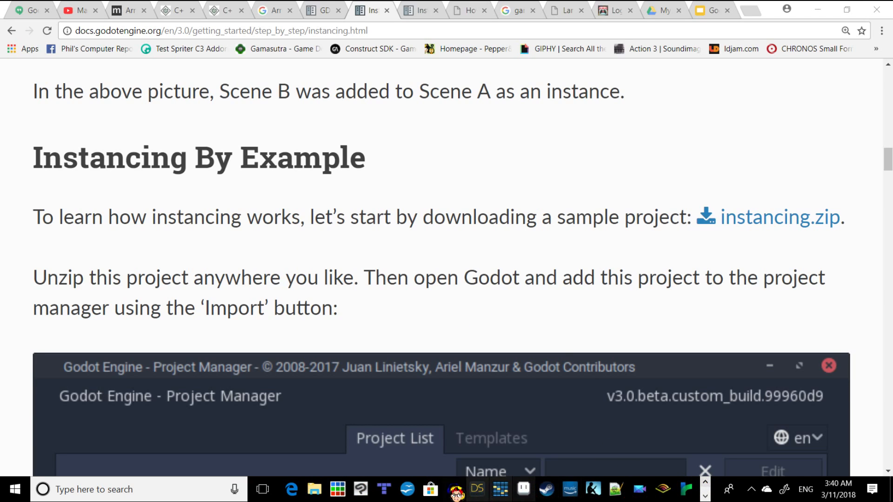
{"action": "mouse_move", "coordinate": [757, 223]}
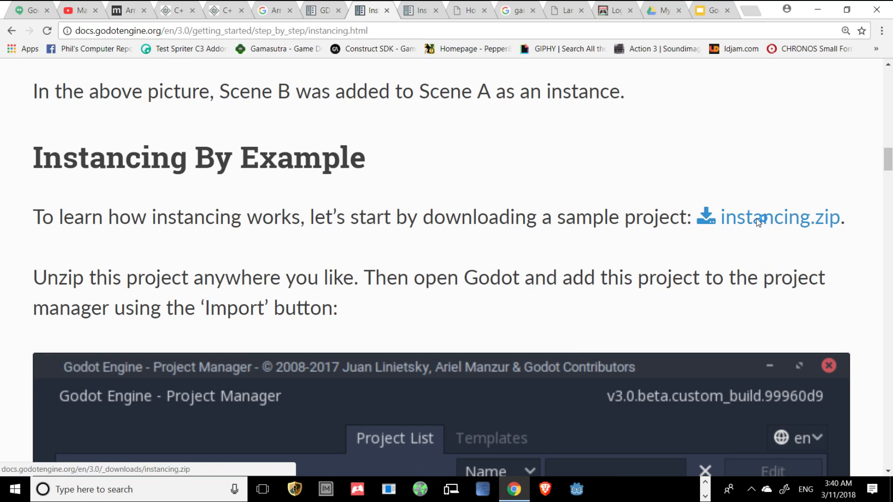
Download instancing.zip and reveal instancing (3).zip in the Downloads folder
{"action": "left_click", "coordinate": [779, 217]}
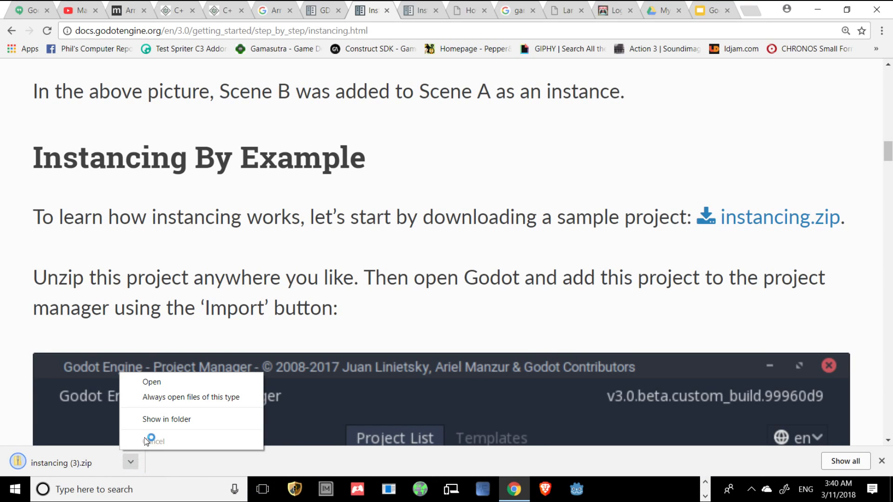
{"action": "left_click", "coordinate": [166, 419]}
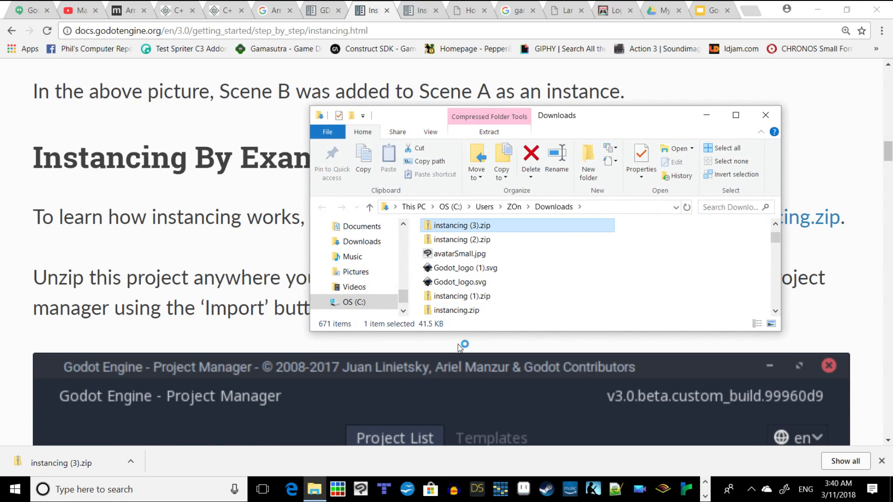
{"action": "mouse_move", "coordinate": [416, 307]}
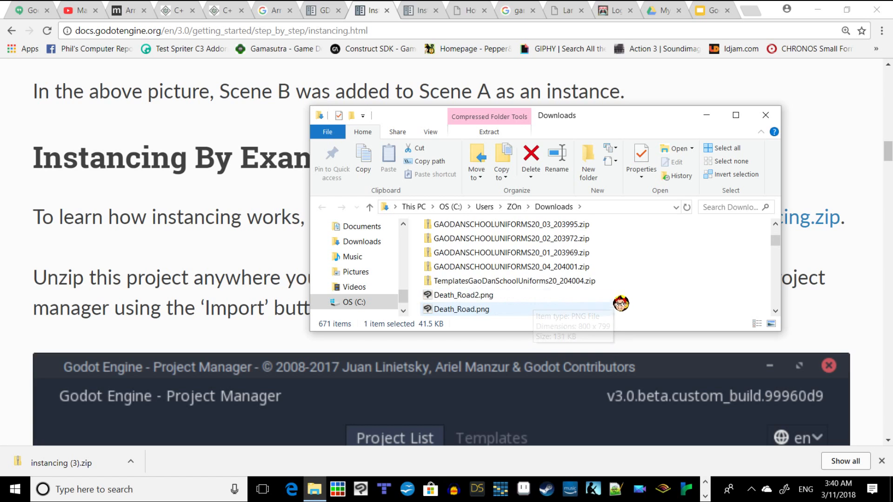
{"action": "scroll", "scroll_direction": "down", "scroll_amount": 3}
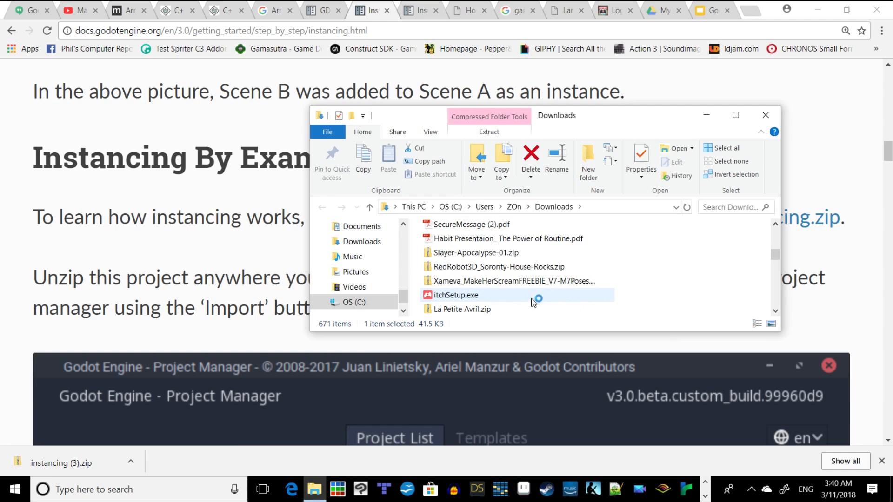
{"action": "left_click", "coordinate": [130, 462]}
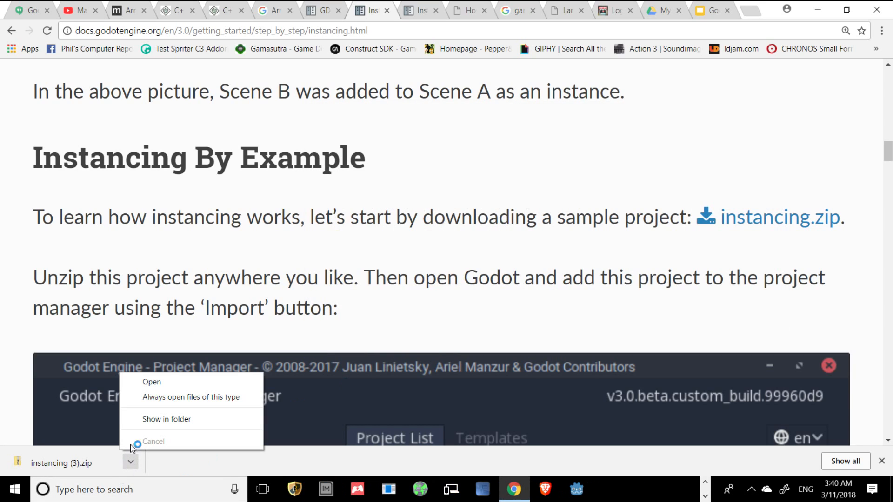
{"action": "left_click", "coordinate": [166, 419]}
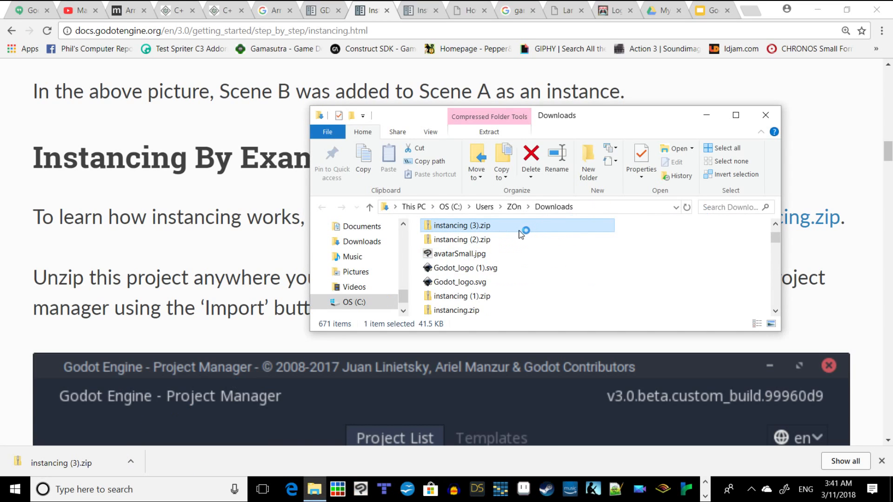
Extract instancing (3).zip into the Documents Godot3 folder
{"action": "right_click", "coordinate": [461, 225]}
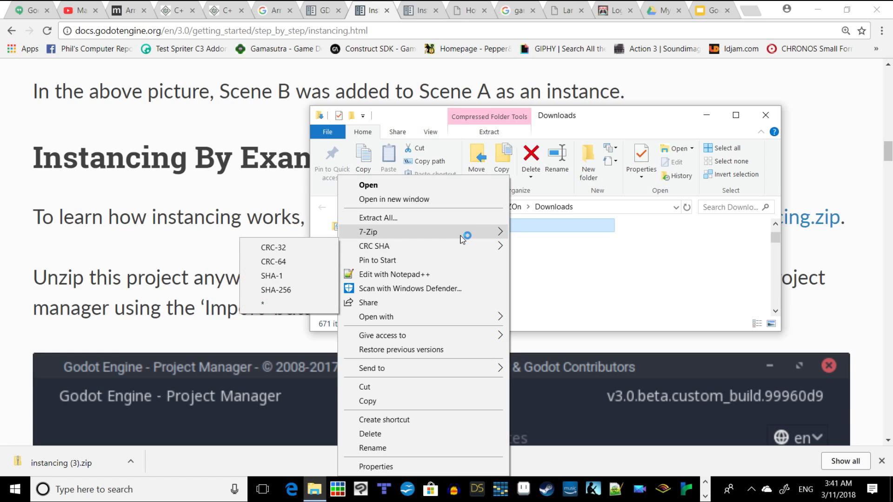
{"action": "mouse_move", "coordinate": [461, 225]}
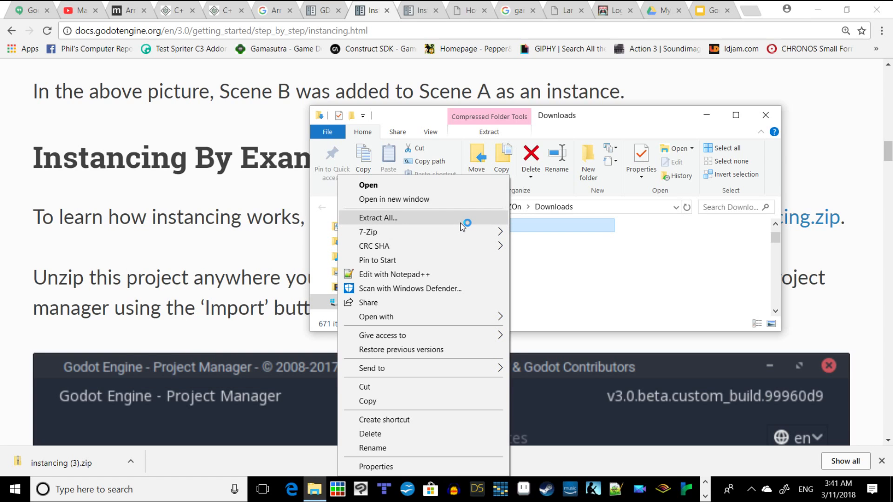
{"action": "mouse_move", "coordinate": [369, 232]}
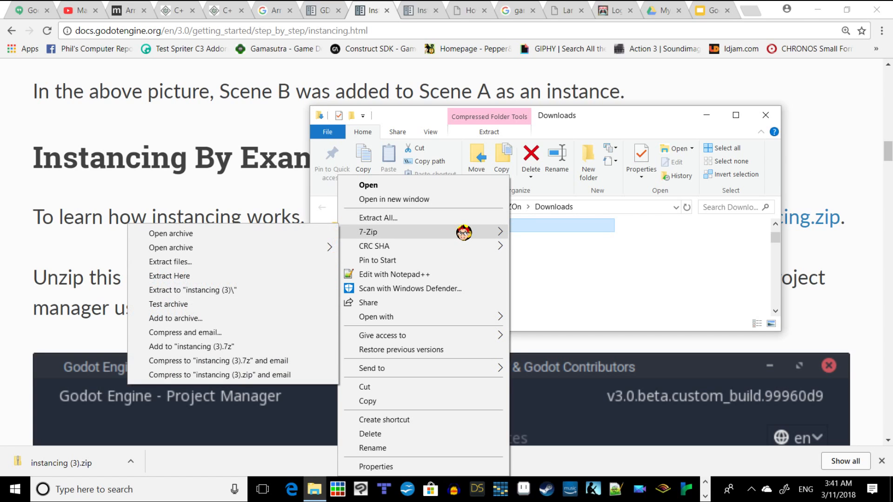
{"action": "left_click", "coordinate": [378, 217]}
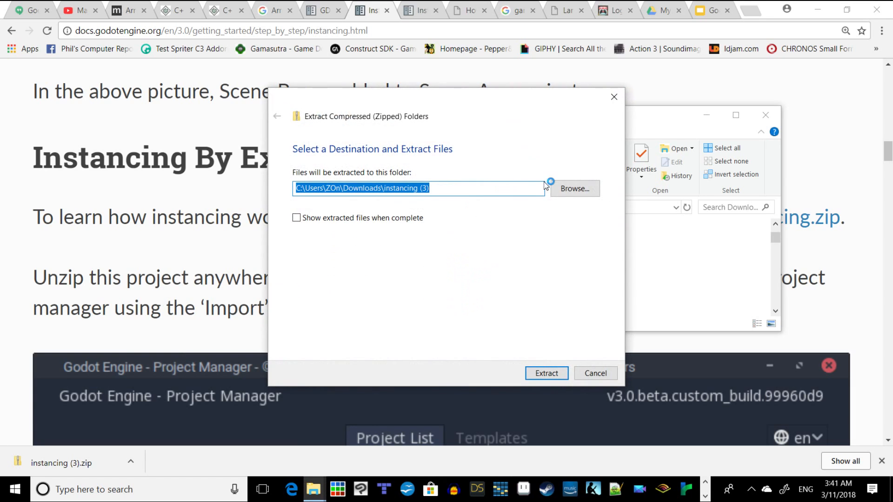
{"action": "left_click", "coordinate": [573, 188]}
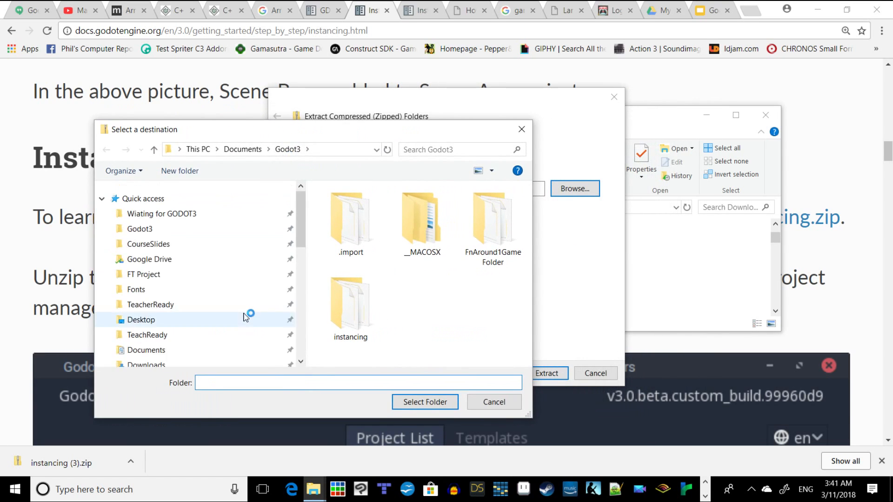
{"action": "left_click", "coordinate": [139, 228]}
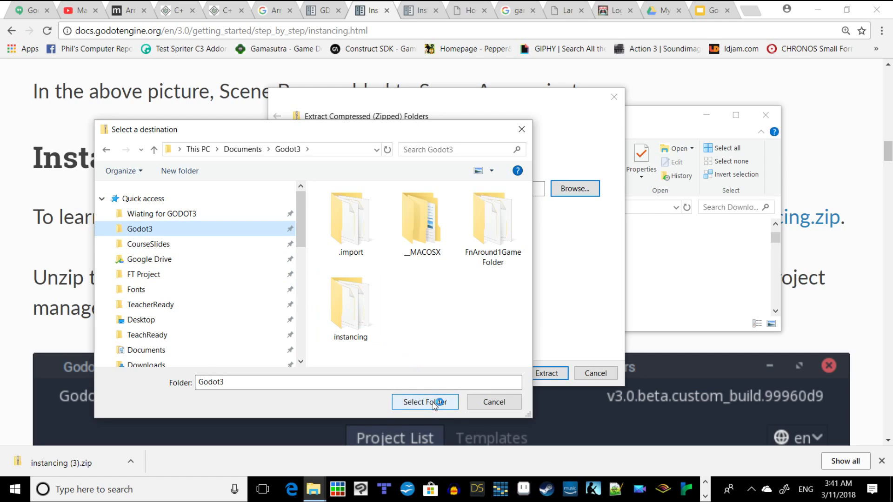
{"action": "left_click", "coordinate": [424, 402]}
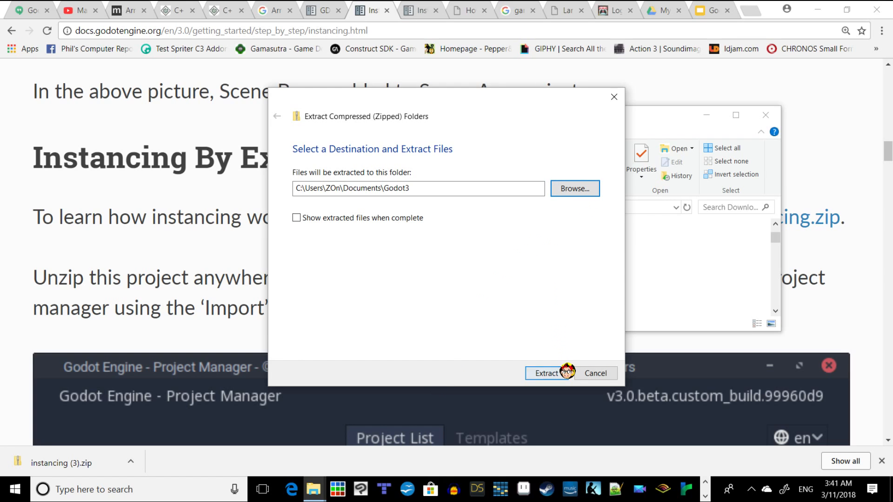
{"action": "left_click", "coordinate": [545, 372]}
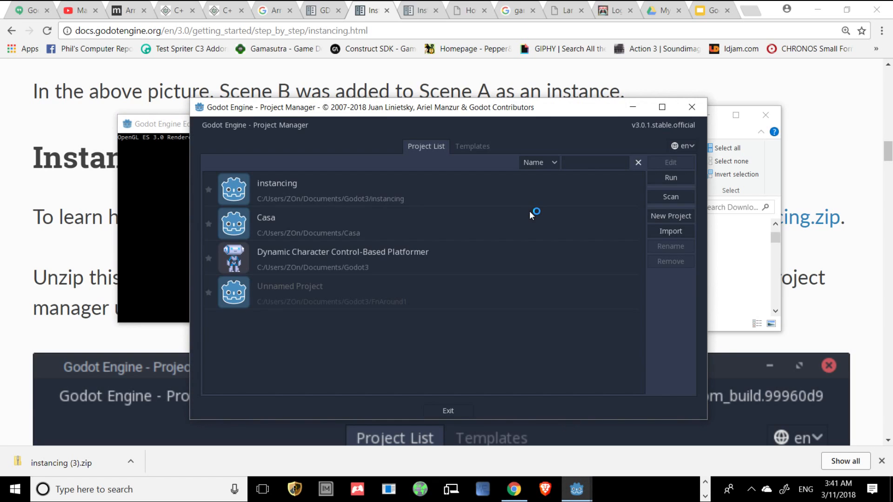
Remove the old 'instancing' entry from the Project Manager list
{"action": "left_click", "coordinate": [662, 107]}
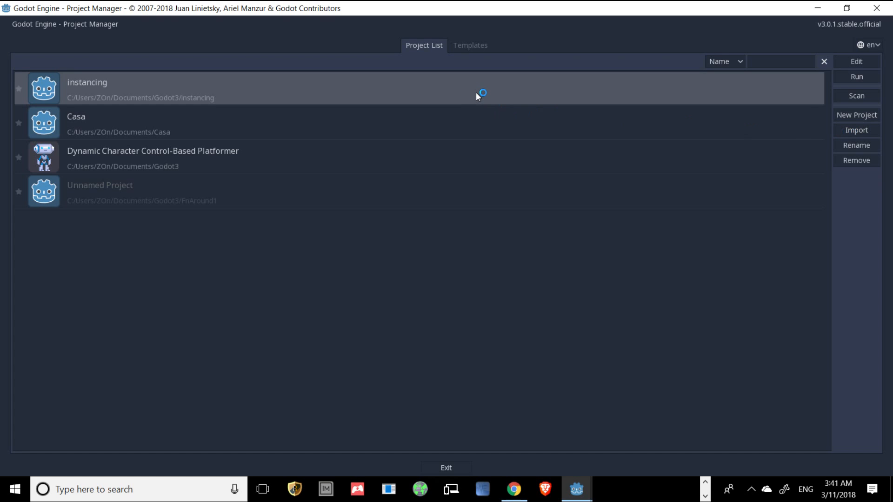
{"action": "mouse_move", "coordinate": [856, 160]}
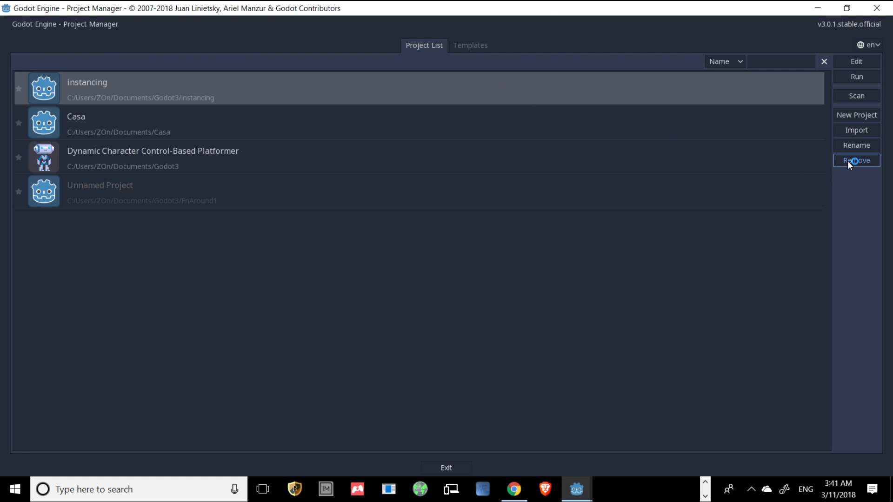
{"action": "left_click", "coordinate": [855, 160]}
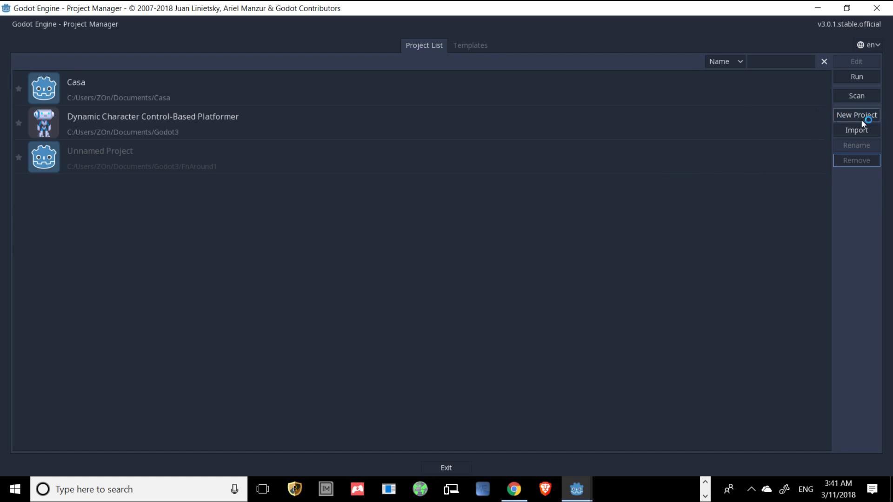
{"action": "mouse_move", "coordinate": [863, 139]}
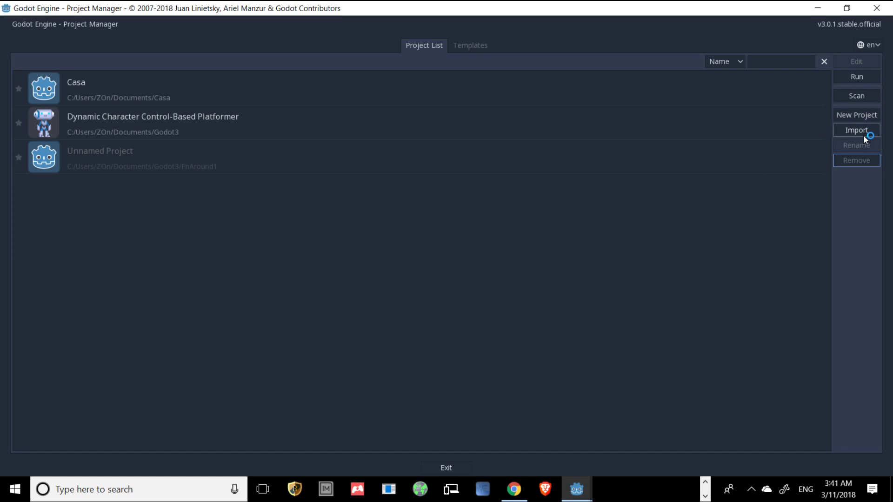
Import Godot3/instancing/project.godot and open it for editing with Import & Edit
{"action": "left_click", "coordinate": [856, 129]}
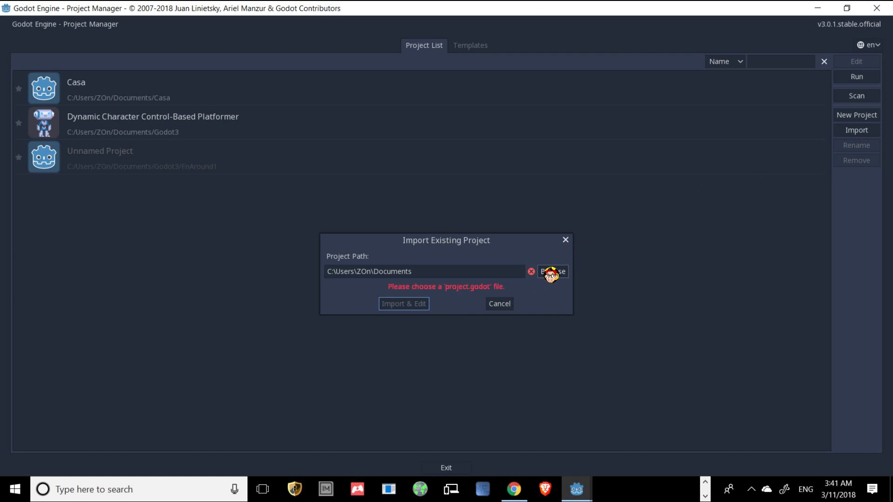
{"action": "left_click", "coordinate": [551, 272]}
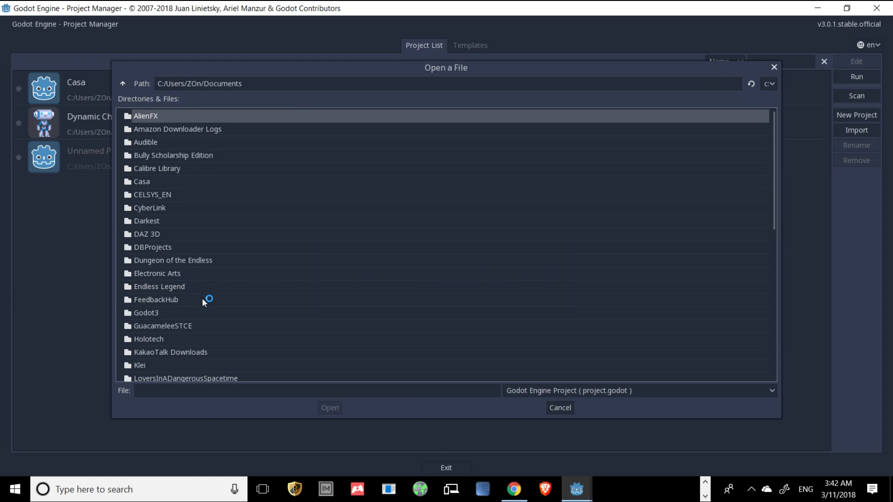
{"action": "double_click", "coordinate": [145, 312]}
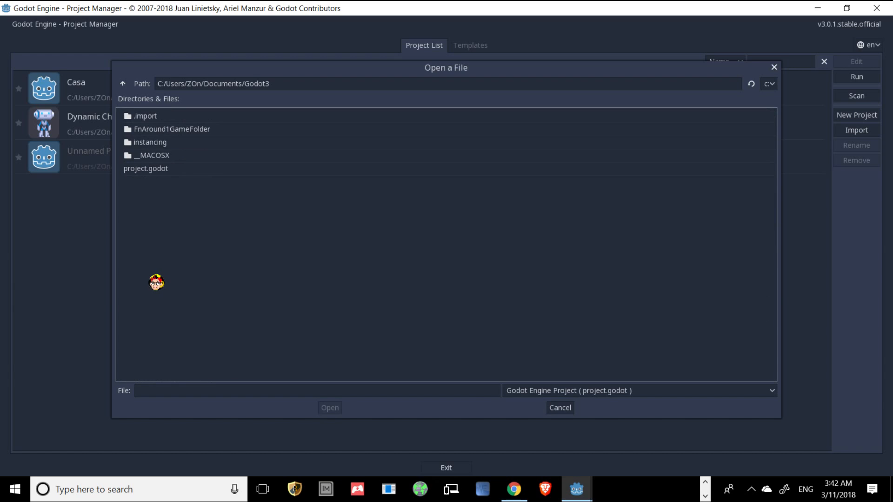
{"action": "mouse_move", "coordinate": [173, 195]}
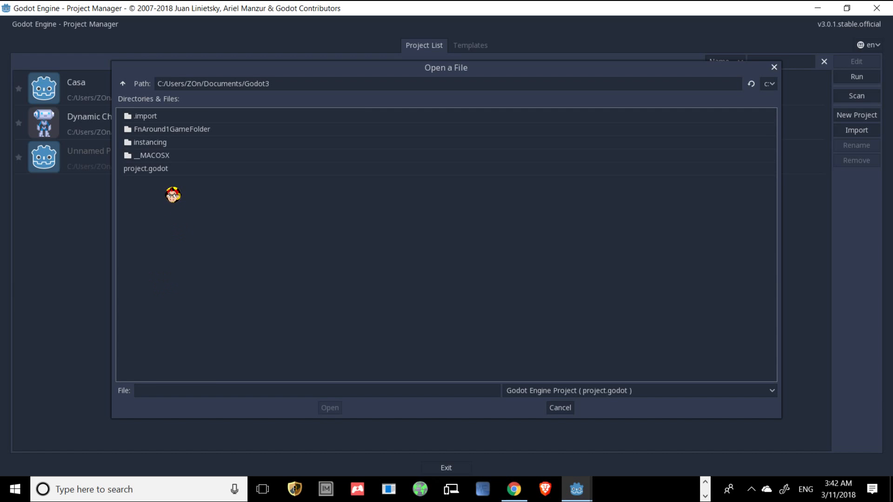
{"action": "double_click", "coordinate": [151, 142]}
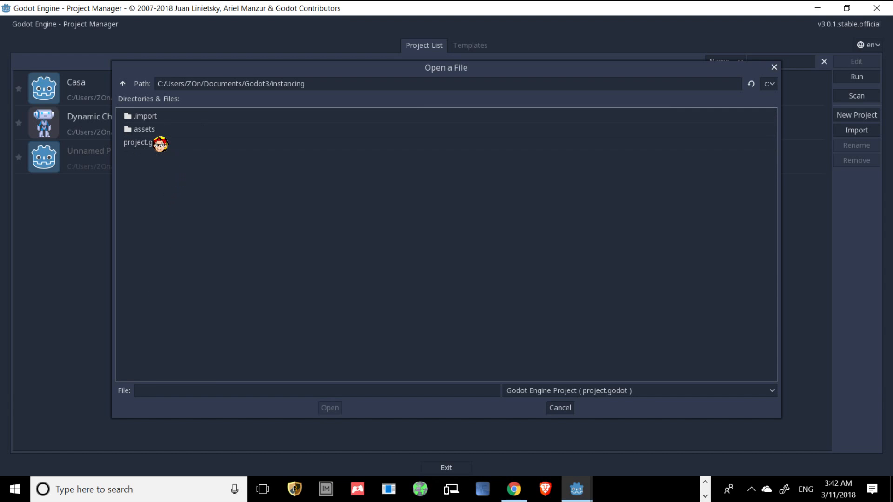
{"action": "mouse_move", "coordinate": [192, 147]}
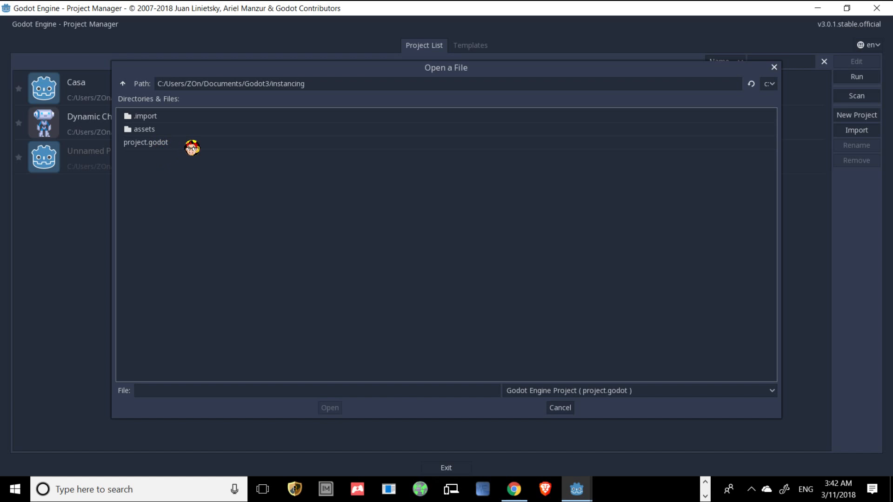
{"action": "double_click", "coordinate": [145, 141]}
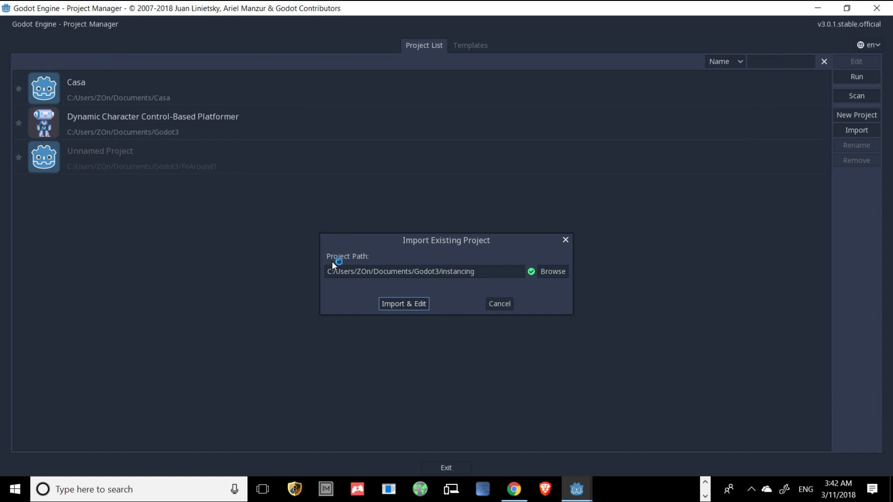
{"action": "mouse_move", "coordinate": [420, 307]}
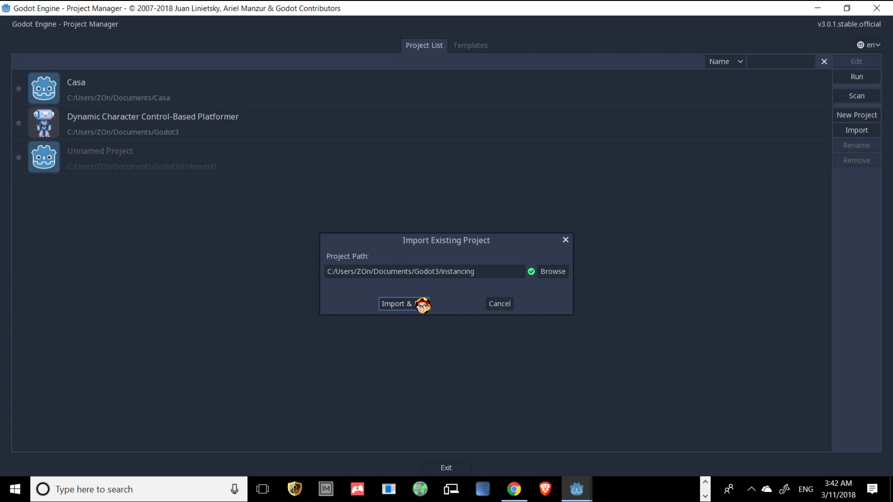
{"action": "left_click", "coordinate": [404, 304]}
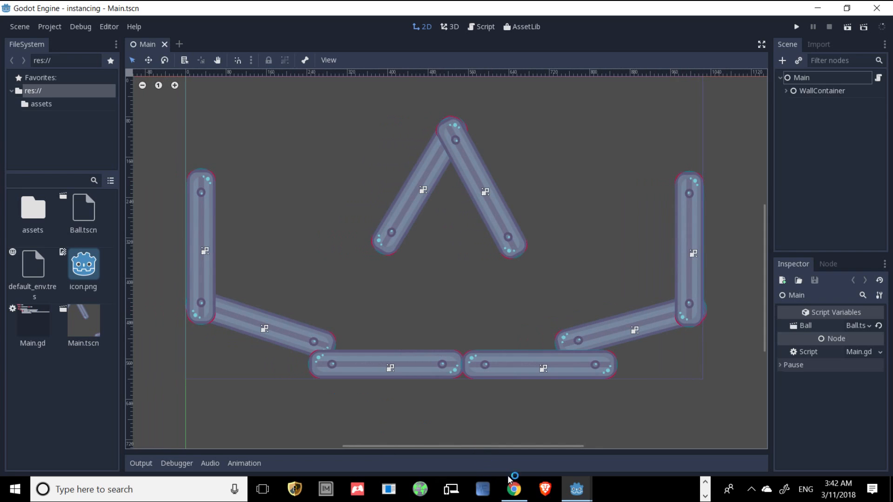
{"action": "mouse_move", "coordinate": [577, 489]}
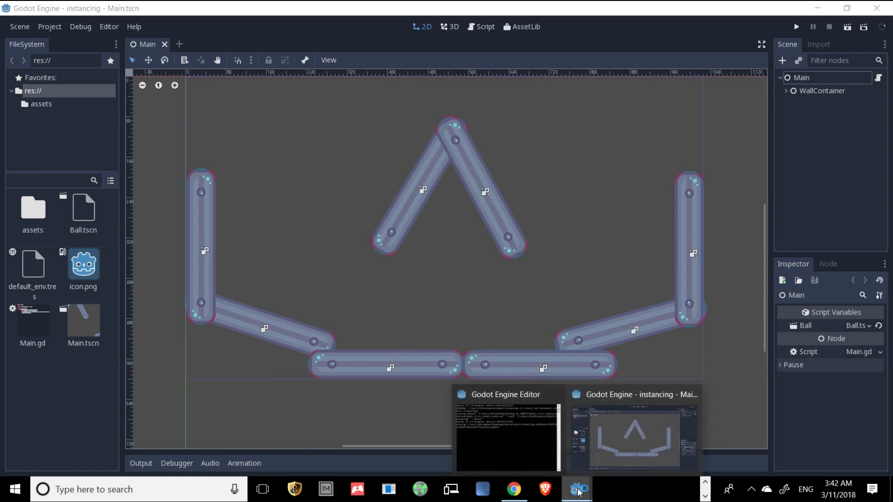
Bring up the Instancing tutorial in Chrome and skim it back to Instancing By Example
{"action": "left_click", "coordinate": [512, 490]}
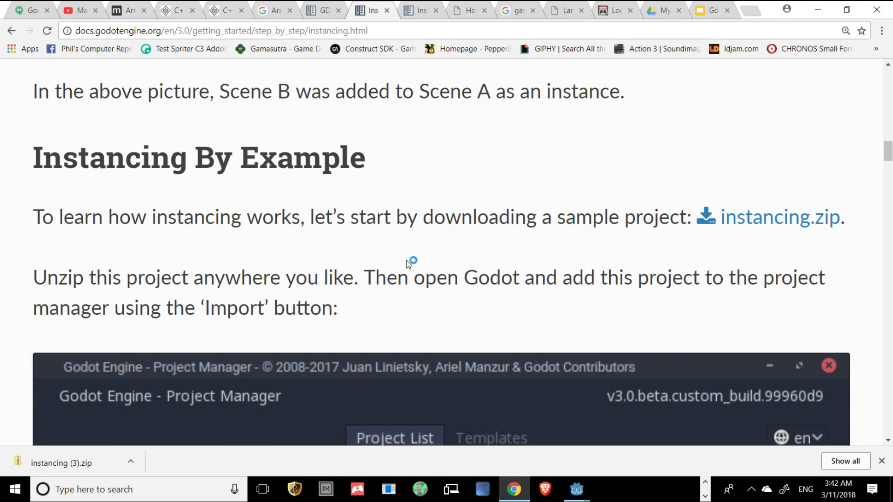
{"action": "scroll", "scroll_direction": "down", "scroll_amount": 3}
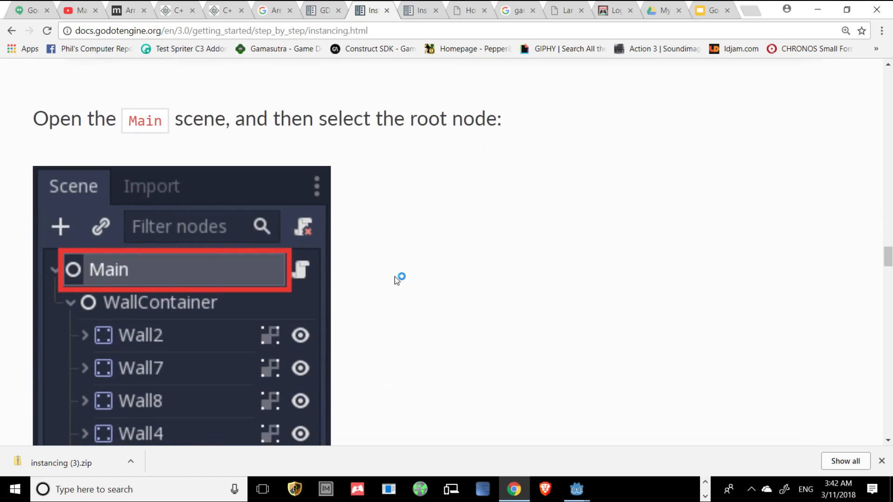
{"action": "scroll", "scroll_direction": "down", "scroll_amount": 3}
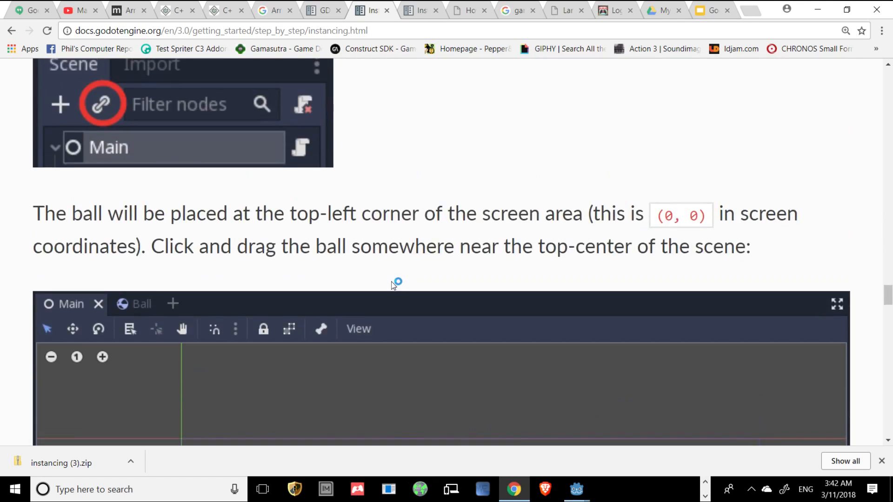
{"action": "scroll", "scroll_direction": "up", "scroll_amount": 3}
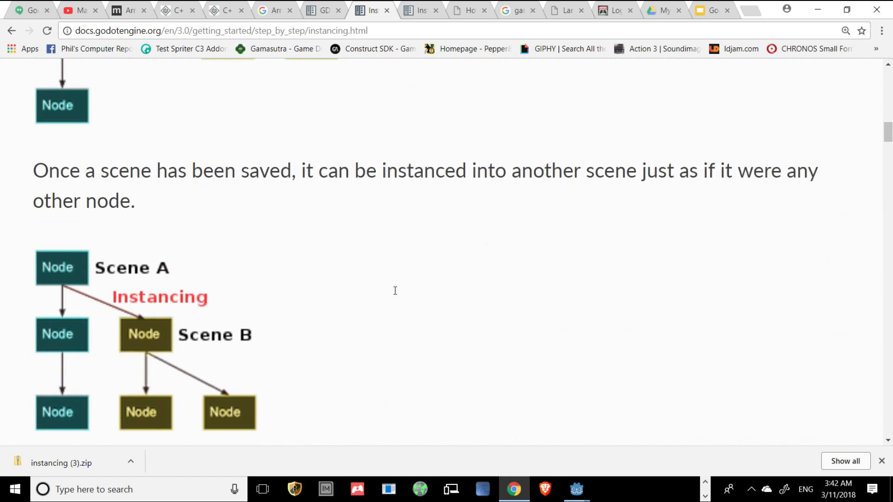
{"action": "scroll", "scroll_direction": "down", "scroll_amount": 3}
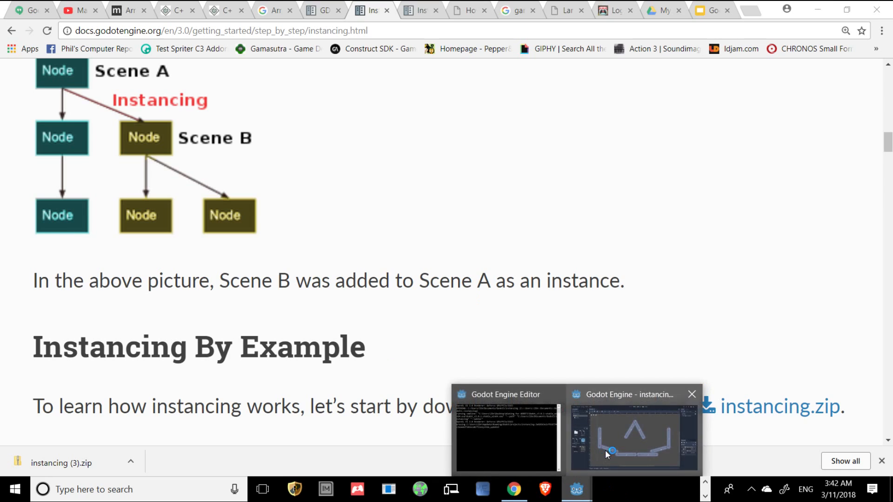
Run the instancing project and drop more balls among the walls in the game window
{"action": "left_click", "coordinate": [633, 431]}
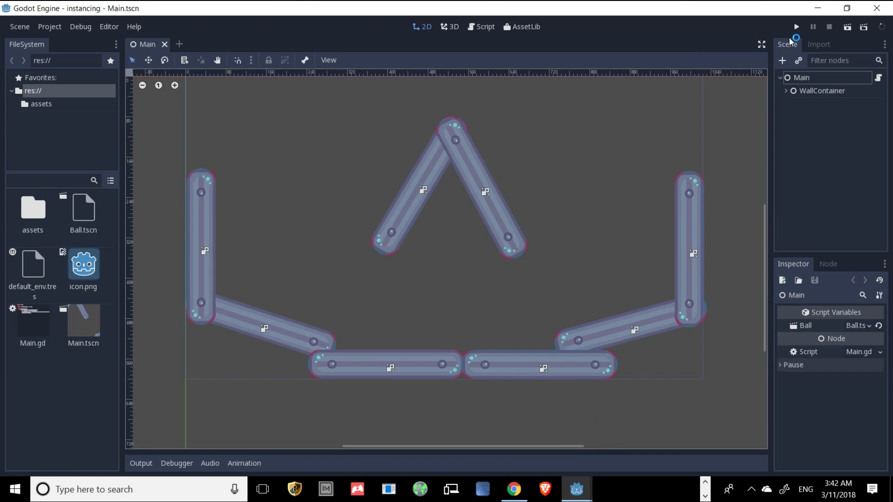
{"action": "left_click", "coordinate": [796, 27]}
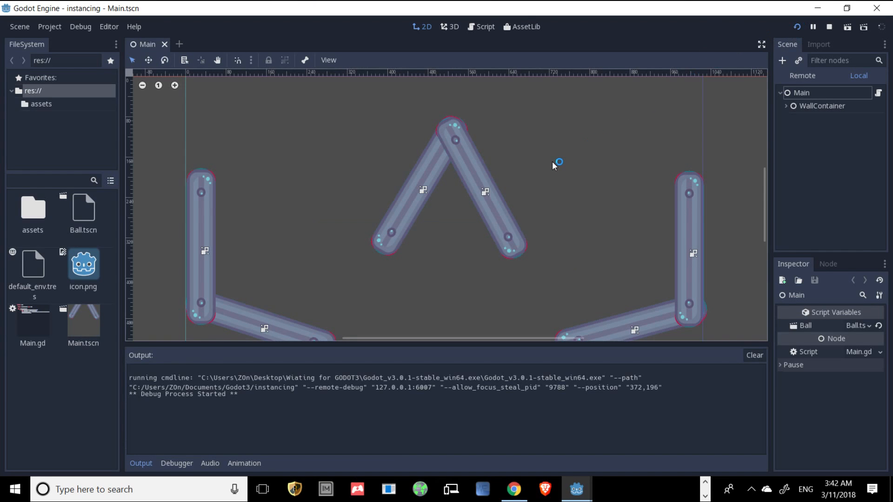
{"action": "left_click", "coordinate": [847, 27]}
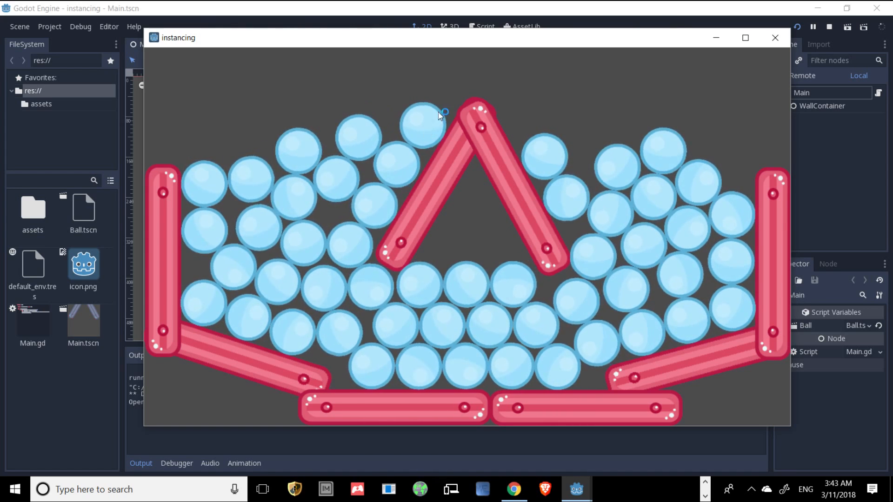
{"action": "mouse_move", "coordinate": [611, 124]}
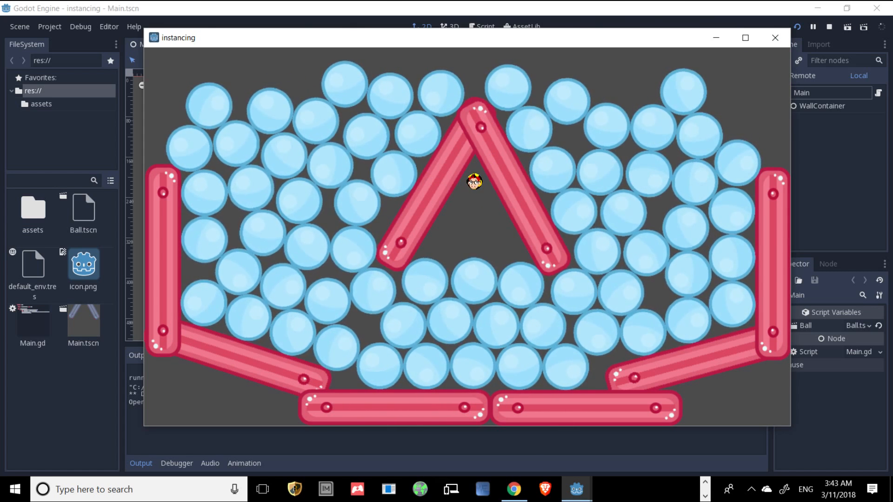
{"action": "left_click", "coordinate": [774, 38]}
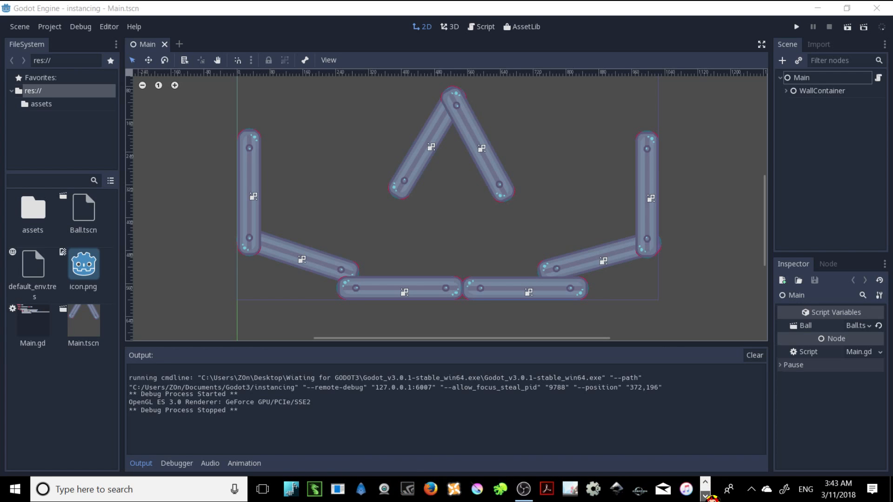
Check that OBS is still recording, then dismiss its window
{"action": "left_click", "coordinate": [522, 489]}
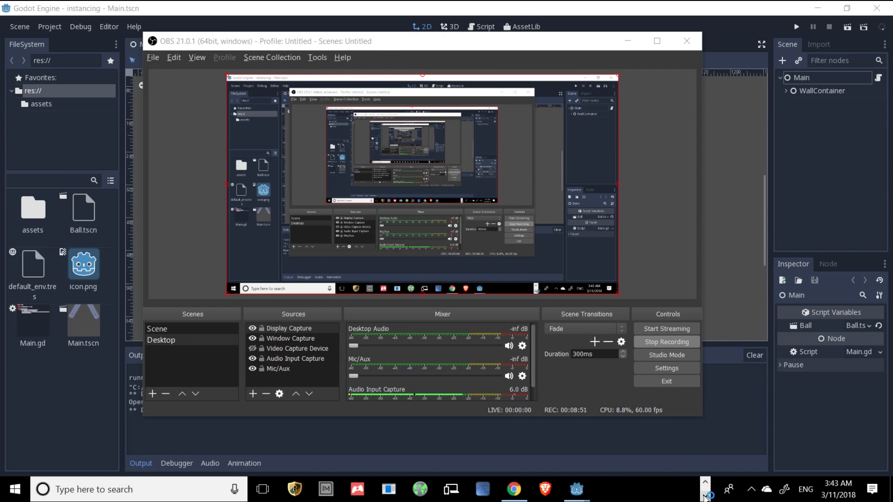
{"action": "left_click", "coordinate": [513, 490]}
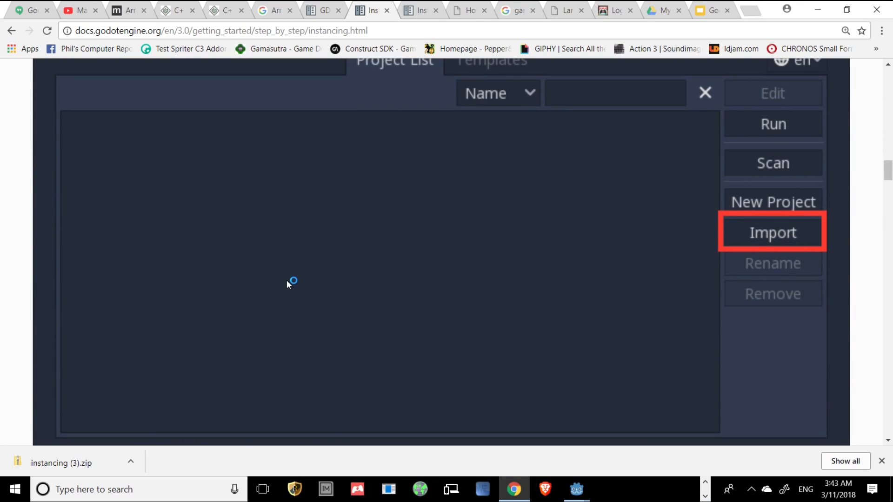
Scroll to the ball-scene description and open the StaticBody2D reference in a new tab
{"action": "scroll", "scroll_direction": "down", "scroll_amount": 3}
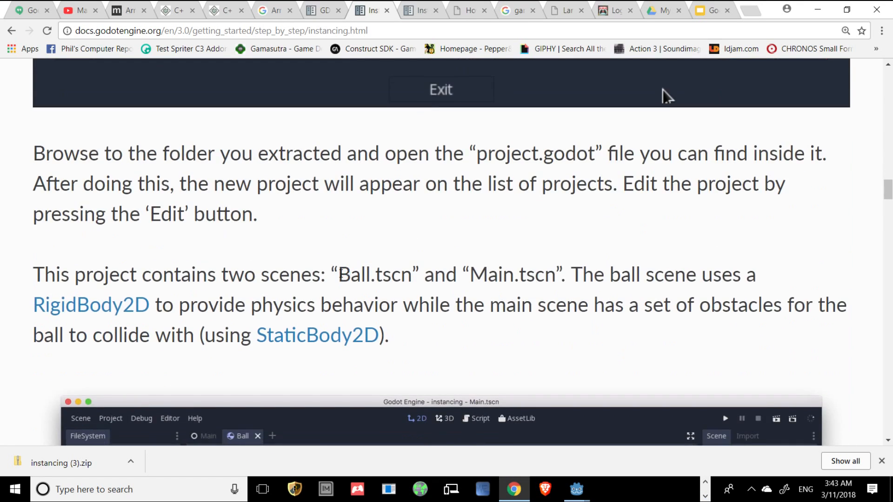
{"action": "mouse_move", "coordinate": [155, 191]}
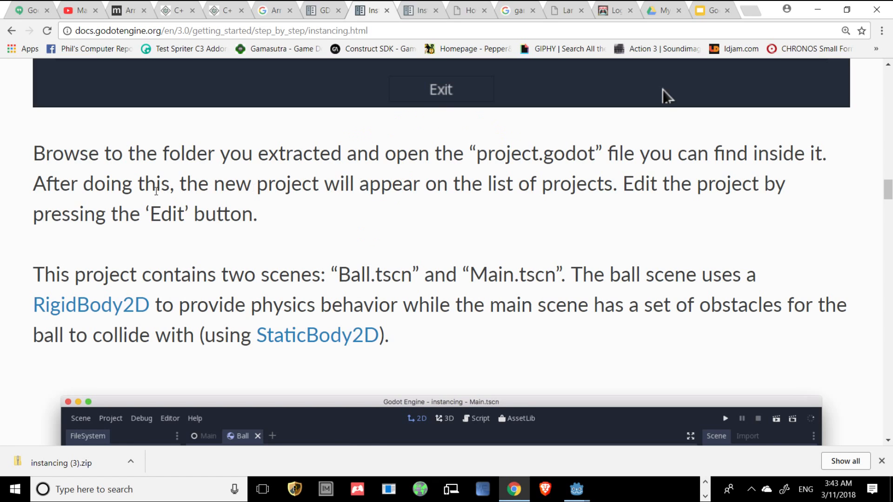
{"action": "scroll", "scroll_direction": "down", "scroll_amount": 3}
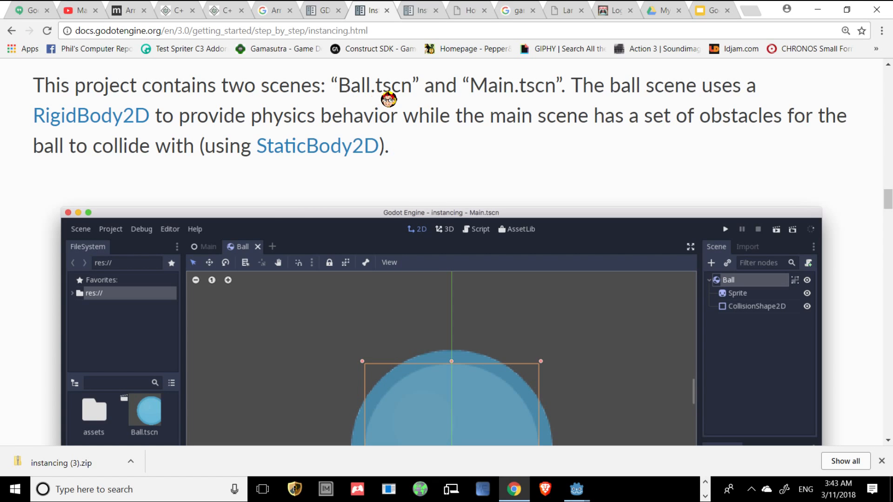
{"action": "mouse_move", "coordinate": [512, 88]}
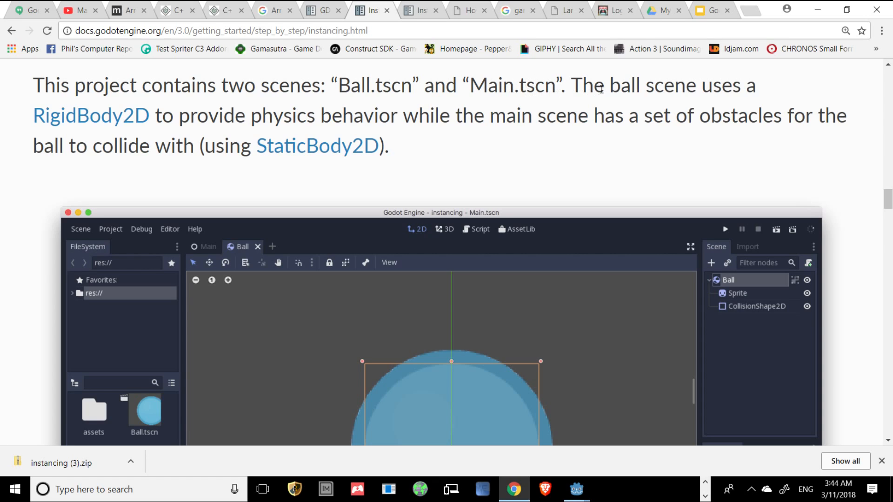
{"action": "mouse_move", "coordinate": [295, 129]}
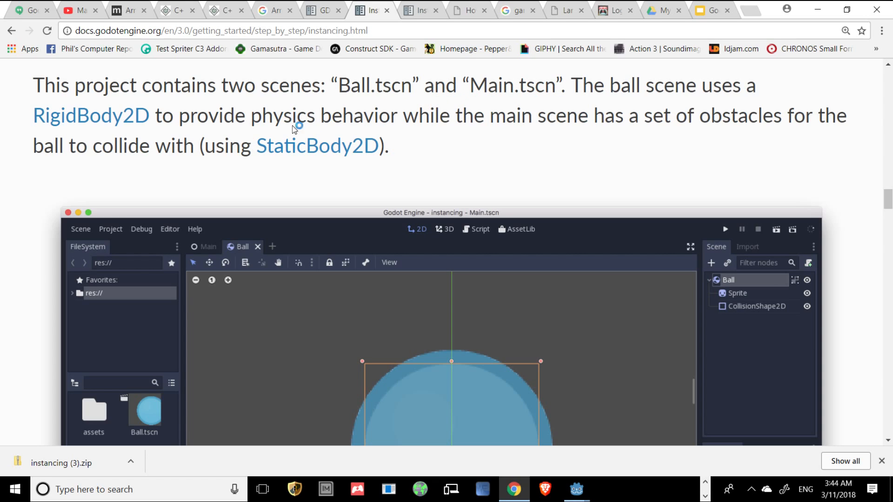
{"action": "mouse_move", "coordinate": [721, 94]}
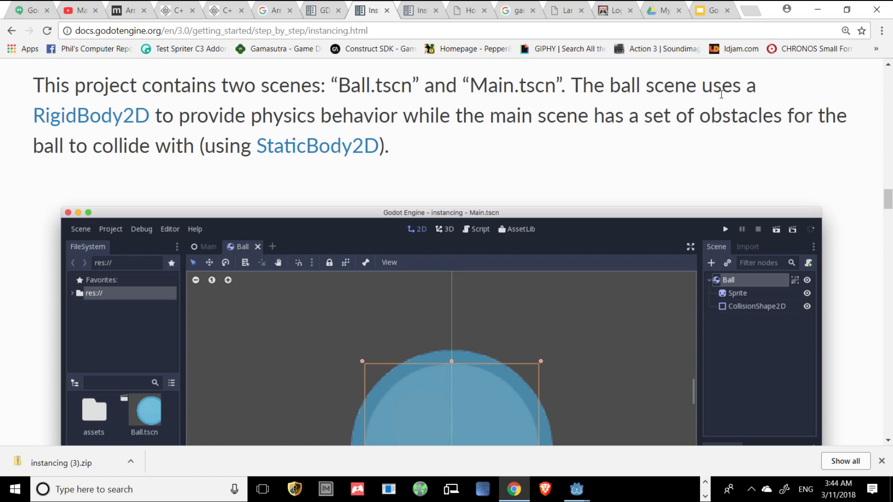
{"action": "mouse_move", "coordinate": [106, 126]}
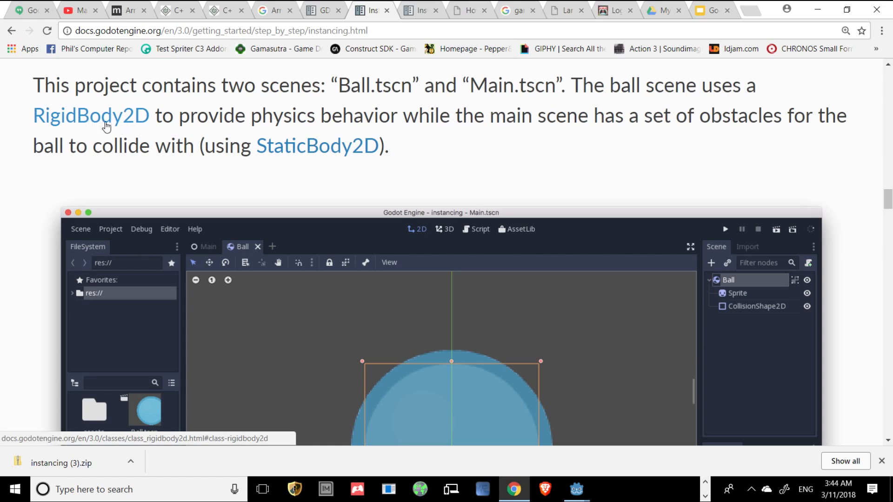
{"action": "mouse_move", "coordinate": [457, 130]}
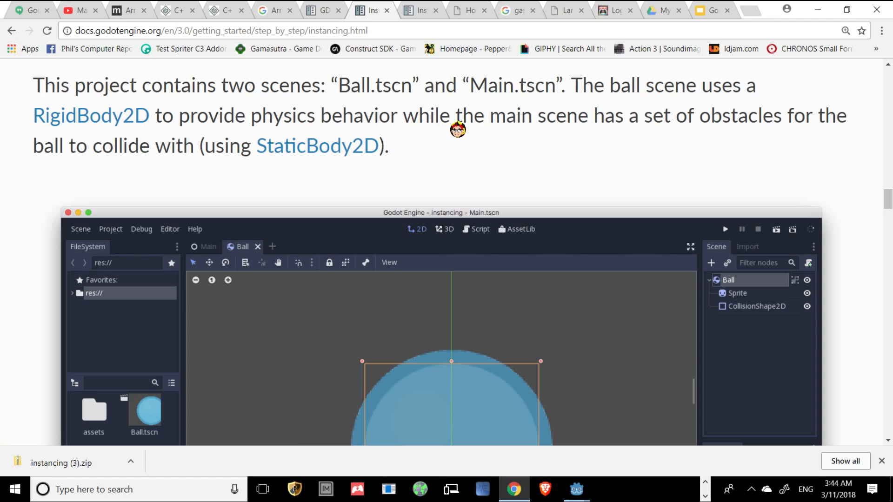
{"action": "mouse_move", "coordinate": [723, 114]}
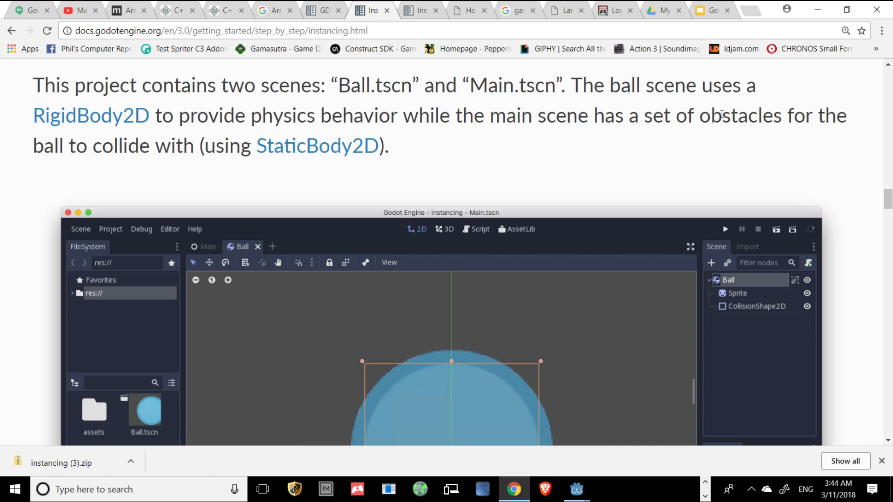
{"action": "mouse_move", "coordinate": [165, 161]}
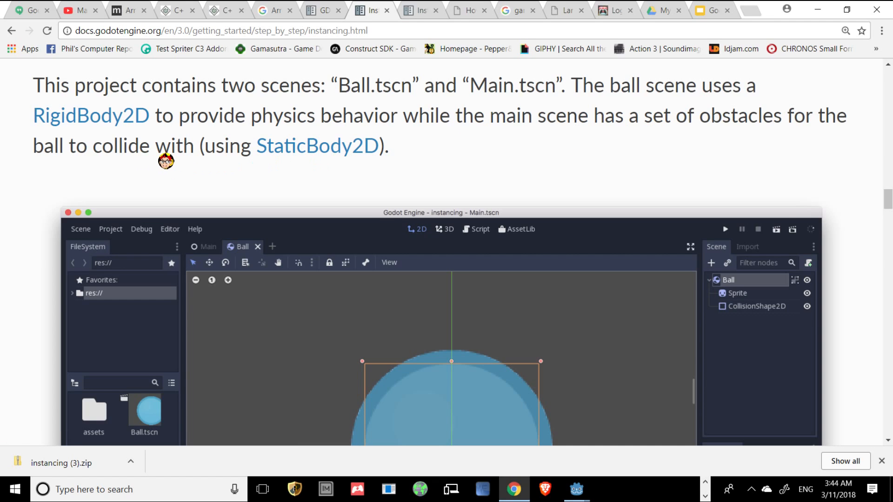
{"action": "mouse_move", "coordinate": [285, 161]}
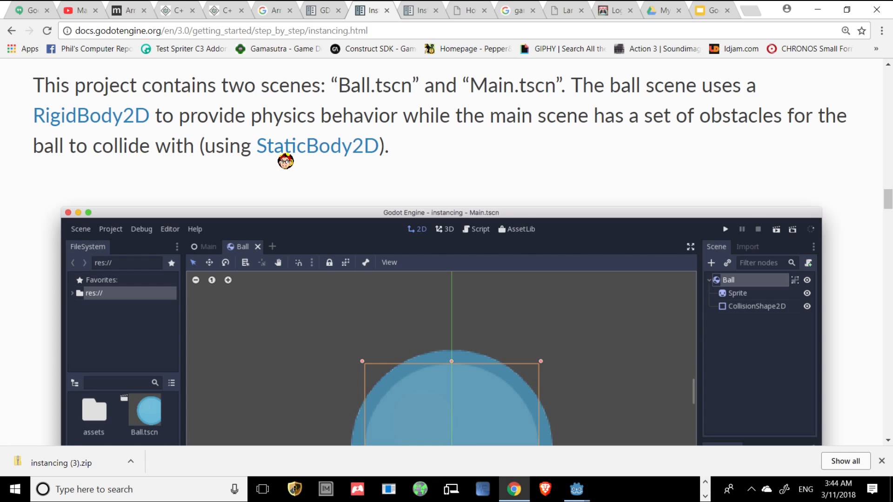
{"action": "scroll", "scroll_direction": "down", "scroll_amount": 3}
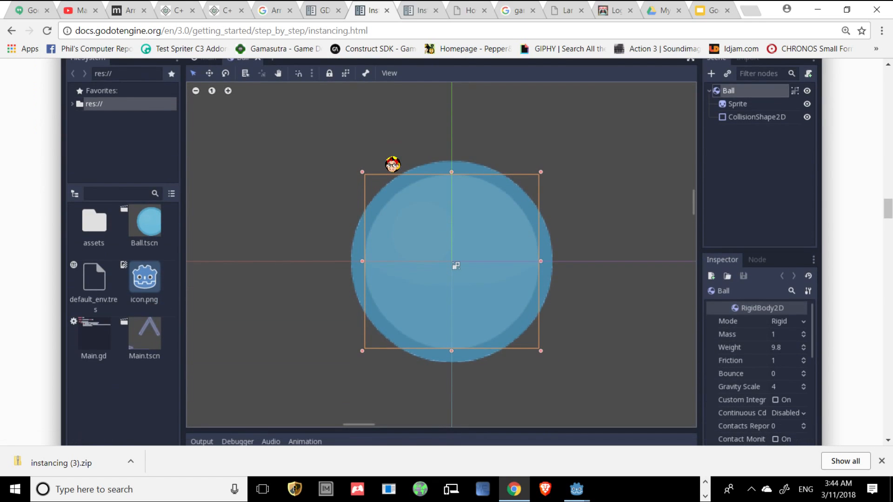
{"action": "scroll", "scroll_direction": "up", "scroll_amount": 3}
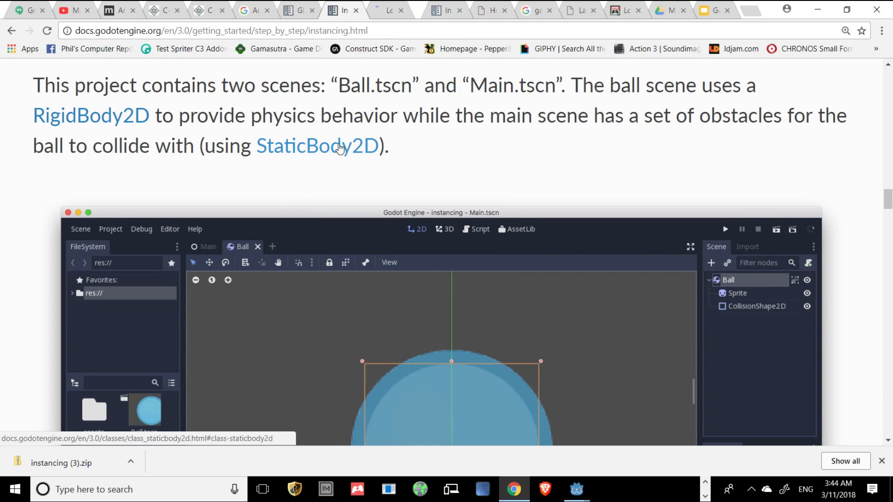
{"action": "left_click", "coordinate": [91, 115]}
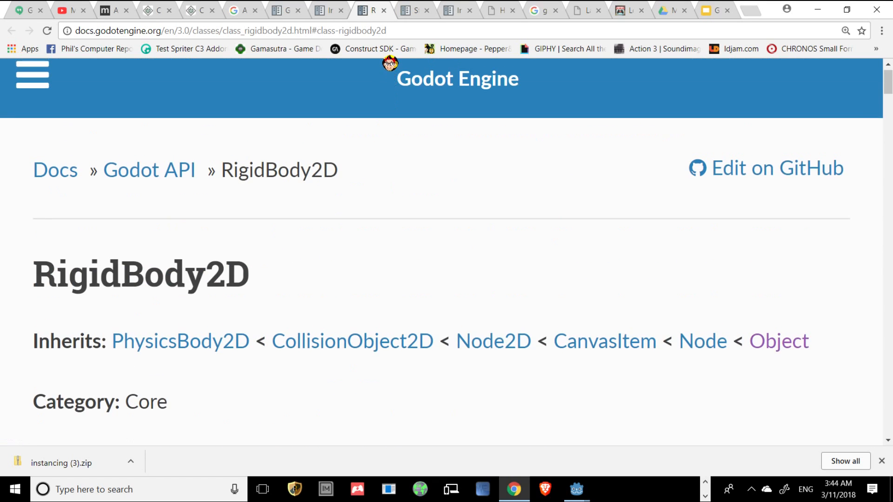
Skim the StaticBody2D reference to its member variables, then return to the Instancing tutorial
{"action": "left_click", "coordinate": [416, 10]}
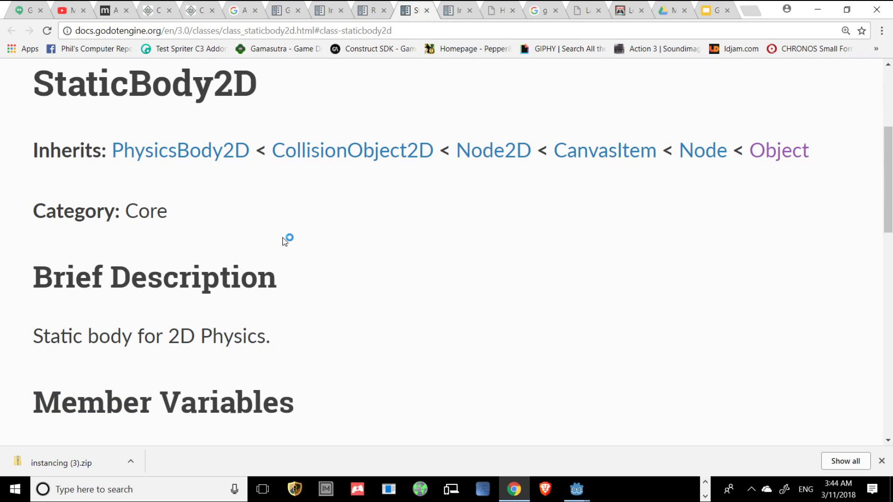
{"action": "scroll", "scroll_direction": "down", "scroll_amount": 3}
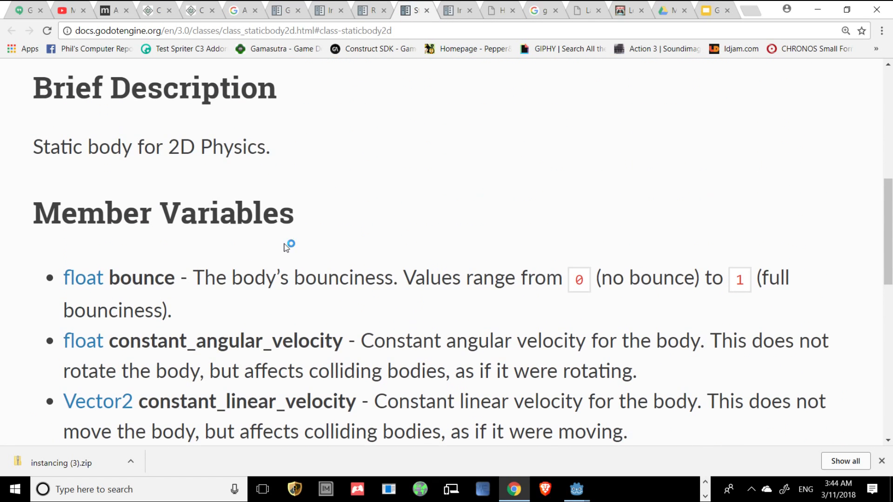
{"action": "left_click", "coordinate": [368, 10]}
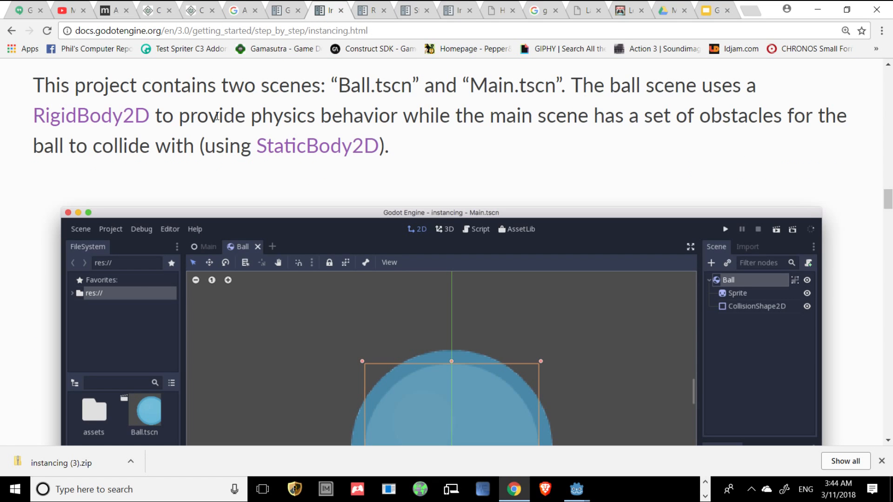
Scroll to the tutorial's Ball scene illustration showing RigidBody2D settings with gravity scale 4
{"action": "scroll", "scroll_direction": "down", "scroll_amount": 3}
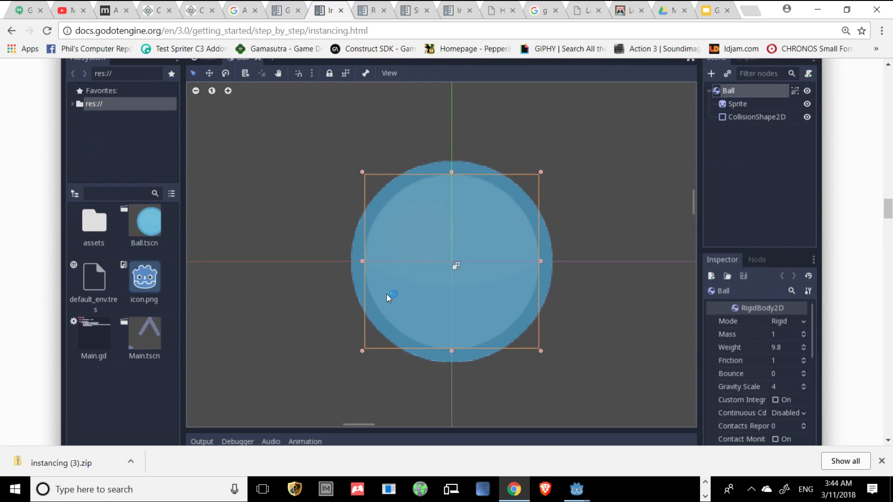
{"action": "scroll", "scroll_direction": "down", "scroll_amount": 3}
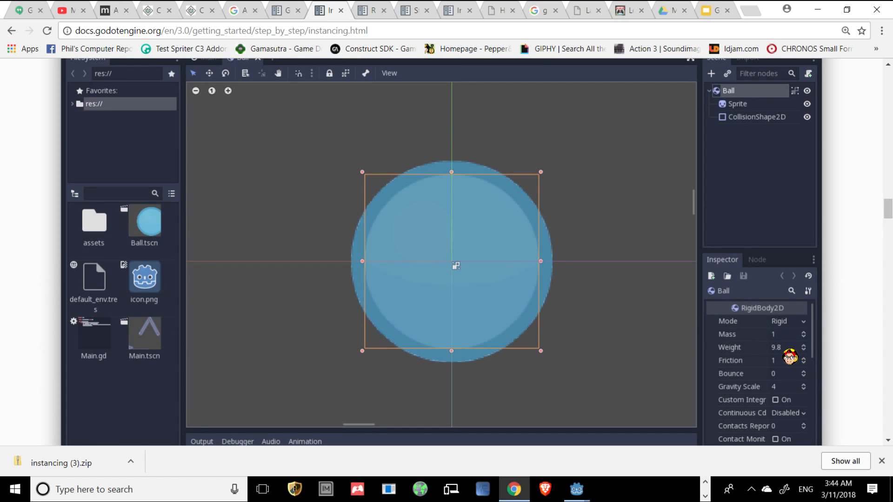
{"action": "mouse_move", "coordinate": [576, 490]}
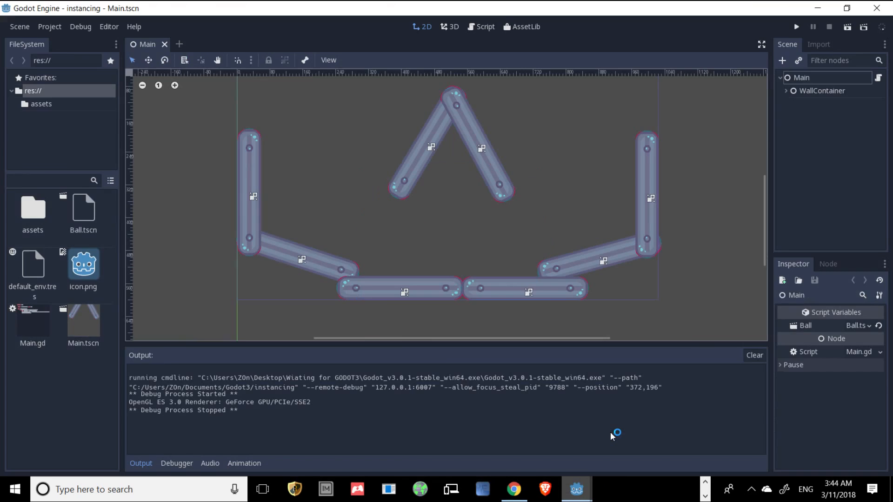
{"action": "mouse_move", "coordinate": [341, 129]}
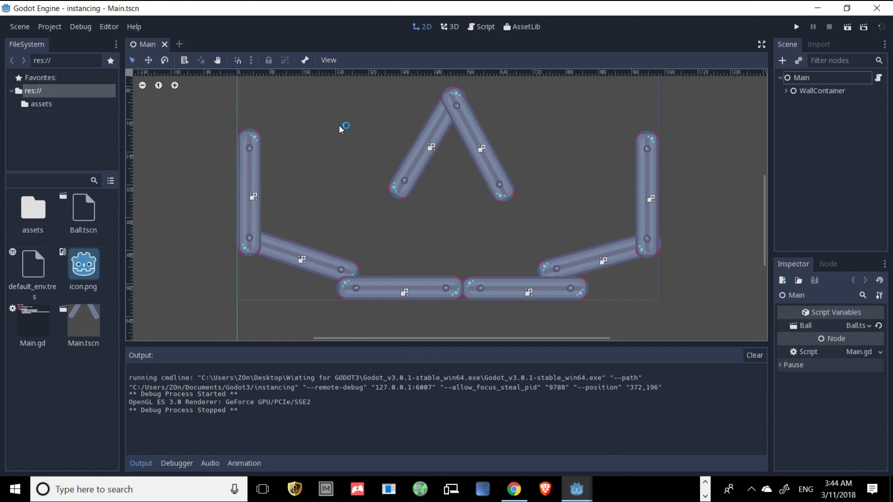
Scroll the Ball scene's Inspector to check Bounce 0.5 and gravity scale 4
{"action": "scroll", "scroll_direction": "down", "scroll_amount": 3}
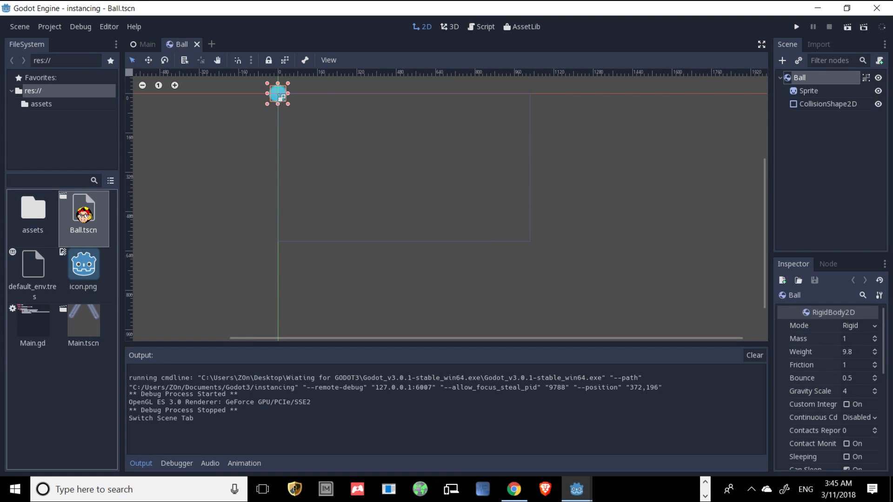
{"action": "mouse_move", "coordinate": [83, 217]}
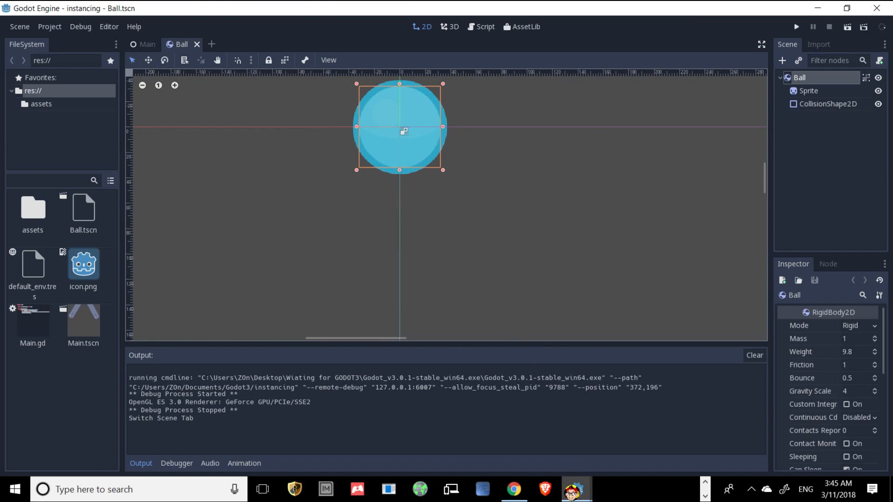
{"action": "mouse_move", "coordinate": [513, 490]}
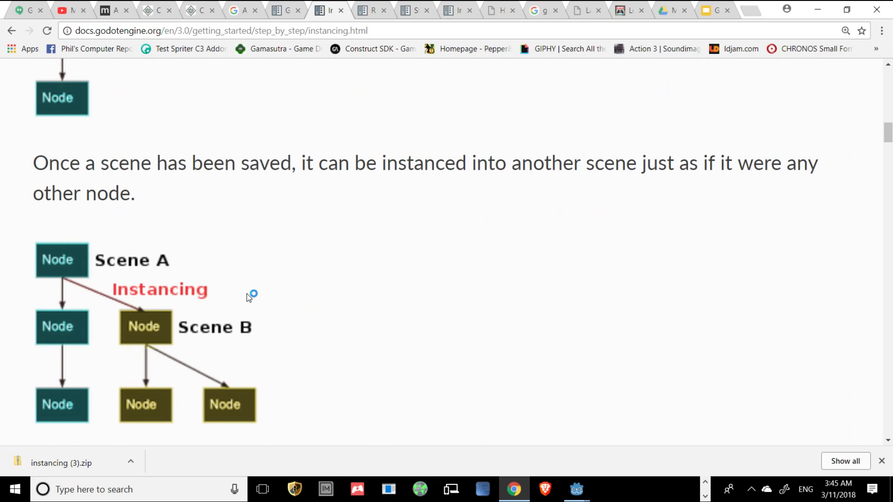
{"action": "mouse_move", "coordinate": [161, 270]}
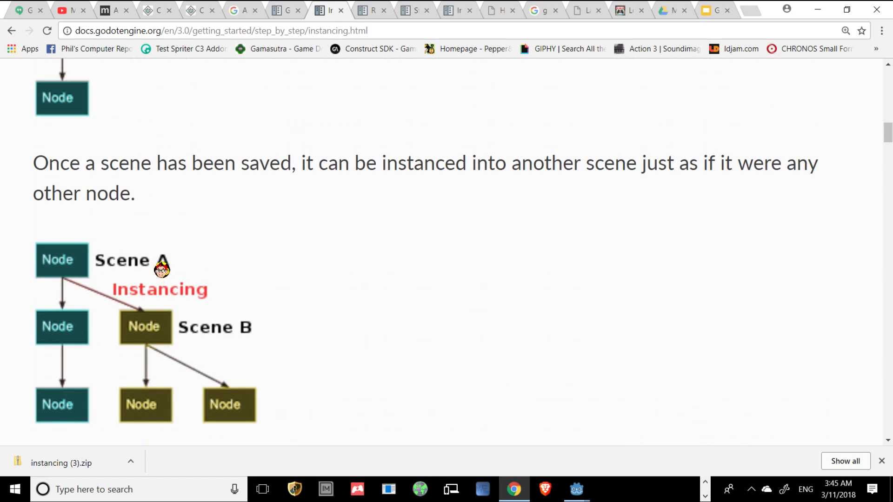
{"action": "mouse_move", "coordinate": [245, 335]}
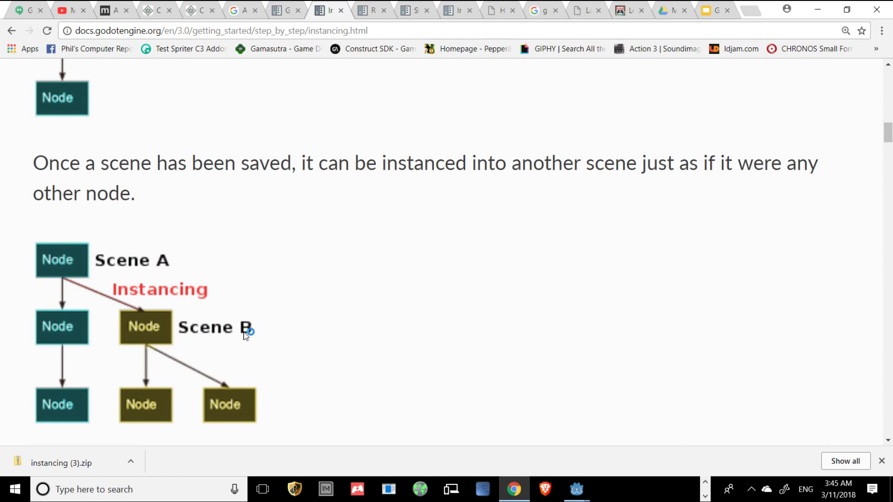
{"action": "mouse_move", "coordinate": [173, 274]}
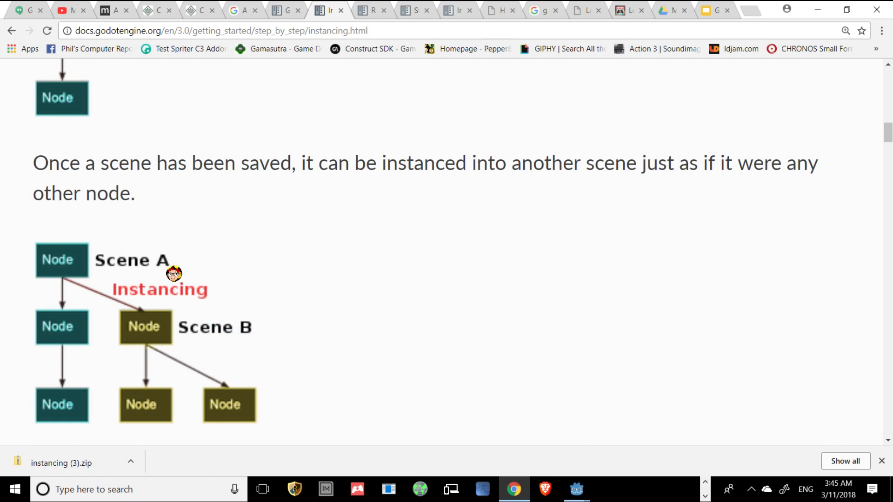
Leave the Scene A/B diagram and bring the Godot editor back on the Ball scene
{"action": "left_click", "coordinate": [576, 489]}
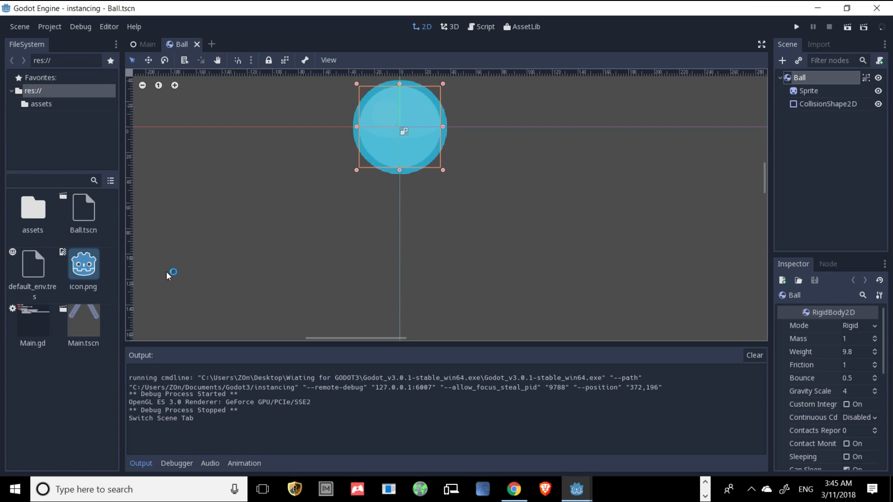
Reopen Main.tscn from the FileSystem dock, then go back to the tutorial in Chrome
{"action": "left_click", "coordinate": [82, 314]}
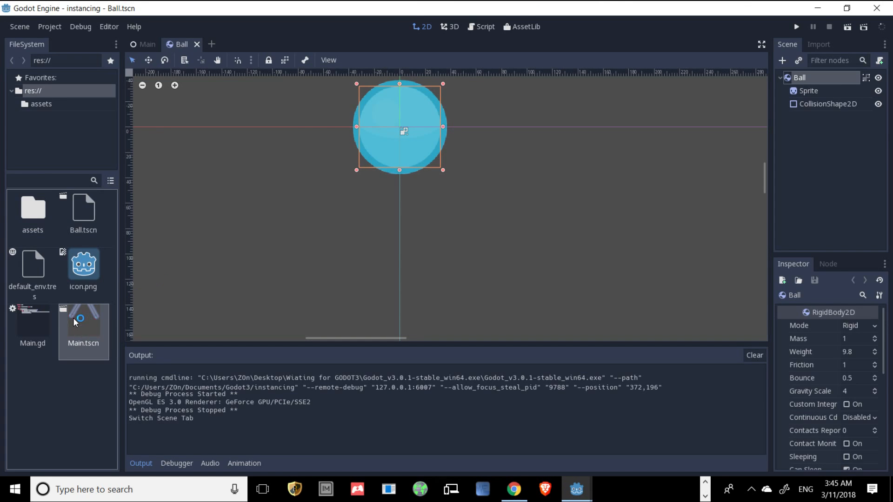
{"action": "left_click", "coordinate": [146, 44]}
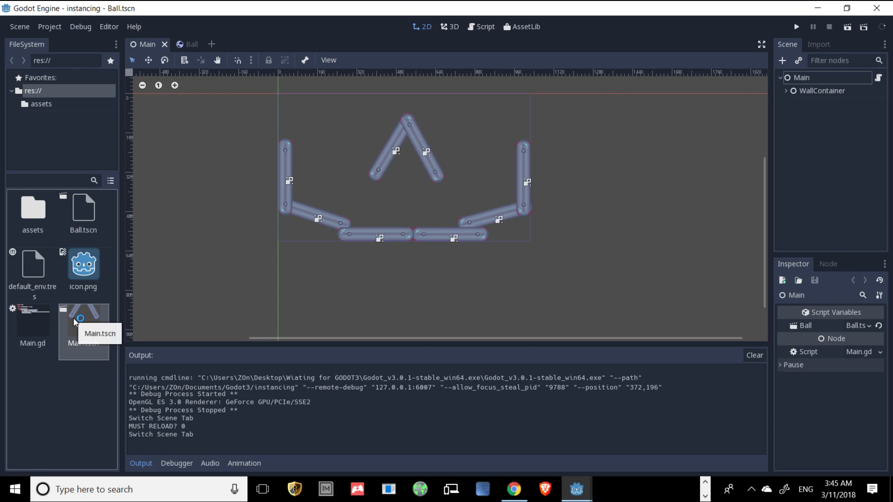
{"action": "left_click", "coordinate": [513, 489]}
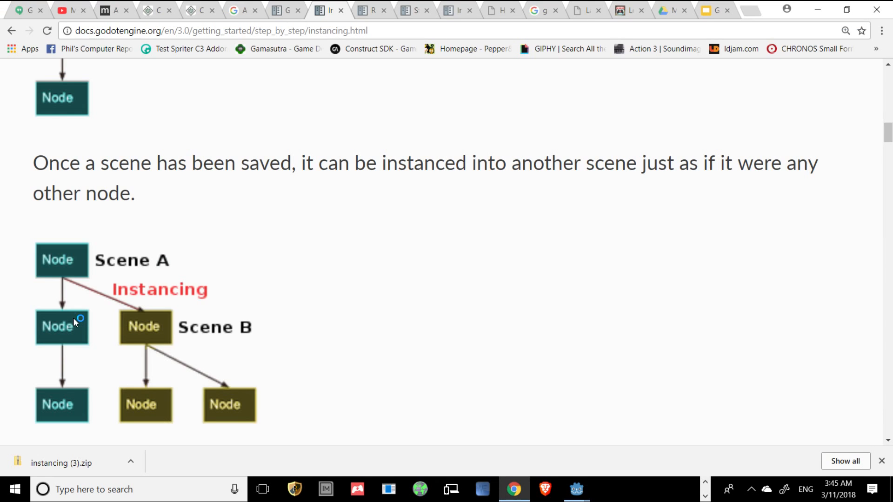
{"action": "mouse_move", "coordinate": [139, 255]}
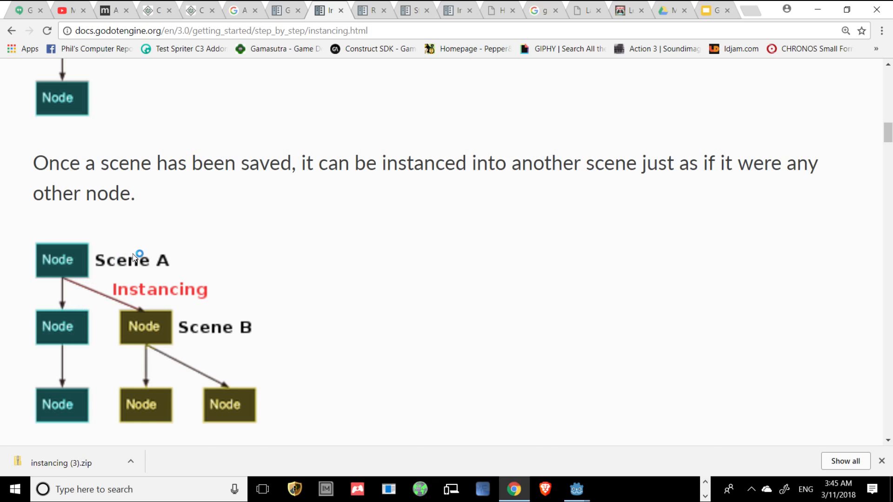
Scroll the tutorial to 'Open the Main scene, and then select the root node', then return to Godot
{"action": "scroll", "scroll_direction": "down", "scroll_amount": 3}
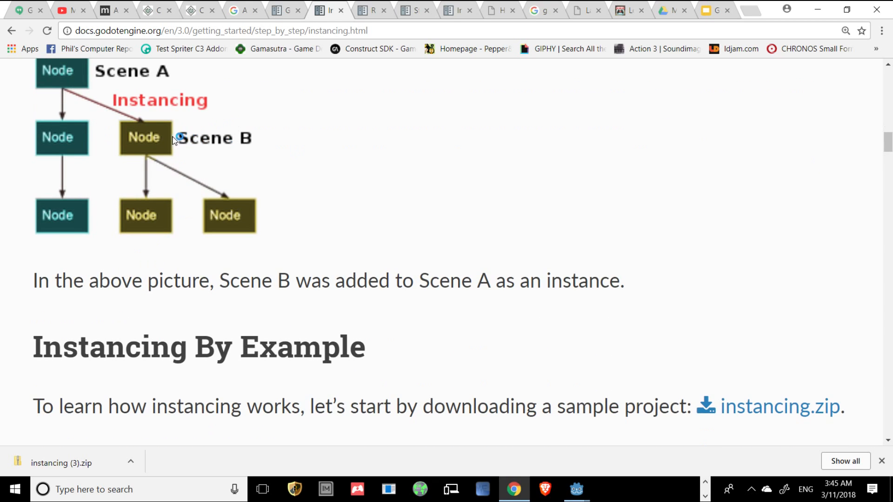
{"action": "mouse_move", "coordinate": [153, 117]}
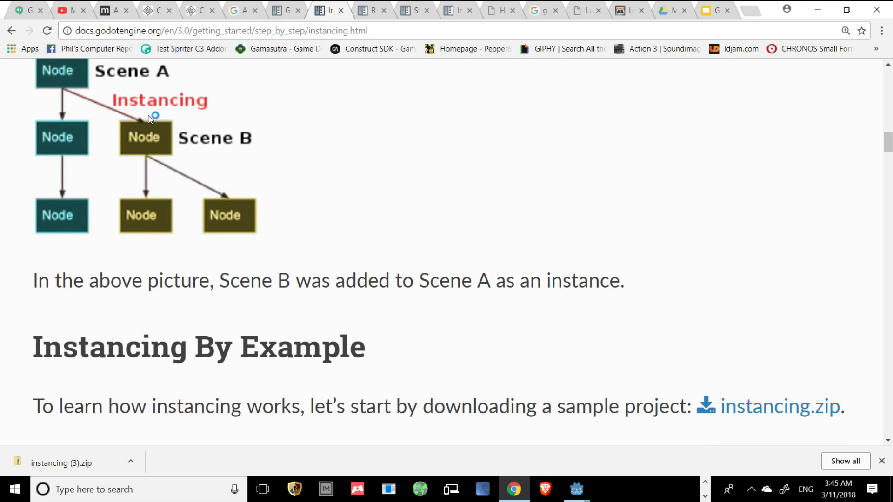
{"action": "mouse_move", "coordinate": [150, 155]}
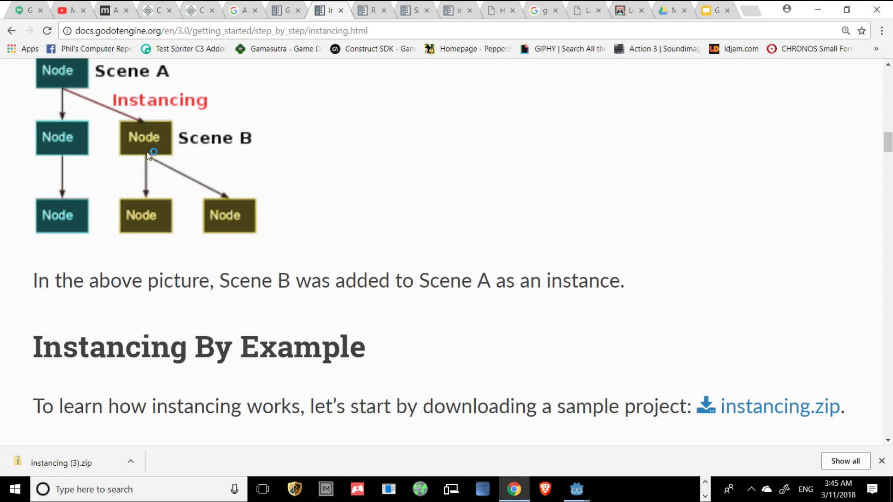
{"action": "mouse_move", "coordinate": [262, 154]}
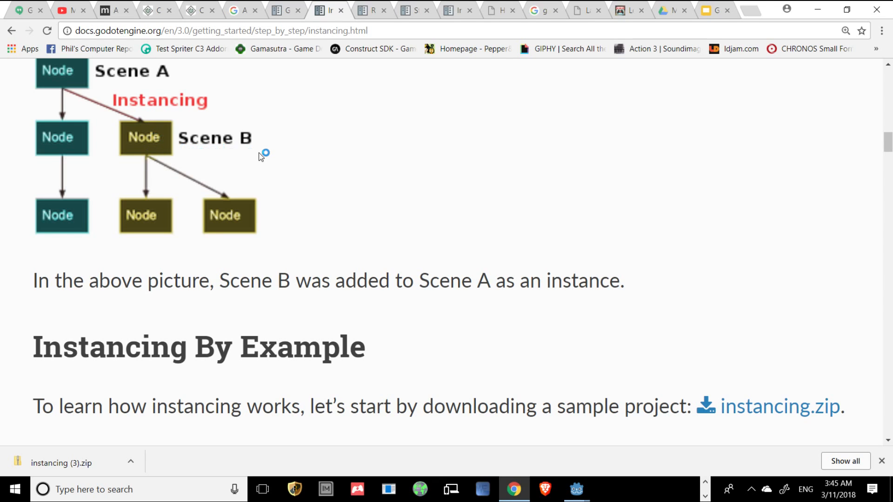
{"action": "scroll", "scroll_direction": "up", "scroll_amount": 3}
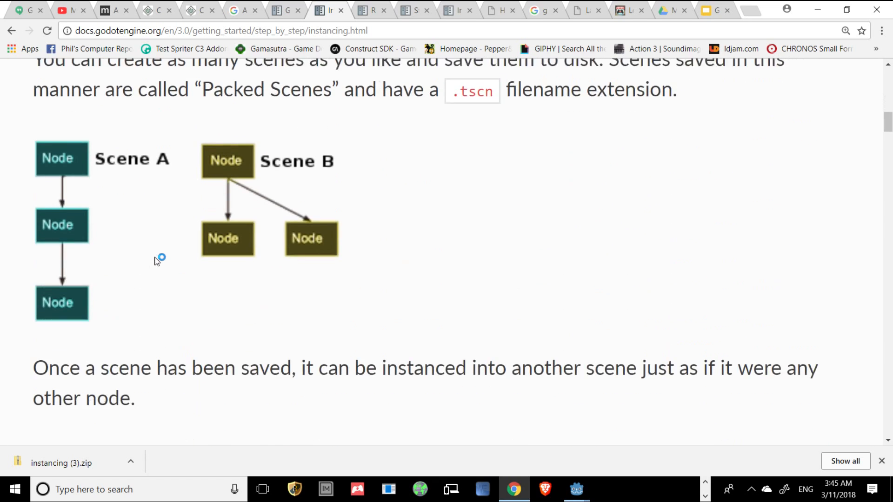
{"action": "scroll", "scroll_direction": "down", "scroll_amount": 3}
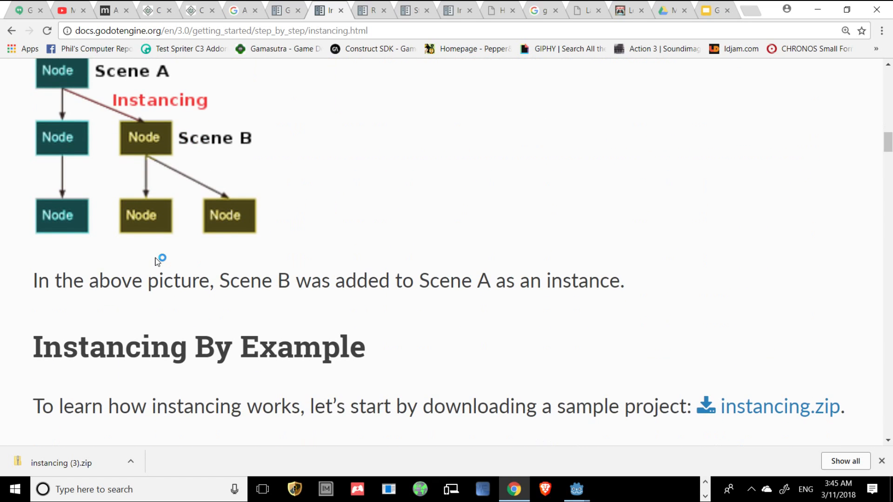
{"action": "scroll", "scroll_direction": "down", "scroll_amount": 3}
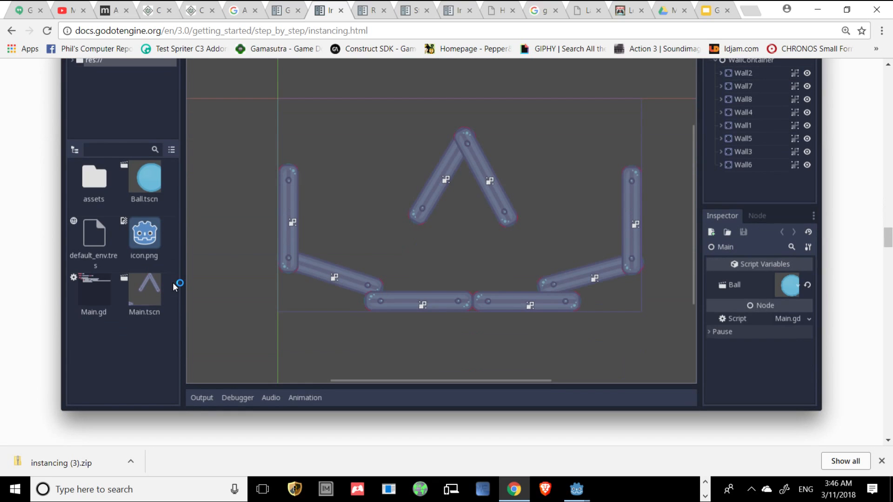
{"action": "scroll", "scroll_direction": "up", "scroll_amount": 3}
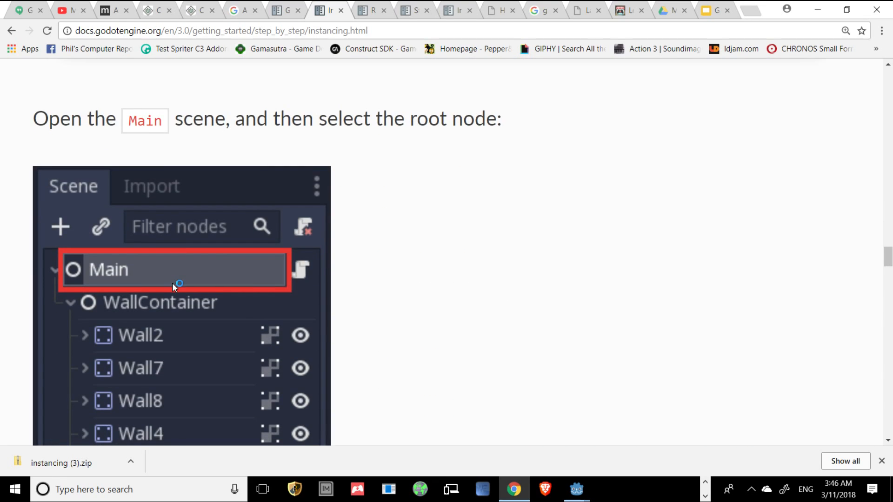
{"action": "scroll", "scroll_direction": "down", "scroll_amount": 3}
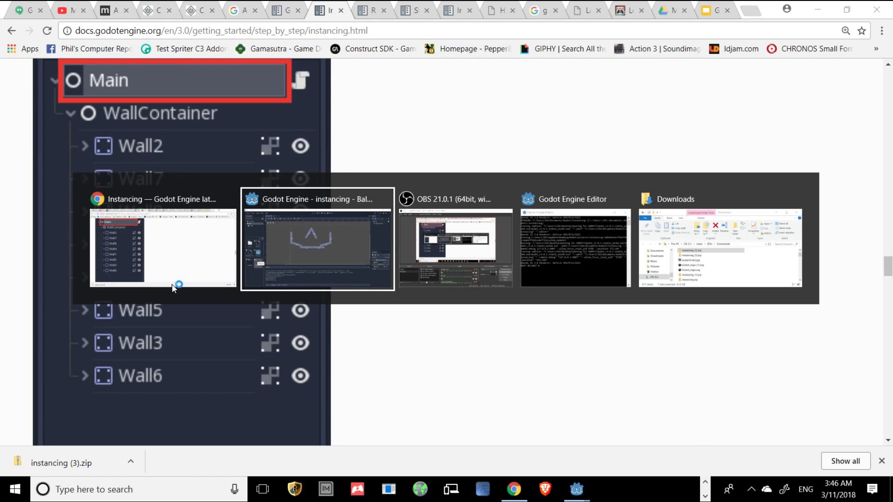
{"action": "left_click", "coordinate": [316, 239]}
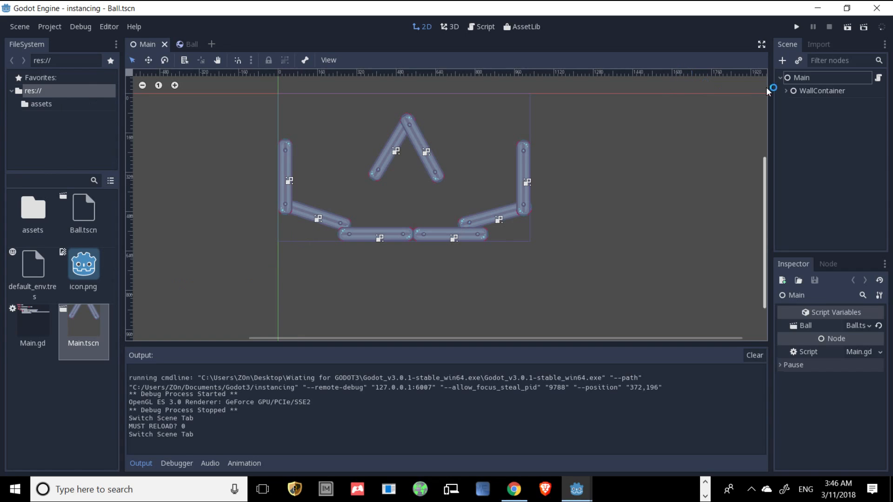
Expand WallContainer, then confirm res://Main.tscn as the Application > Run main scene and close Project Settings
{"action": "left_click", "coordinate": [791, 91]}
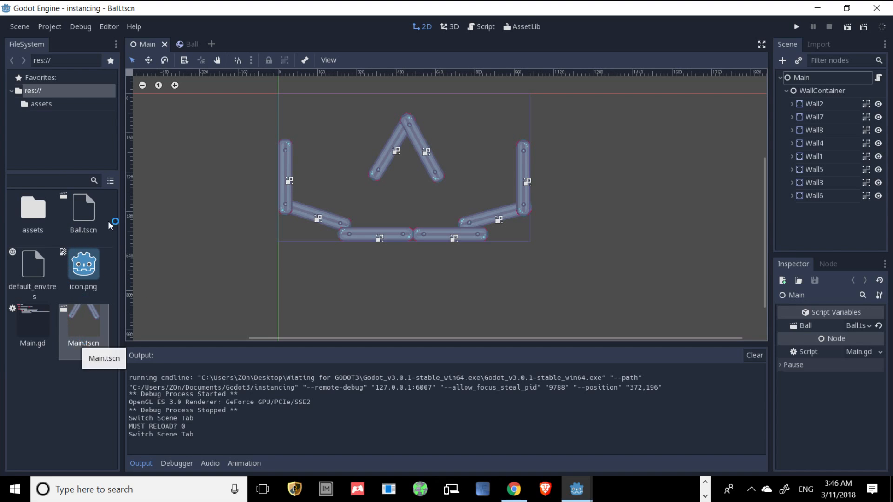
{"action": "left_click", "coordinate": [49, 26]}
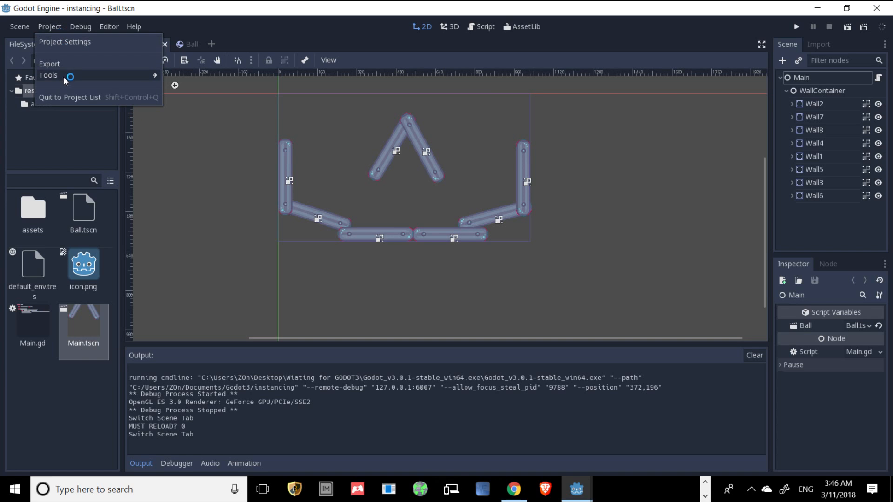
{"action": "left_click", "coordinate": [65, 41]}
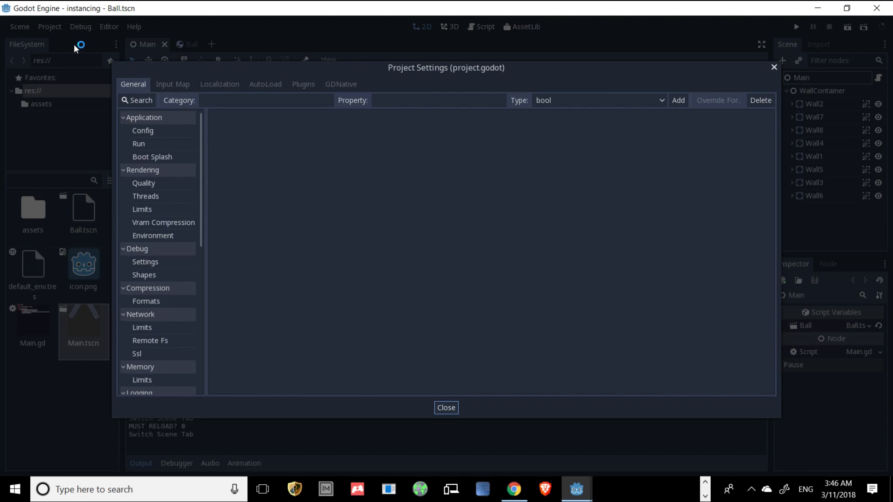
{"action": "left_click", "coordinate": [139, 143]}
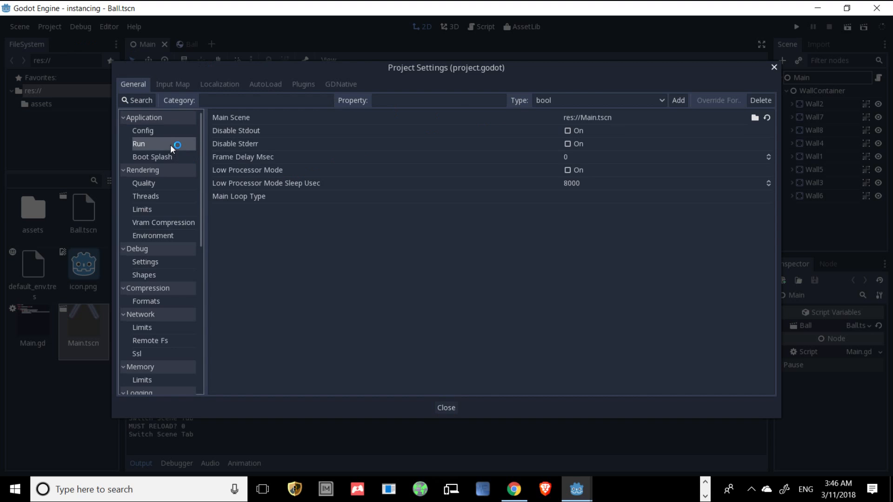
{"action": "mouse_move", "coordinate": [624, 124]}
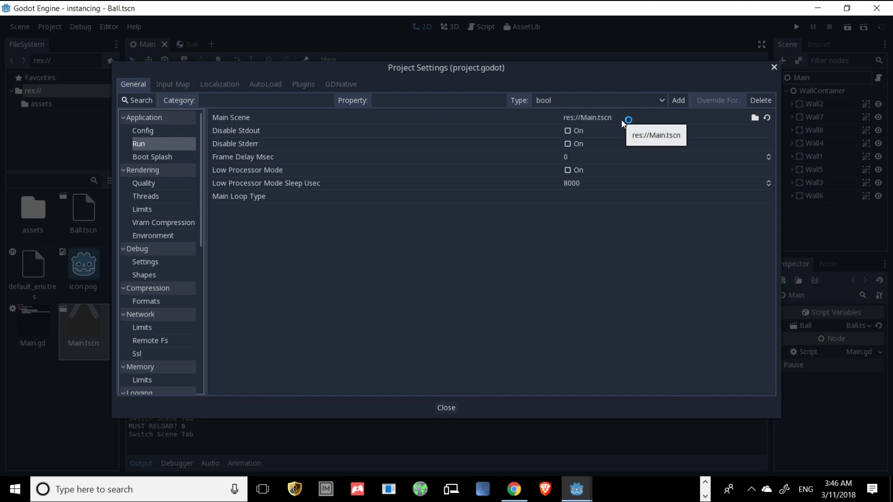
{"action": "mouse_move", "coordinate": [771, 73]}
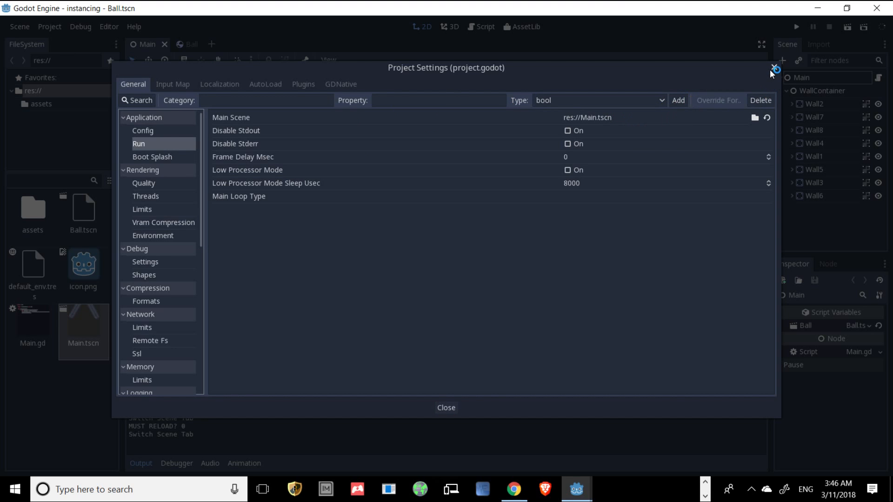
{"action": "left_click", "coordinate": [446, 407]}
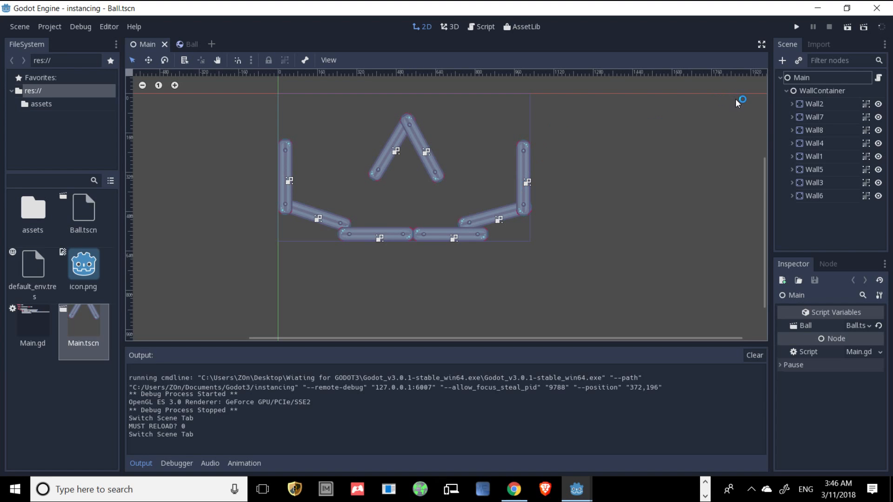
Scroll the tutorial to the paragraph on instancing Ball.tscn under Main, then return to Godot
{"action": "left_click", "coordinate": [513, 490]}
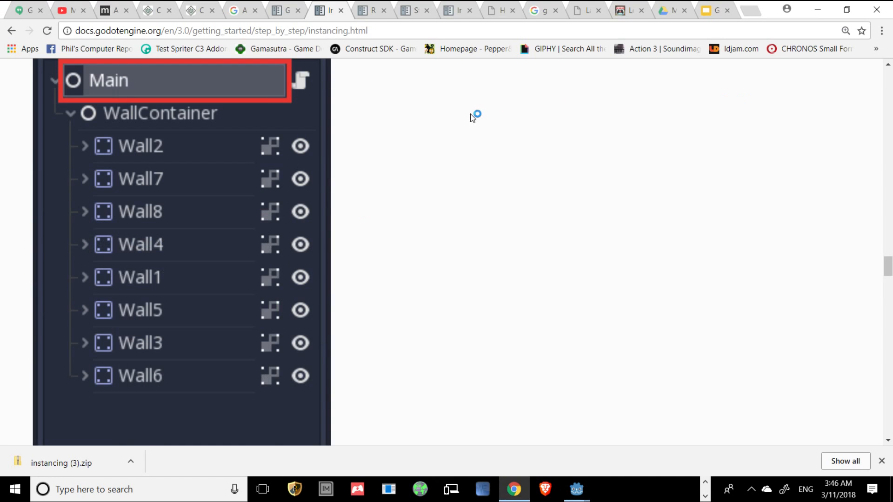
{"action": "scroll", "scroll_direction": "up", "scroll_amount": 3}
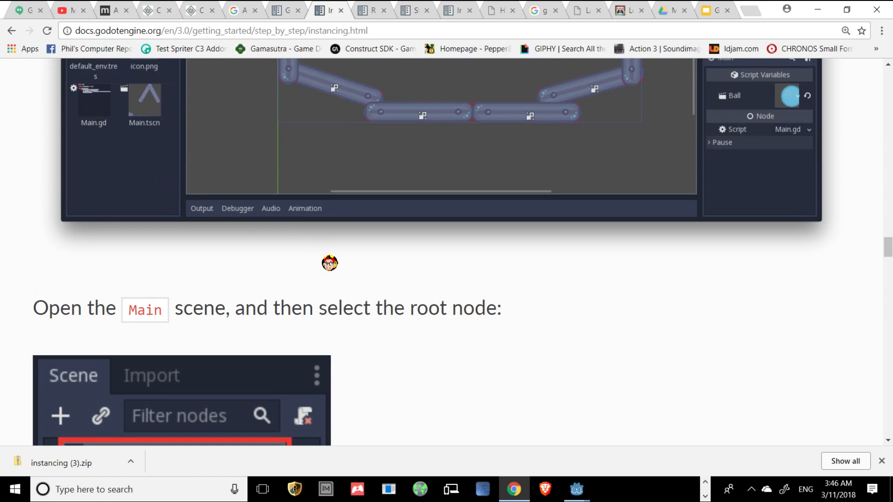
{"action": "scroll", "scroll_direction": "down", "scroll_amount": 3}
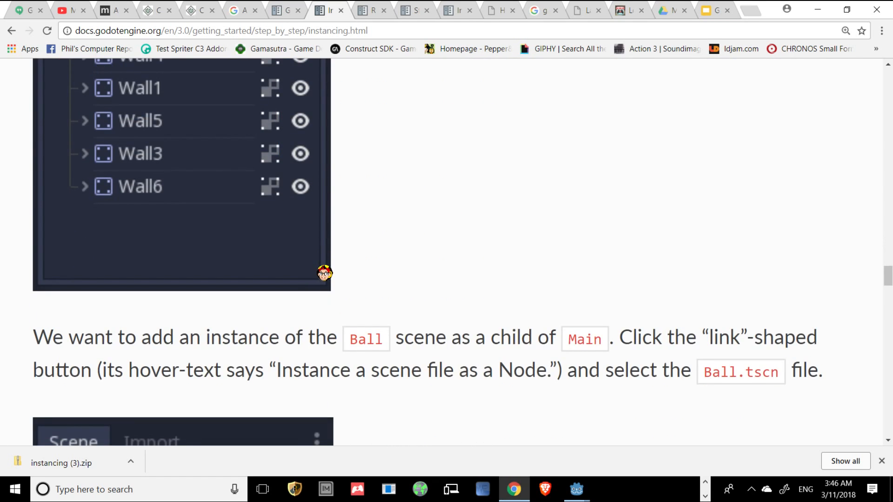
{"action": "scroll", "scroll_direction": "down", "scroll_amount": 3}
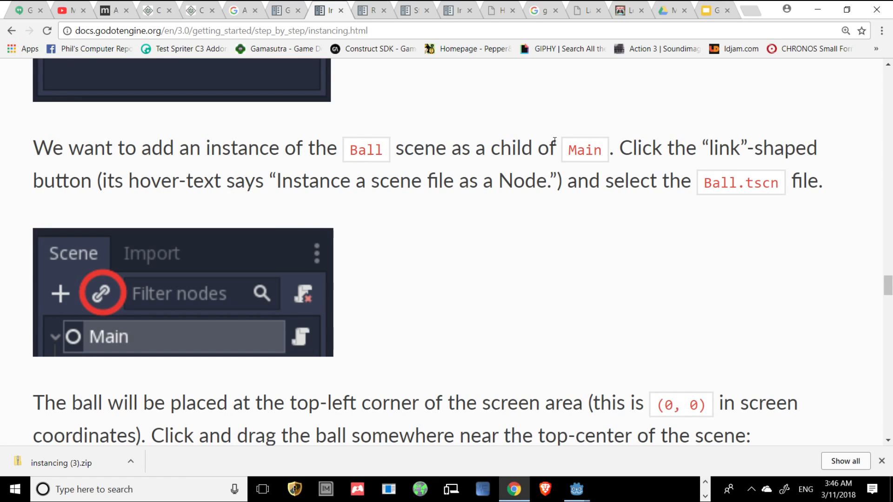
{"action": "mouse_move", "coordinate": [637, 147]}
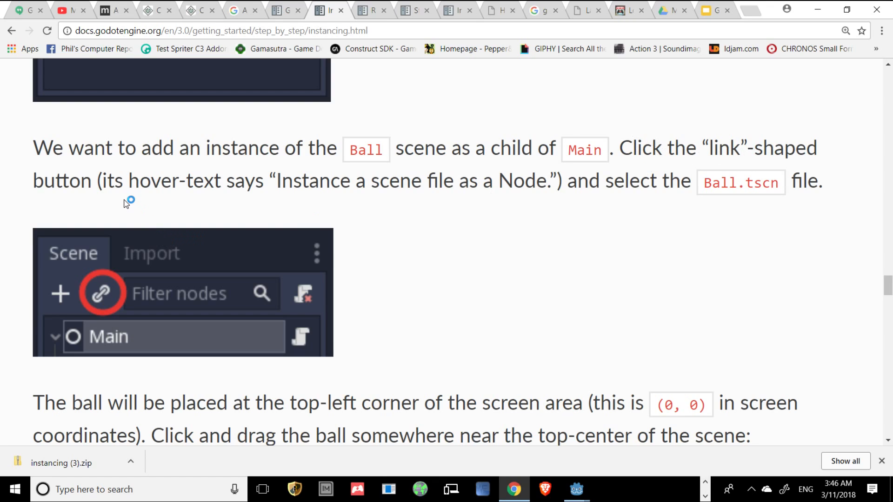
{"action": "mouse_move", "coordinate": [451, 200]}
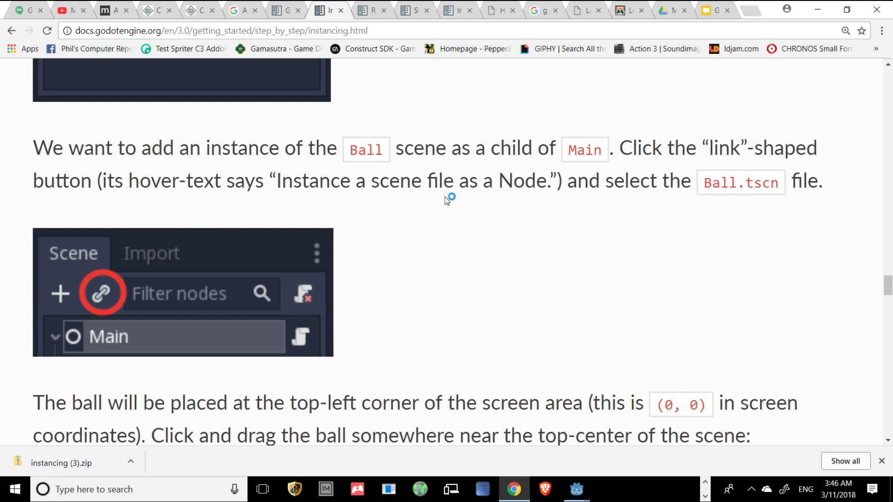
{"action": "mouse_move", "coordinate": [691, 205]}
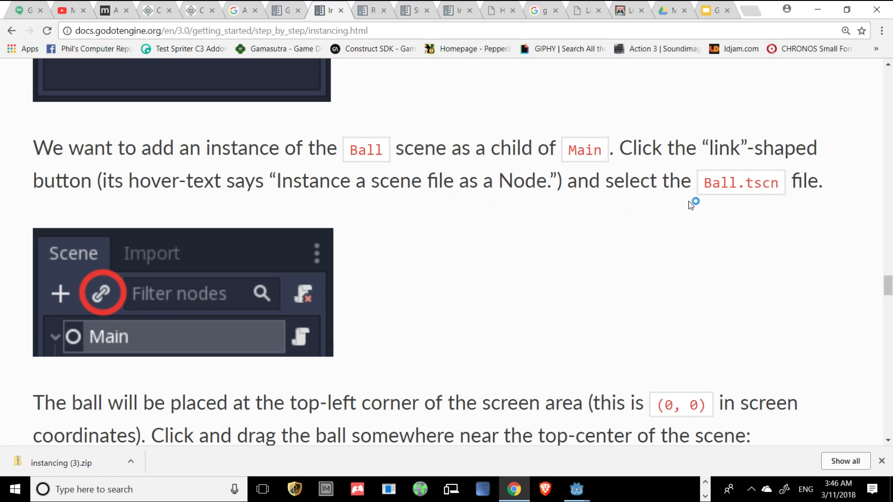
{"action": "mouse_move", "coordinate": [429, 258]}
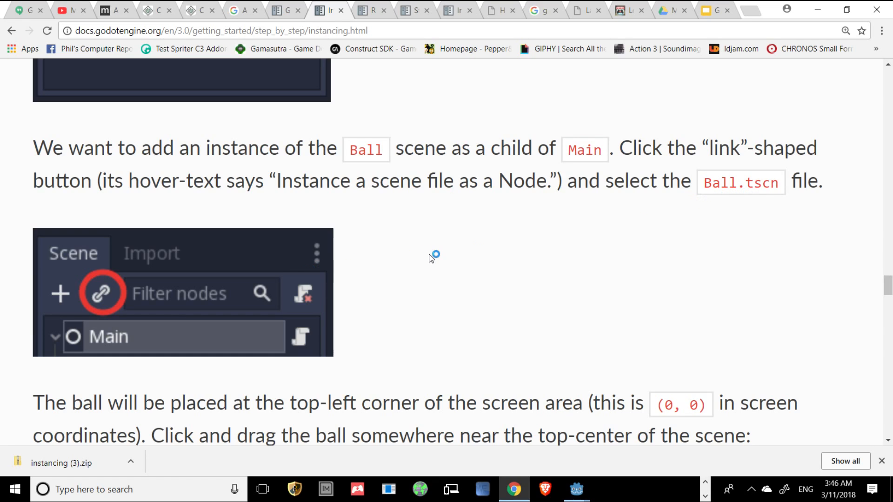
{"action": "mouse_move", "coordinate": [105, 167]}
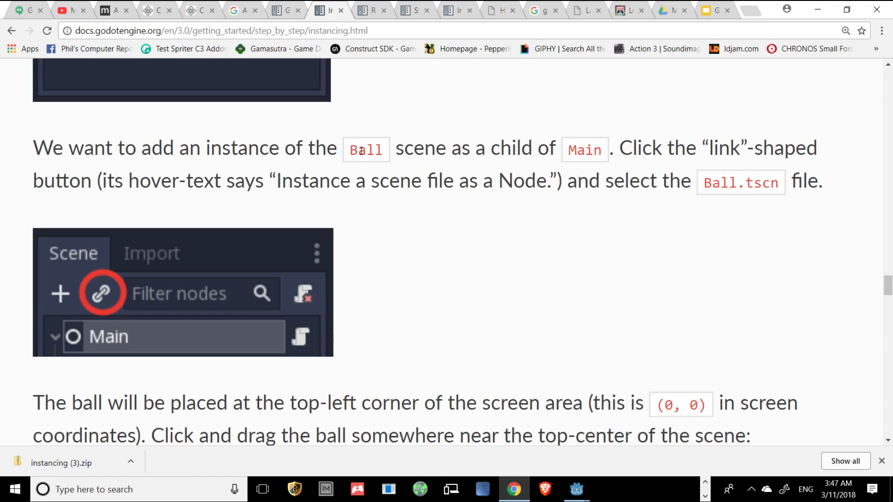
{"action": "mouse_move", "coordinate": [551, 154]}
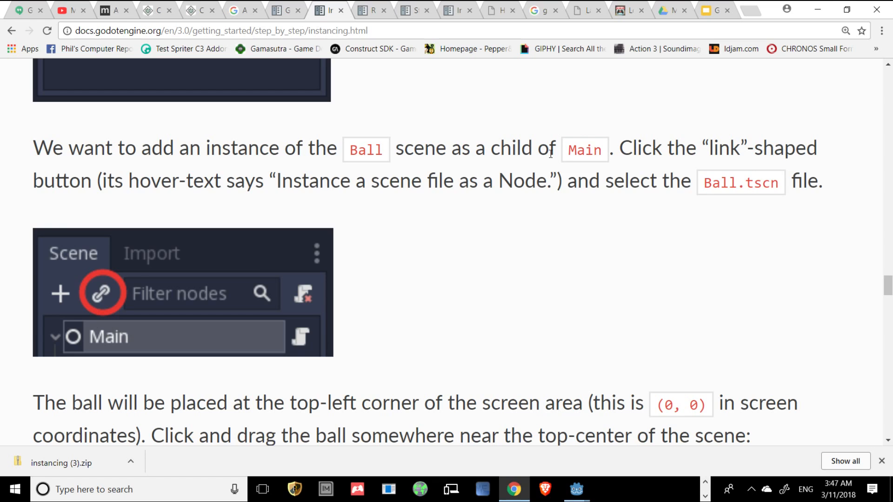
{"action": "left_click", "coordinate": [575, 489]}
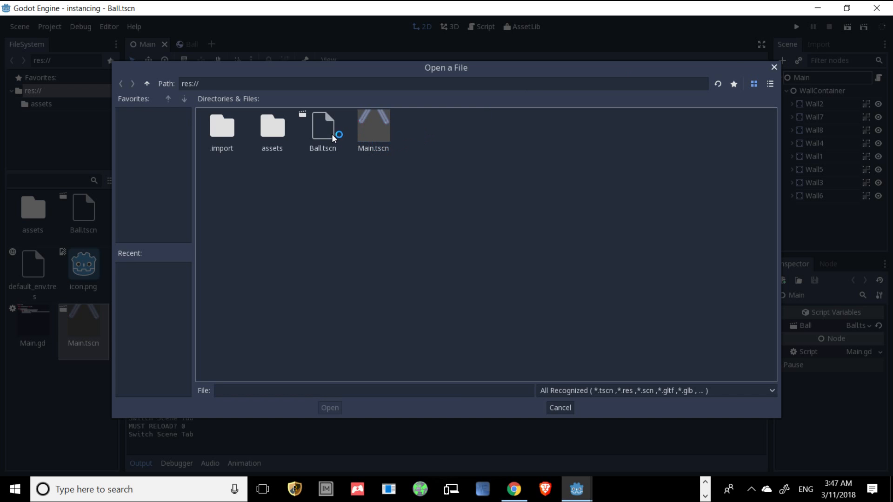
Instance Ball.tscn into Main and drag the ball near the top centre, checking the docs
{"action": "double_click", "coordinate": [322, 125]}
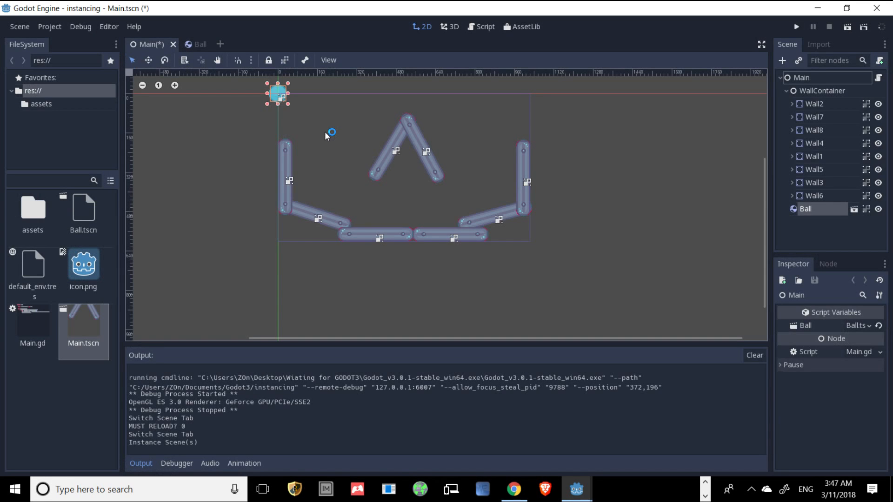
{"action": "mouse_move", "coordinate": [811, 123]}
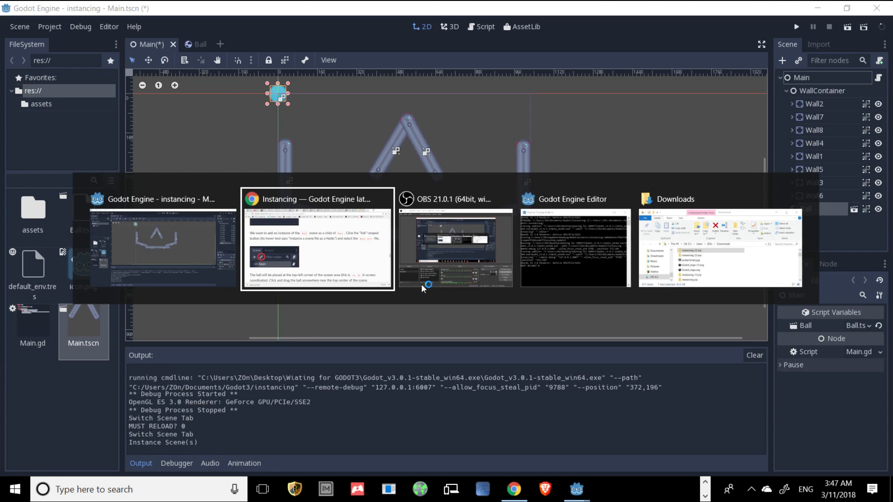
{"action": "left_click", "coordinate": [316, 239]}
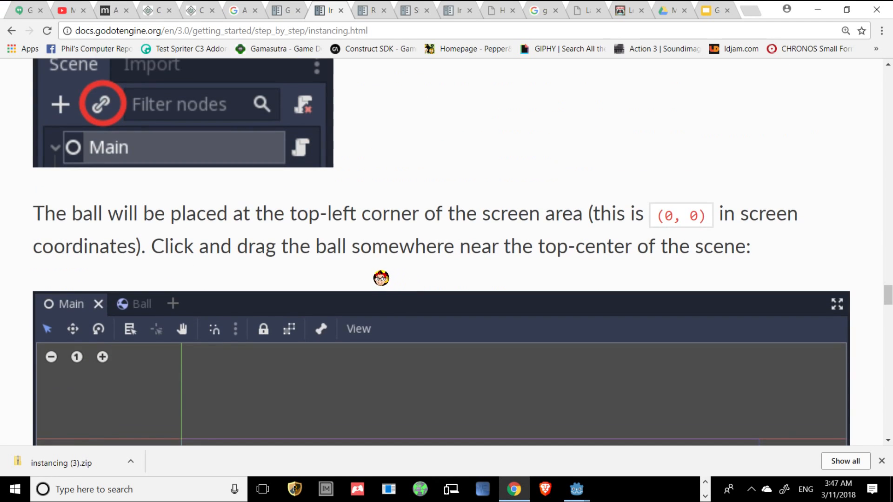
{"action": "scroll", "scroll_direction": "down", "scroll_amount": 3}
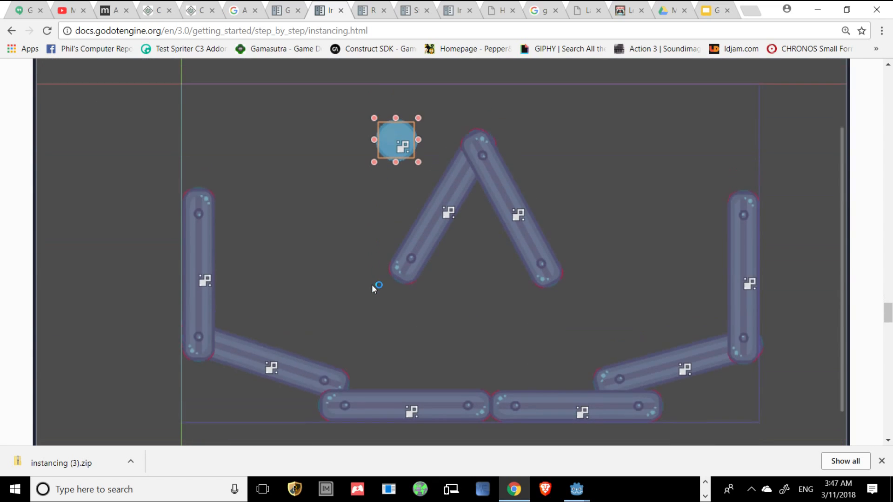
{"action": "left_click", "coordinate": [575, 489]}
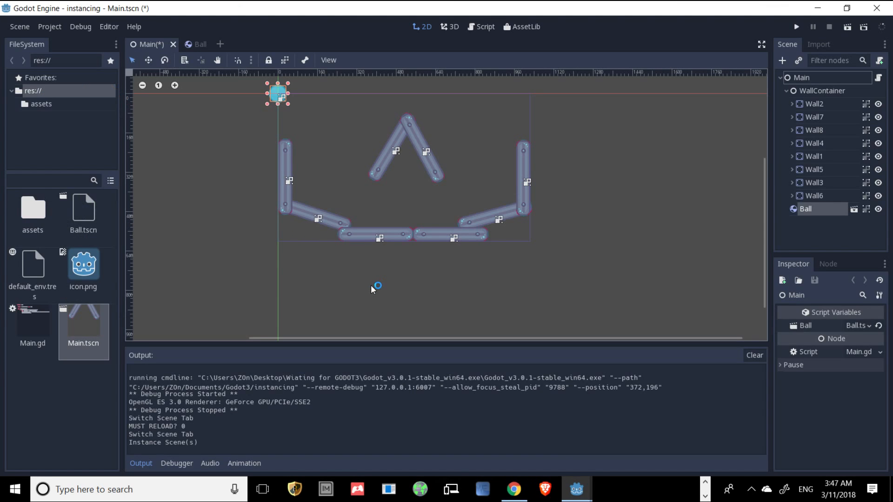
{"action": "mouse_move", "coordinate": [285, 91]}
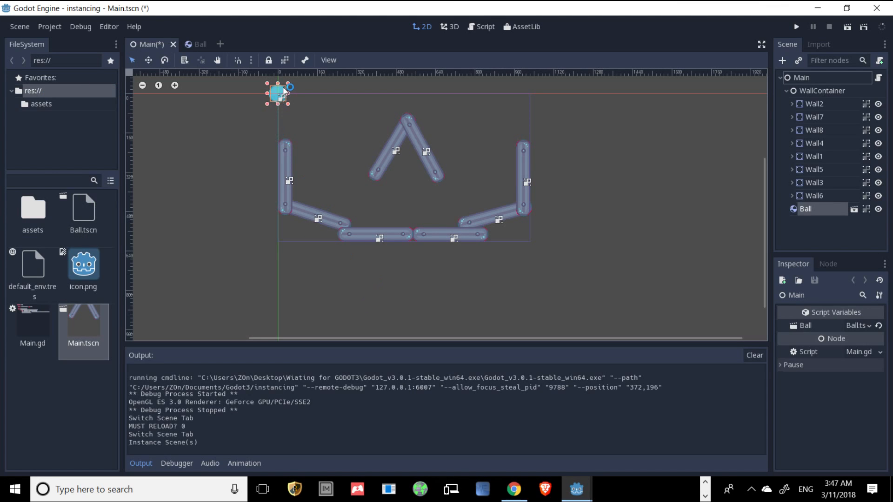
{"action": "left_click_drag", "start_coordinate": [278, 94], "coordinate": [360, 125]}
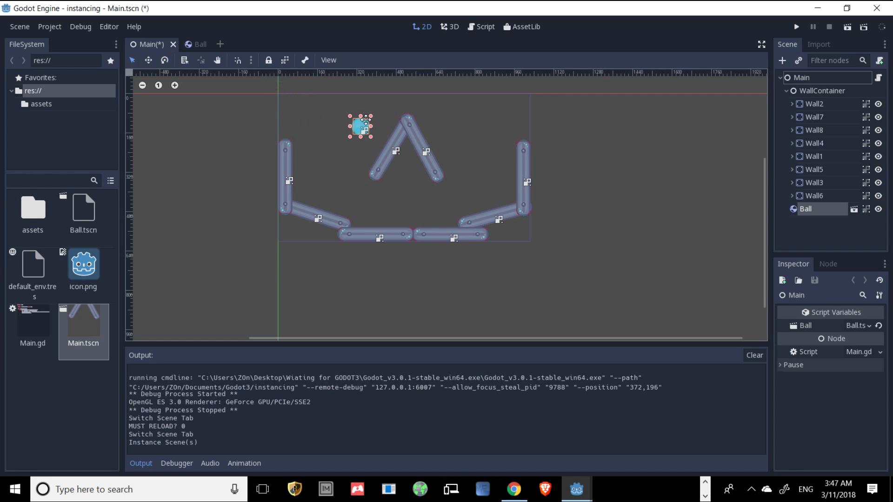
{"action": "left_click", "coordinate": [513, 490]}
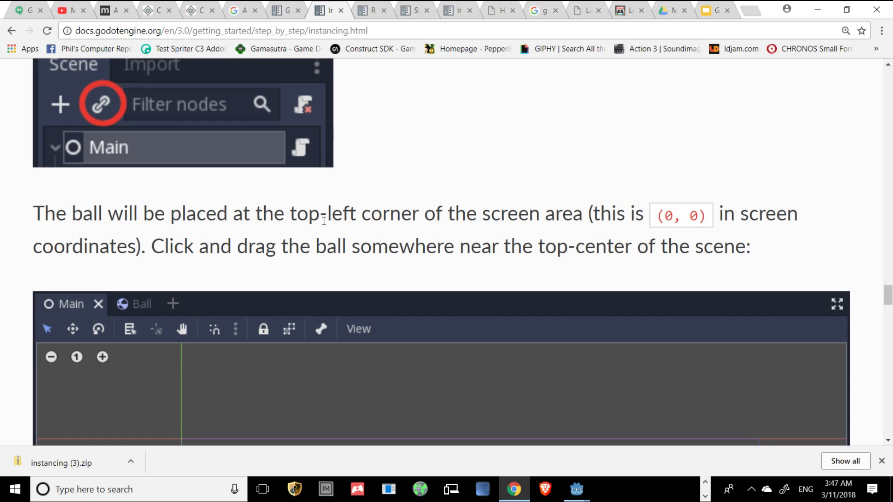
{"action": "mouse_move", "coordinate": [163, 285]}
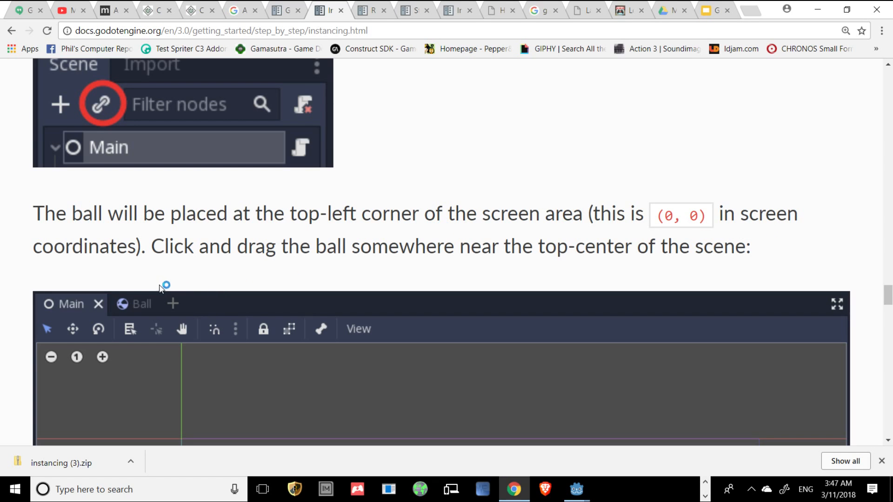
Scroll the docs to the 'Press Play' step and the Multiple Instances heading, then return to Godot
{"action": "scroll", "scroll_direction": "down", "scroll_amount": 3}
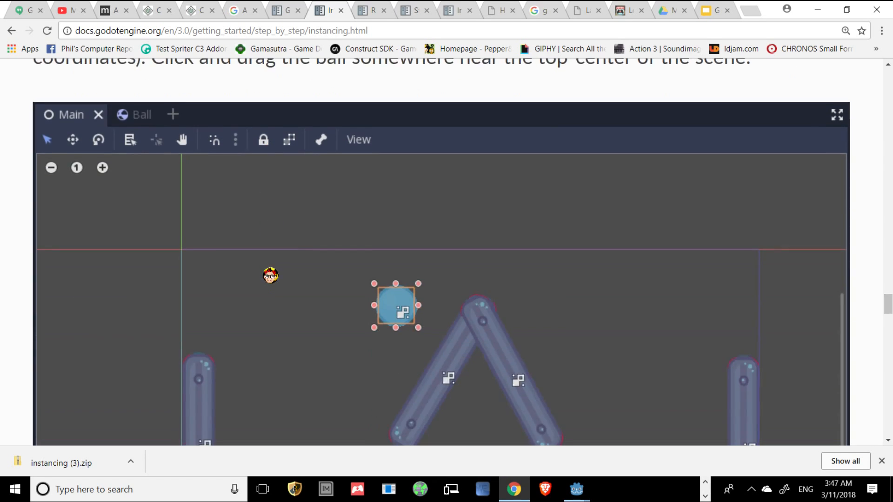
{"action": "scroll", "scroll_direction": "down", "scroll_amount": 3}
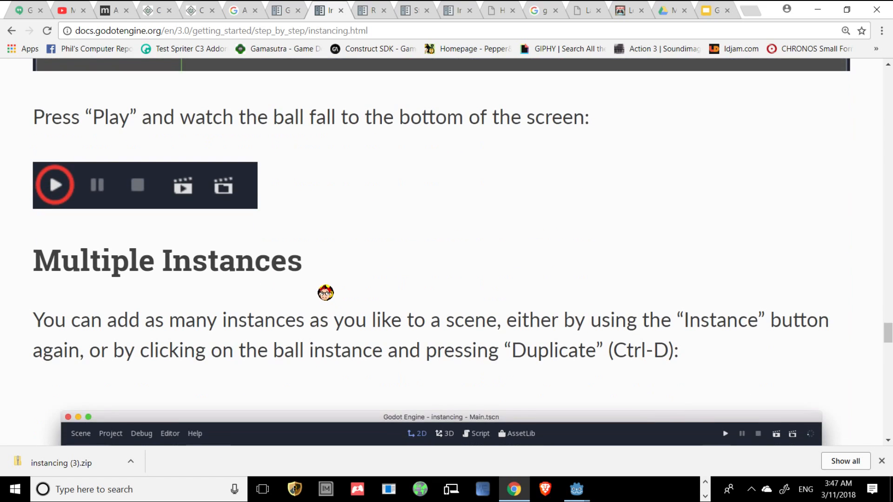
{"action": "mouse_move", "coordinate": [310, 262]}
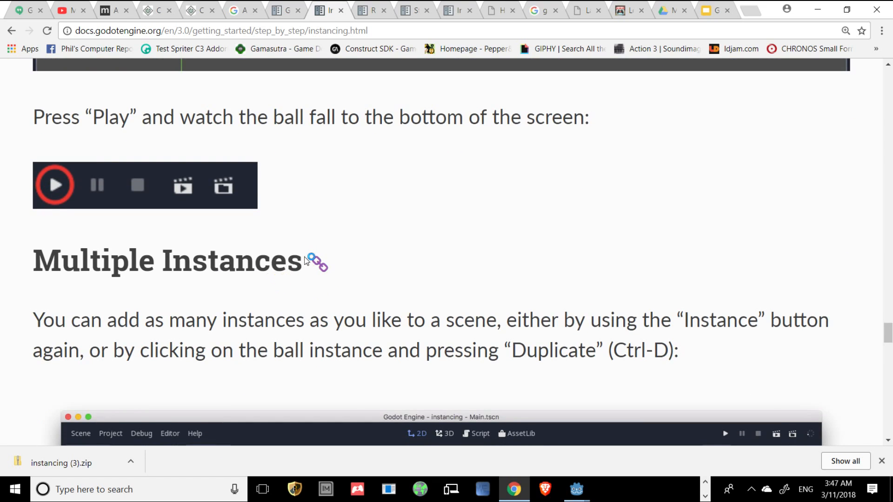
{"action": "left_click", "coordinate": [575, 489]}
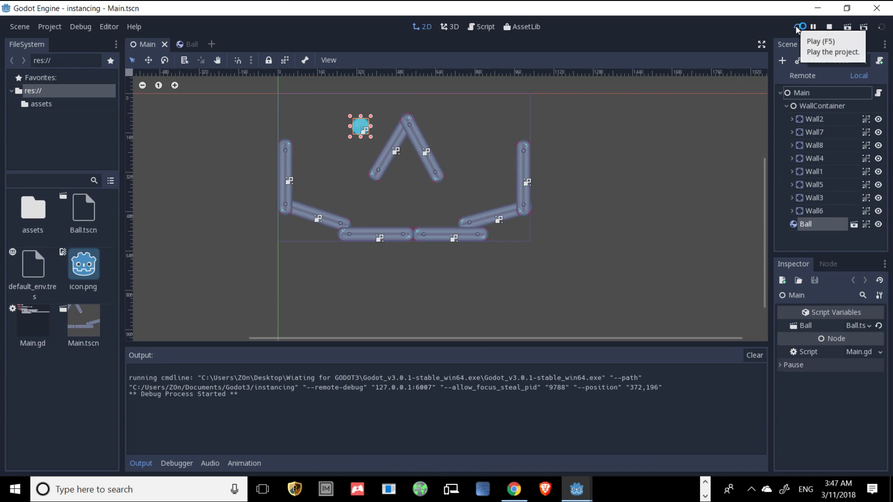
Play the project, watch the single ball drop onto the walls, and close the game window
{"action": "left_click", "coordinate": [801, 27]}
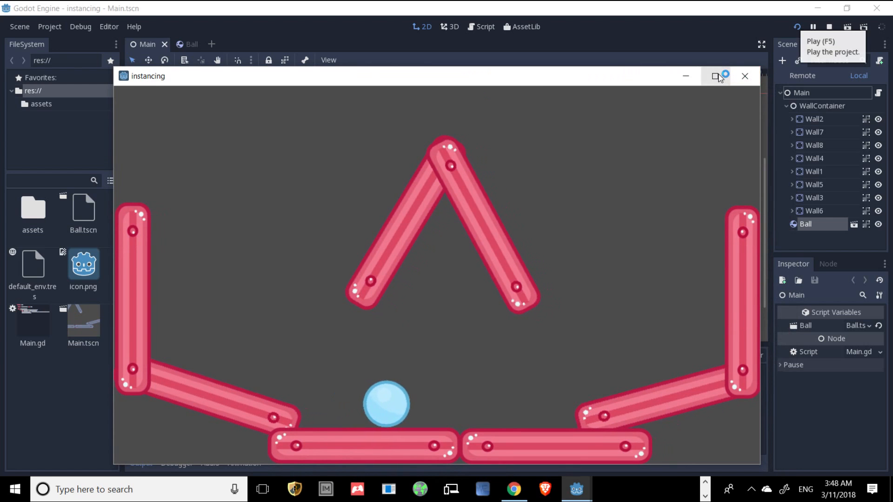
{"action": "left_click", "coordinate": [717, 76]}
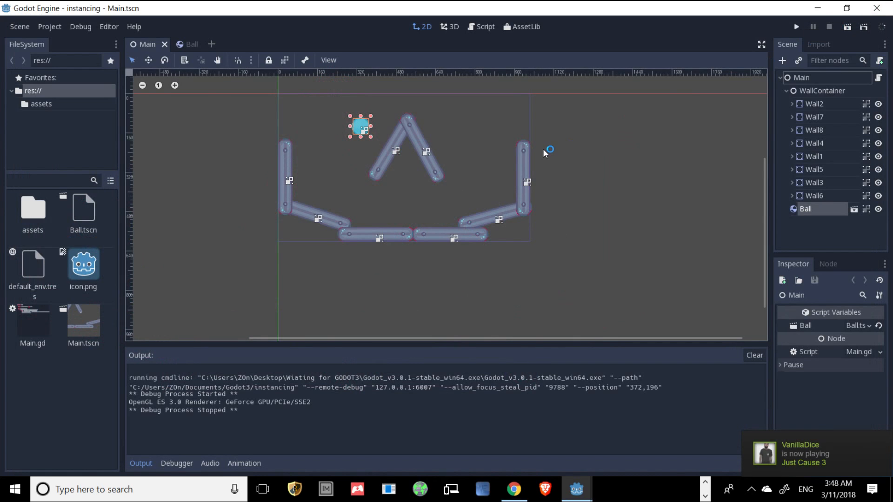
{"action": "left_click", "coordinate": [513, 489]}
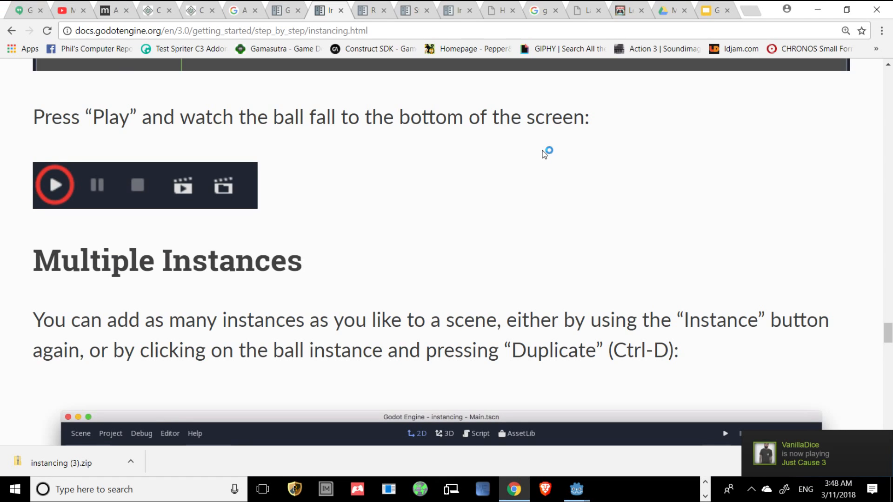
Read the docs' Multiple Instances section on duplicating balls, then go back to Godot
{"action": "scroll", "scroll_direction": "down", "scroll_amount": 3}
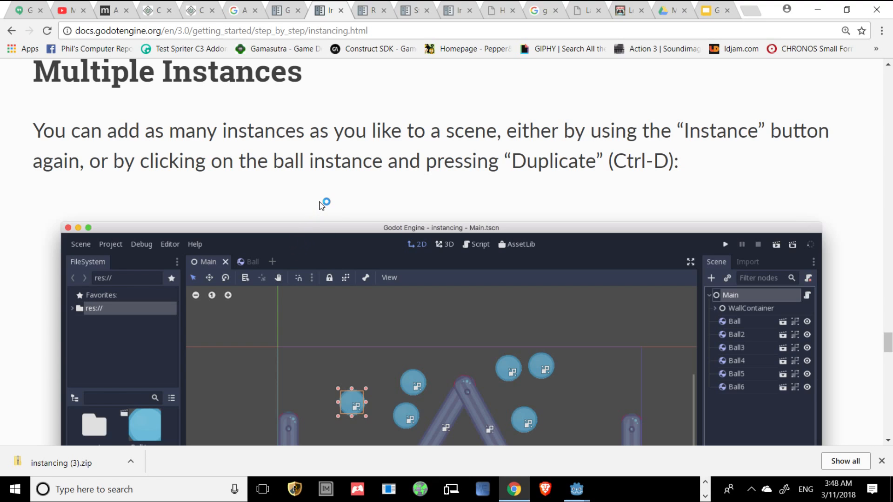
{"action": "mouse_move", "coordinate": [254, 203]}
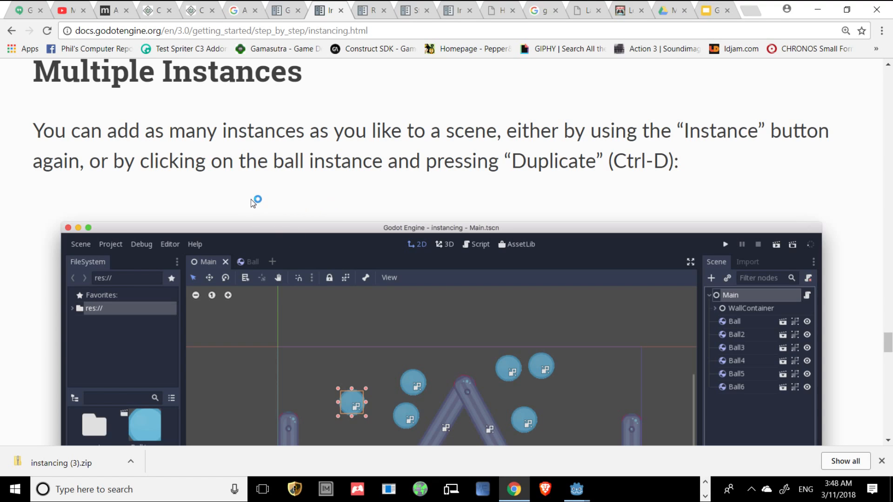
{"action": "mouse_move", "coordinate": [344, 185]}
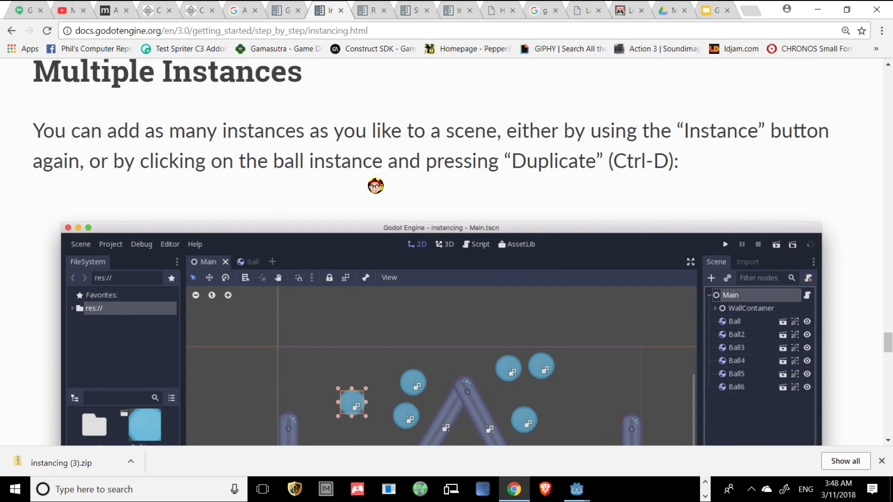
{"action": "mouse_move", "coordinate": [370, 188]}
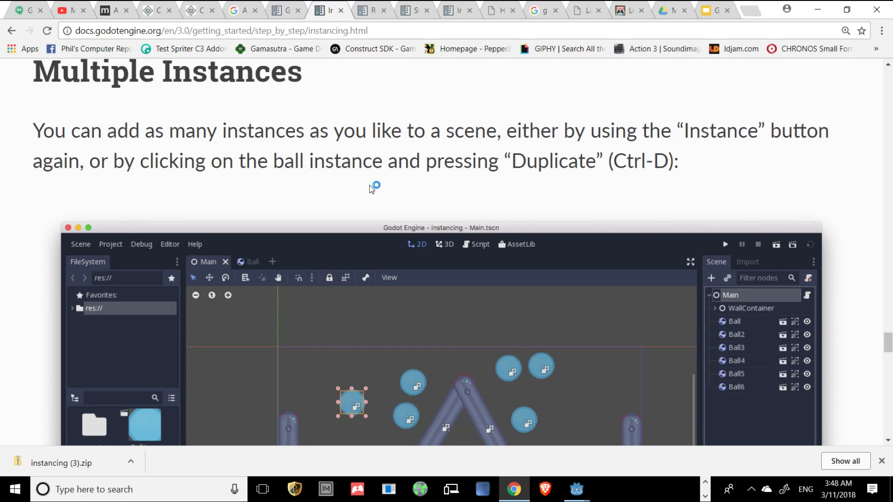
{"action": "mouse_move", "coordinate": [371, 182]}
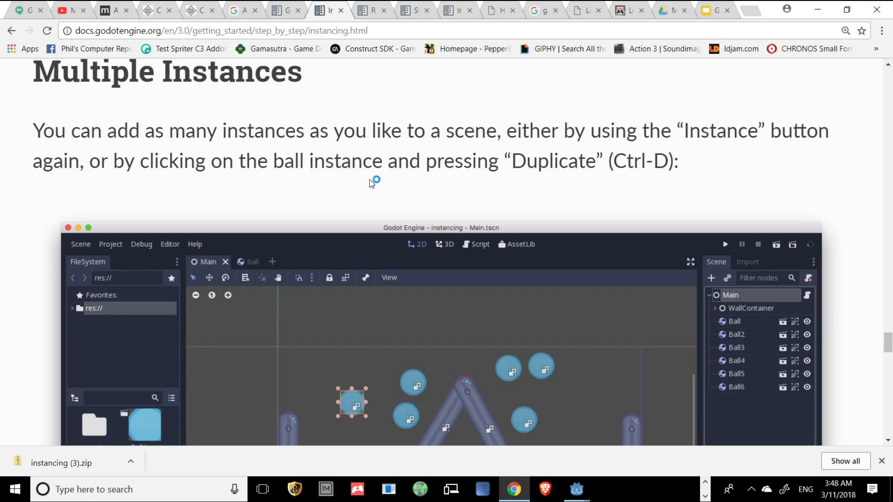
{"action": "left_click", "coordinate": [576, 489]}
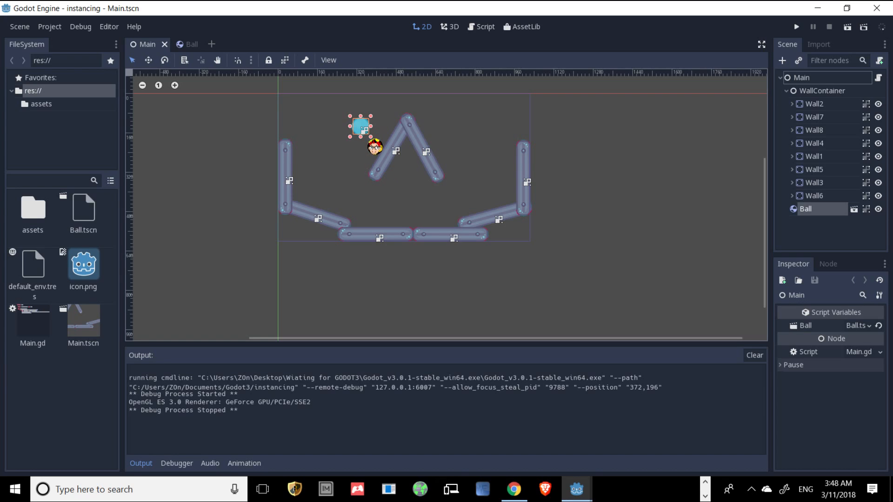
Duplicate the Ball instance with Ctrl-D and spread the copies above the walls, up to Ball7
{"action": "key", "text": "ctrl+d"}
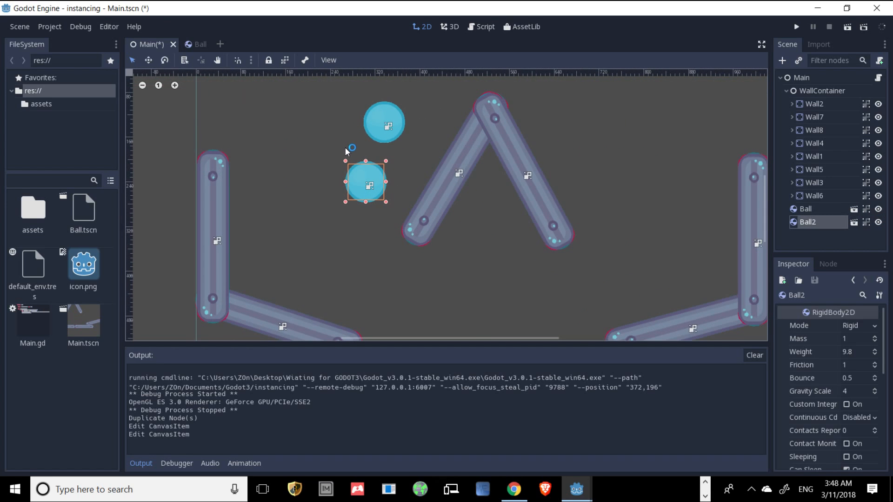
{"action": "key", "text": "ctrl+d"}
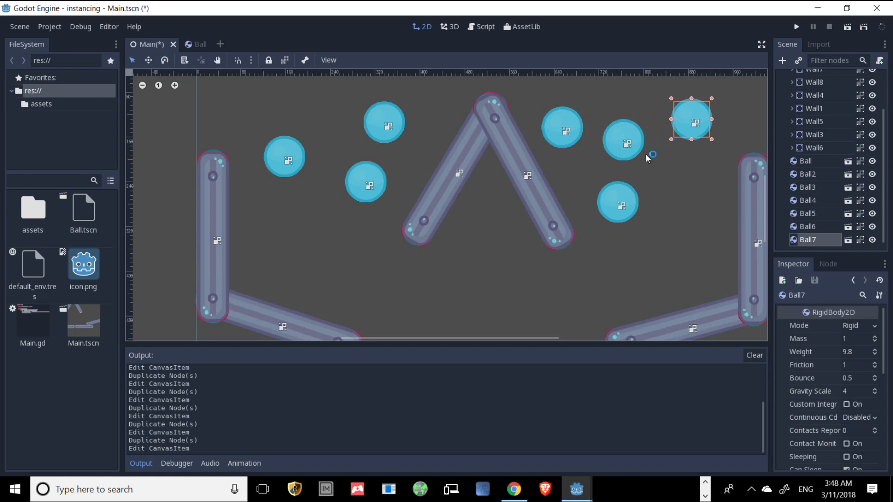
{"action": "left_click", "coordinate": [512, 489]}
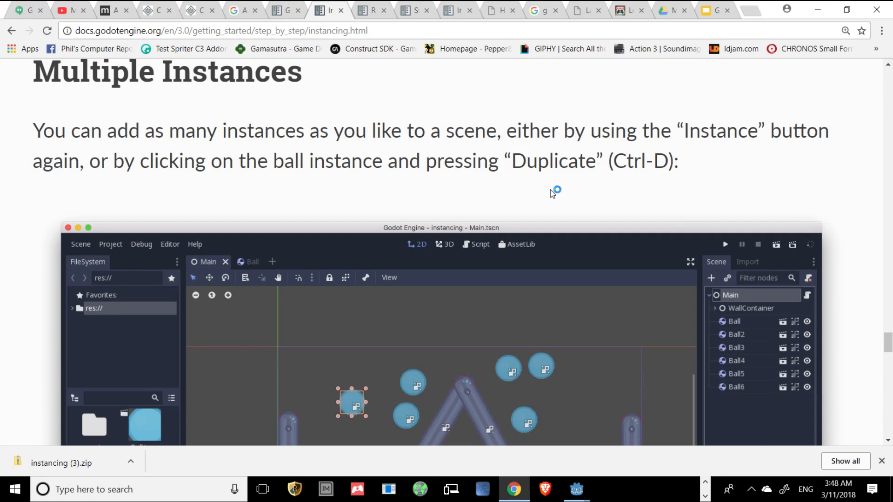
Scroll to the docs' image of balls among the walls, then run the Godot project
{"action": "scroll", "scroll_direction": "down", "scroll_amount": 3}
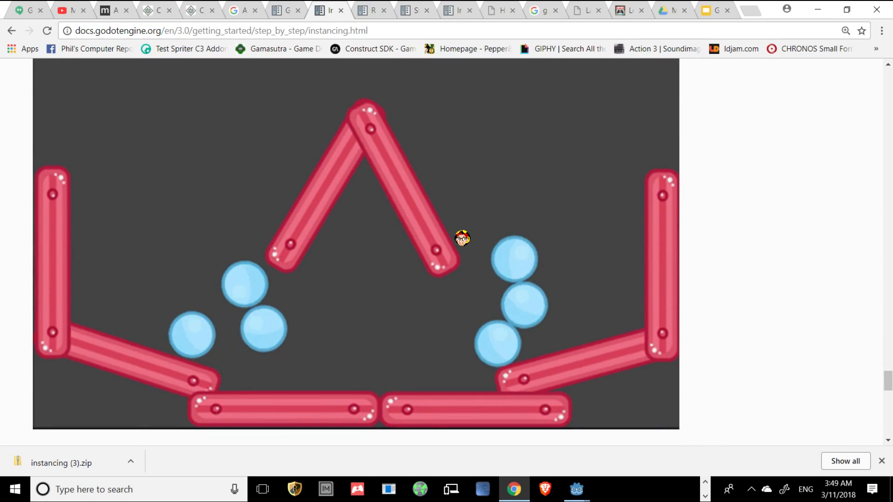
{"action": "left_click", "coordinate": [575, 489]}
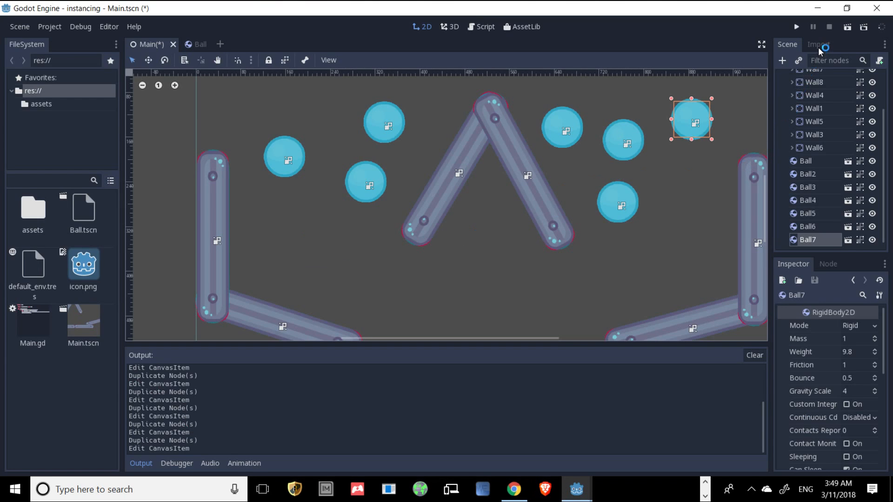
{"action": "left_click", "coordinate": [796, 26]}
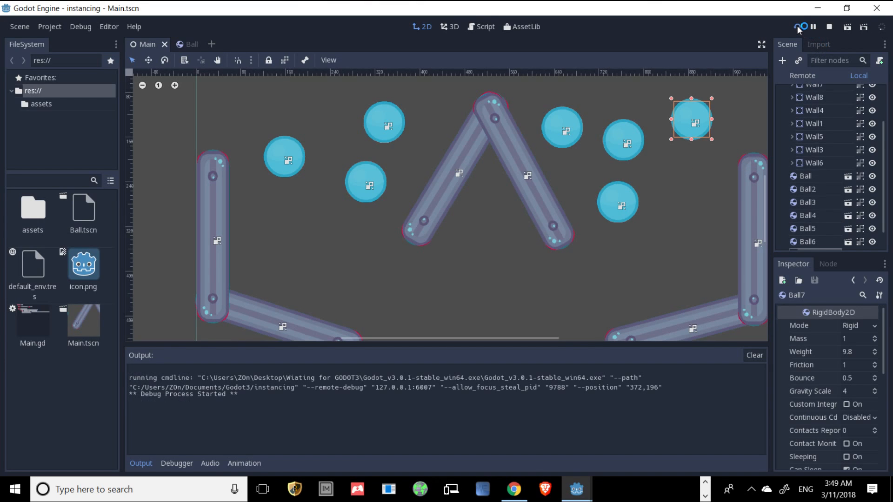
Run the seven-ball scene twice, closing the game window after each run
{"action": "left_click", "coordinate": [797, 27]}
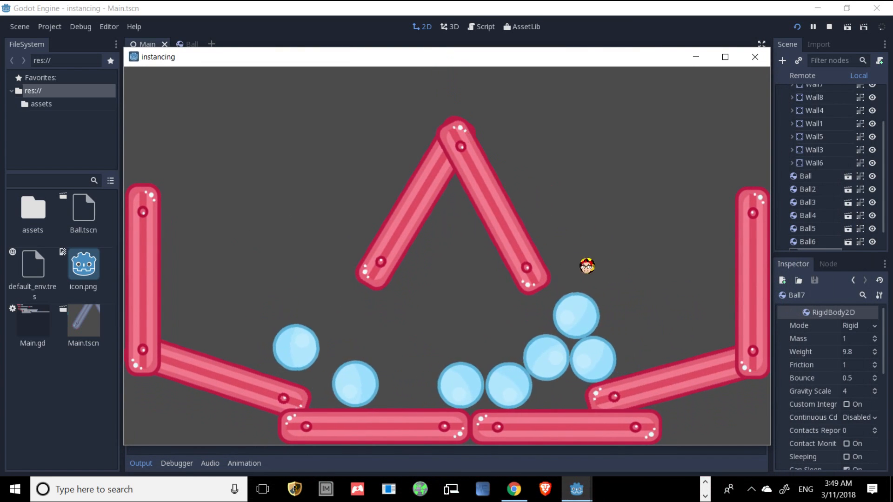
{"action": "left_click", "coordinate": [829, 27]}
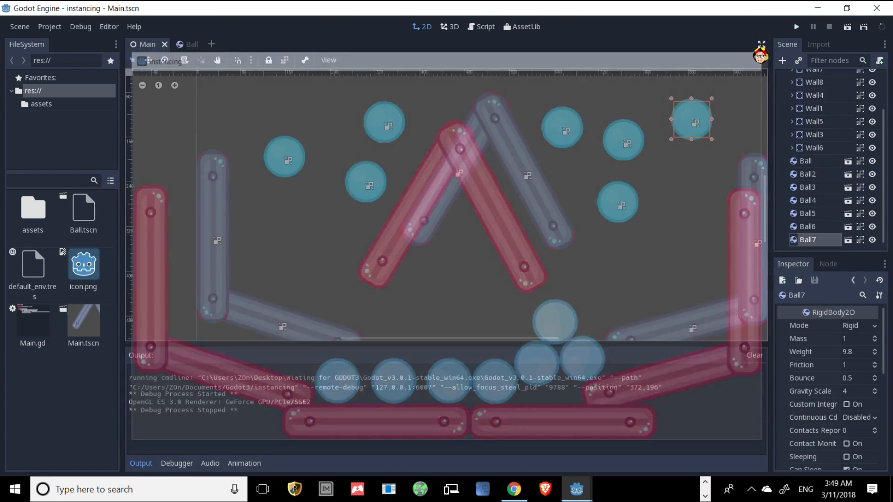
{"action": "left_click", "coordinate": [796, 27]}
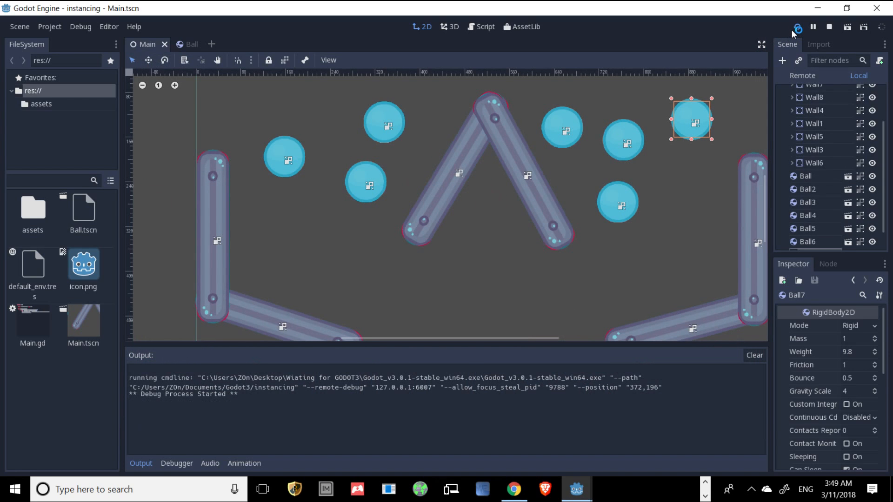
{"action": "left_click", "coordinate": [797, 27]}
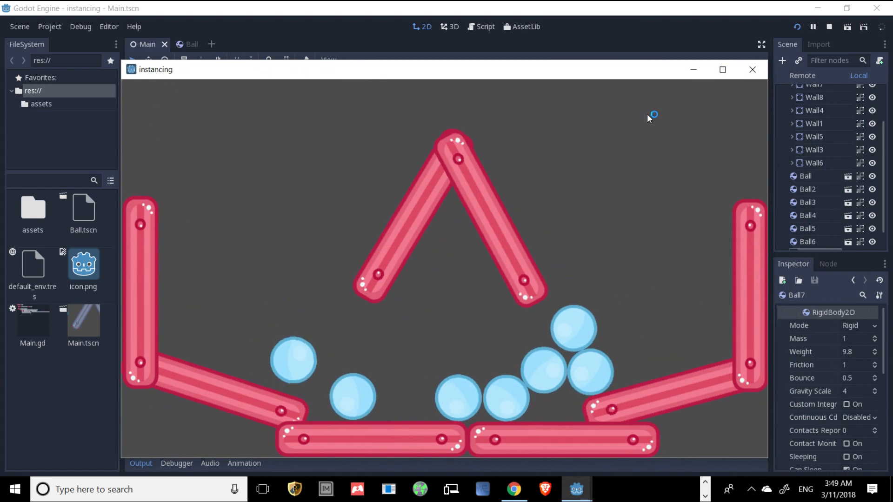
{"action": "left_click", "coordinate": [829, 27]}
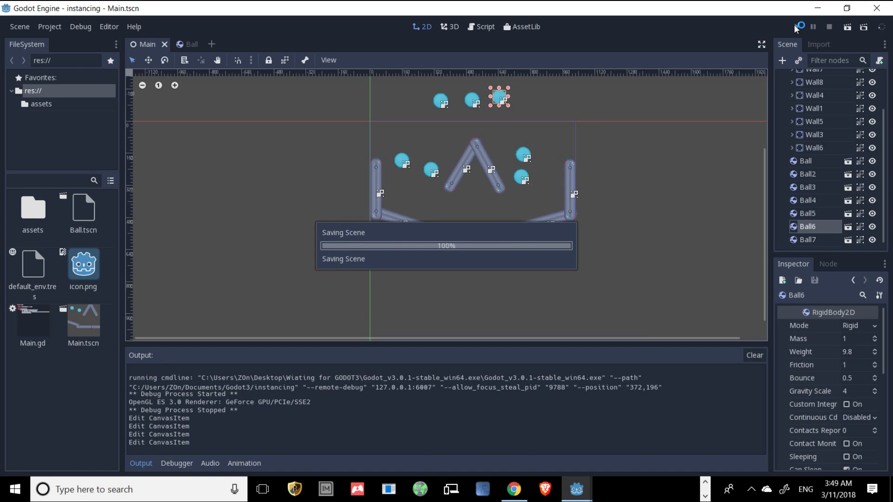
Run the saved scene with the raised balls, then close the game window
{"action": "left_click", "coordinate": [797, 27]}
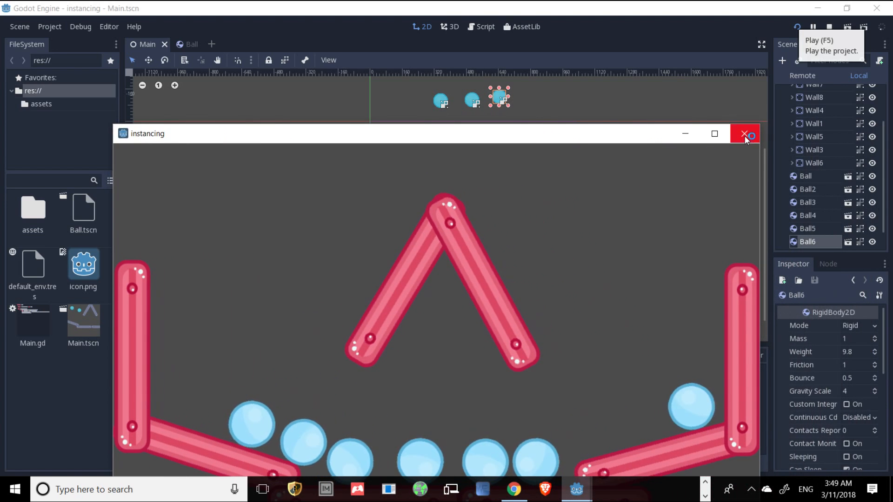
{"action": "left_click", "coordinate": [745, 134]}
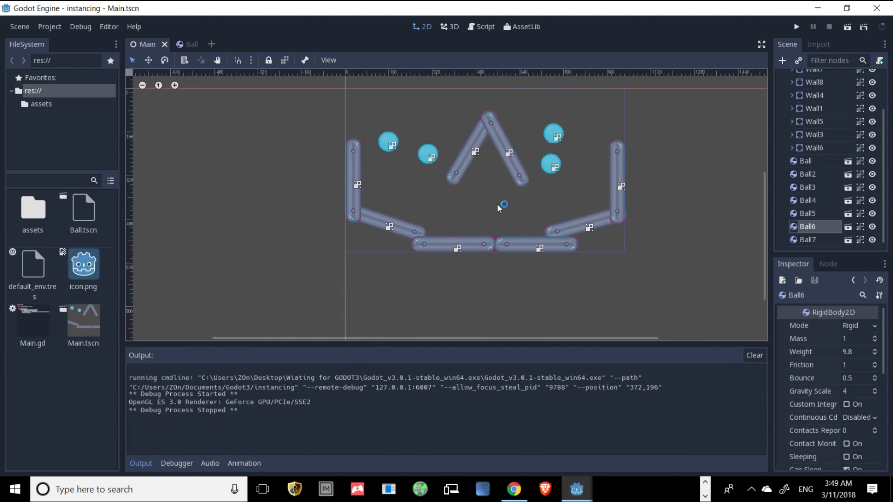
Zoom out and lift Ball7 and Ball6 far above the walls
{"action": "scroll", "scroll_direction": "down", "scroll_amount": 3}
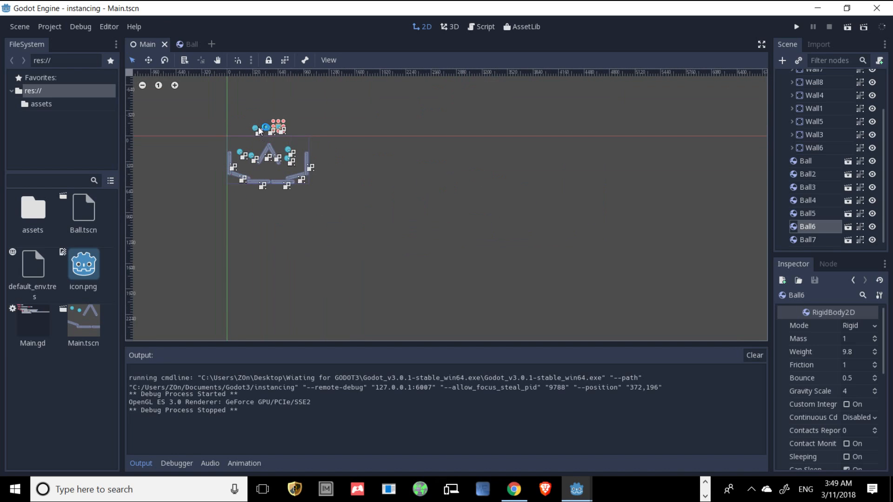
{"action": "left_click", "coordinate": [807, 239]}
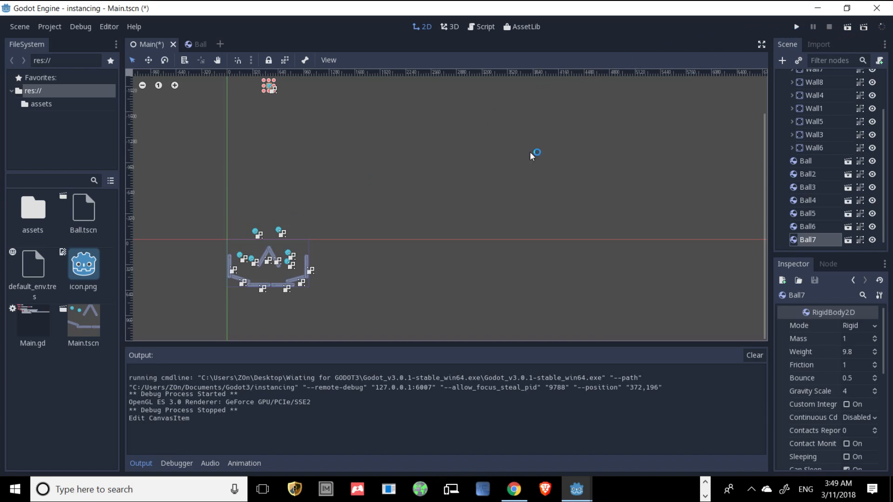
{"action": "left_click", "coordinate": [811, 226]}
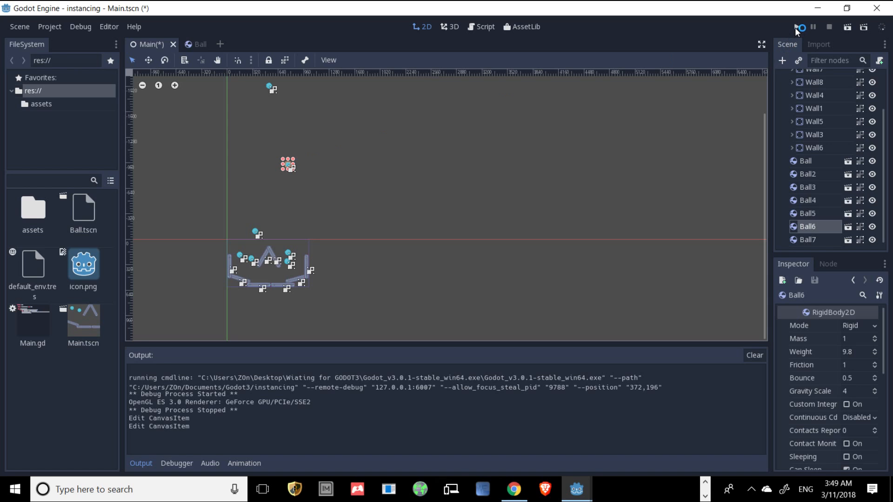
Run the project to watch the raised balls drop into the walls
{"action": "left_click", "coordinate": [800, 27]}
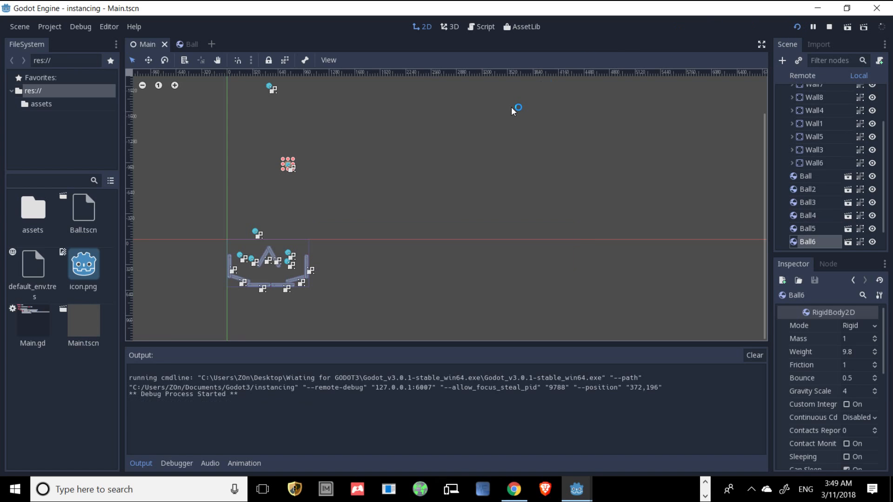
{"action": "left_click", "coordinate": [847, 27]}
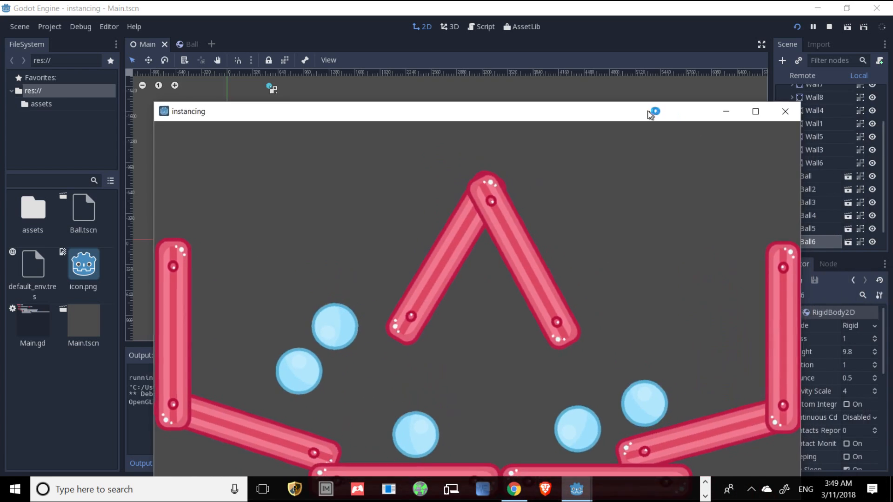
{"action": "left_click_drag", "start_coordinate": [398, 111], "coordinate": [399, 79]}
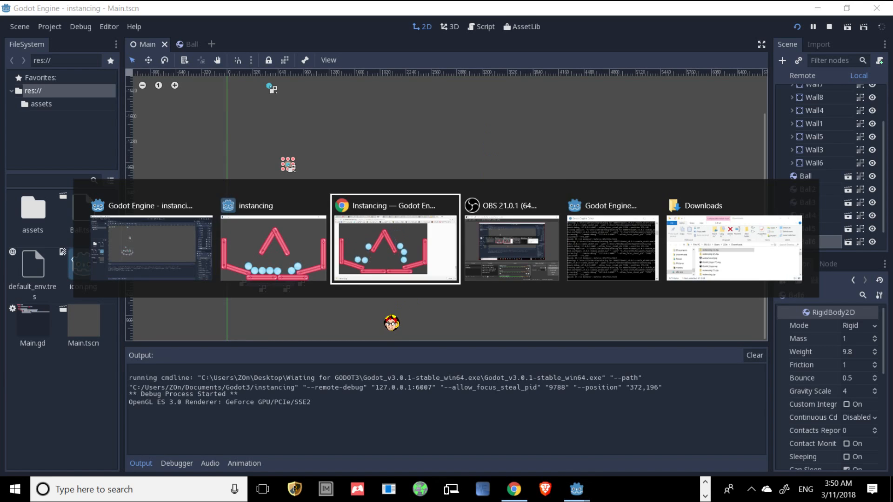
Read the docs' Editing instances section on per-instance Bounce overrides, then return to Godot
{"action": "left_click", "coordinate": [394, 238]}
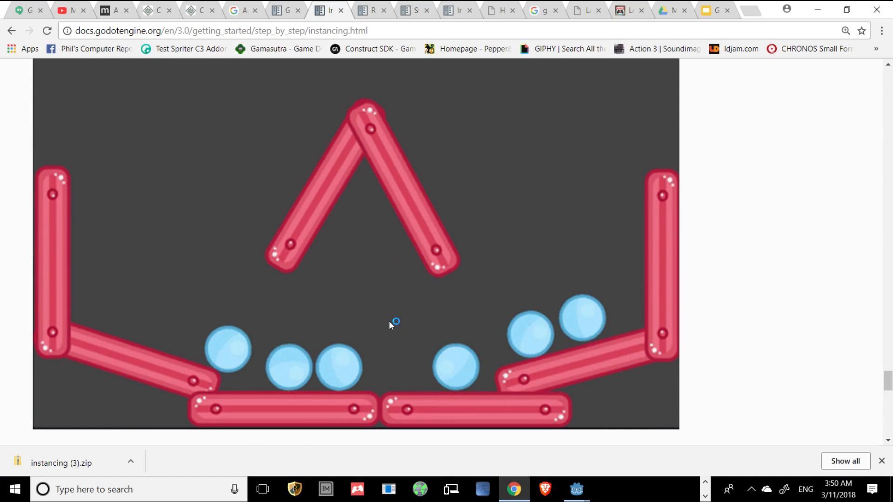
{"action": "mouse_move", "coordinate": [666, 10]}
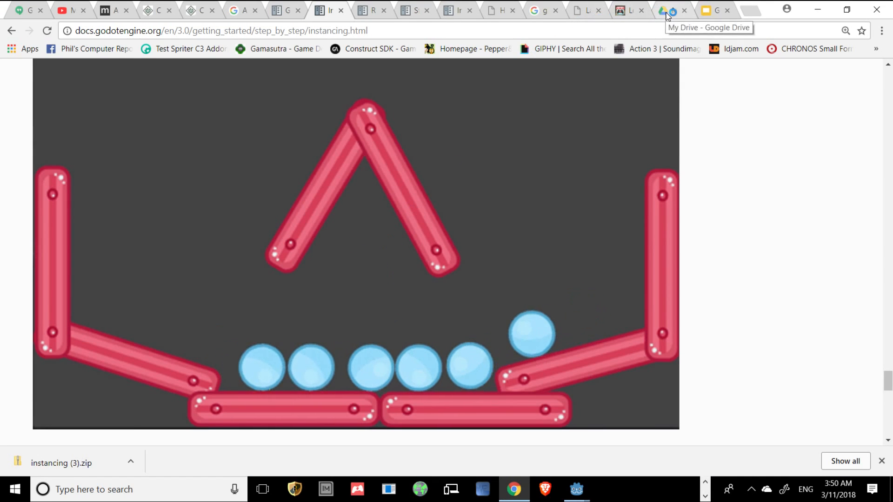
{"action": "scroll", "scroll_direction": "down", "scroll_amount": 3}
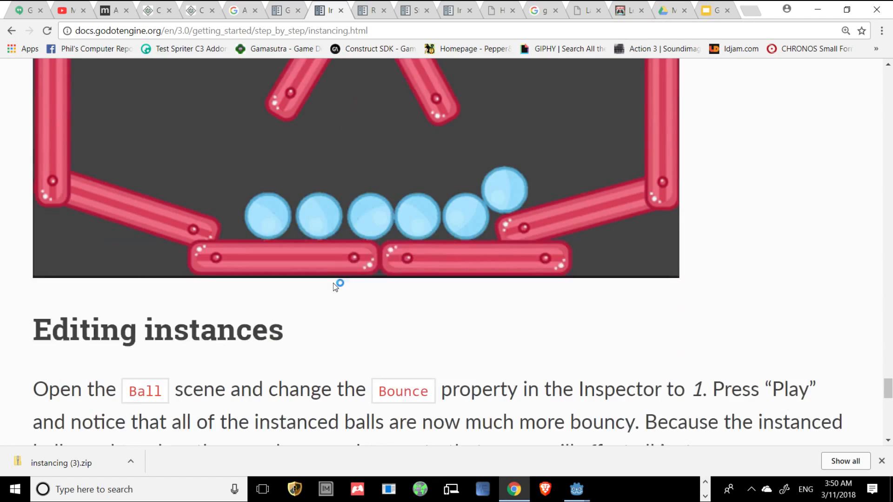
{"action": "scroll", "scroll_direction": "down", "scroll_amount": 3}
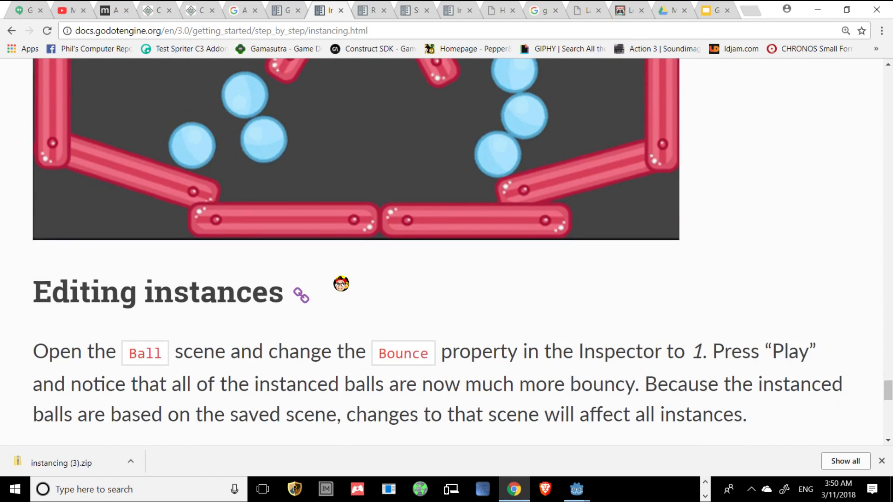
{"action": "scroll", "scroll_direction": "down", "scroll_amount": 3}
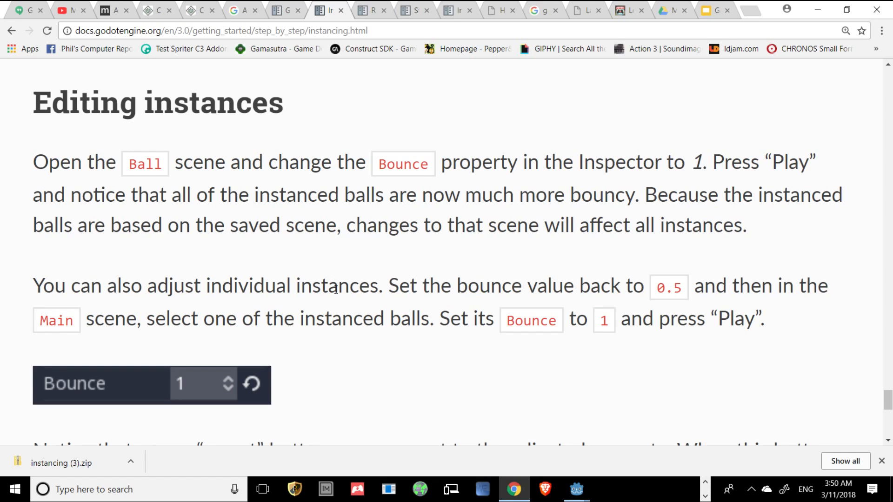
{"action": "scroll", "scroll_direction": "down", "scroll_amount": 3}
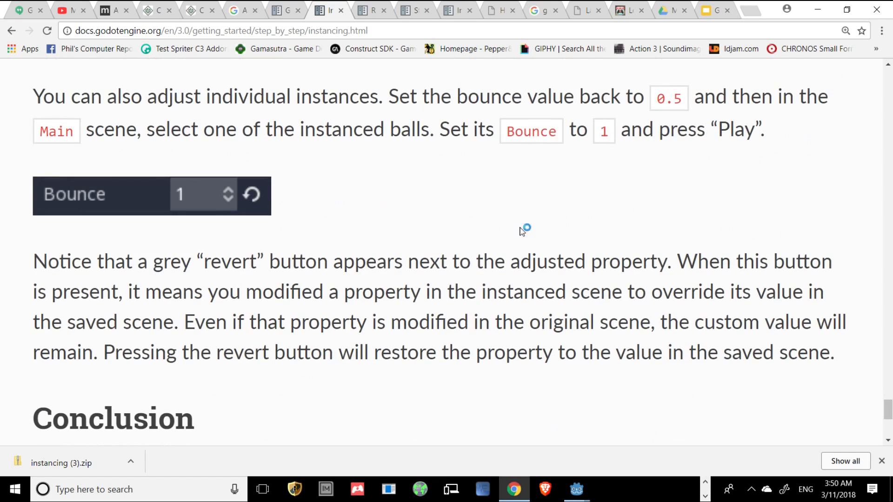
{"action": "mouse_move", "coordinate": [257, 232]}
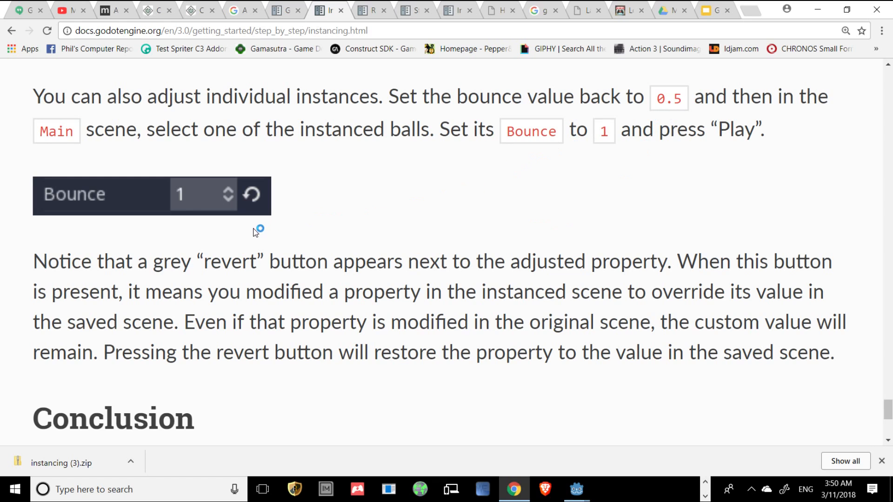
{"action": "mouse_move", "coordinate": [81, 215]}
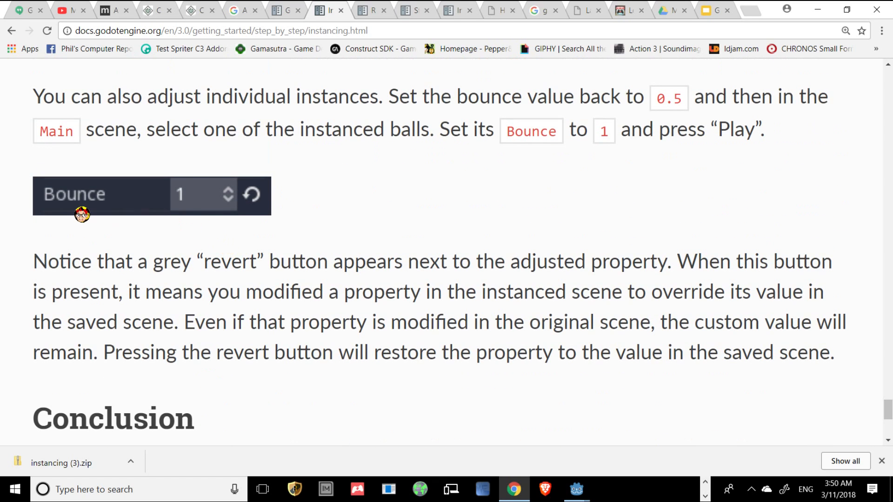
{"action": "mouse_move", "coordinate": [252, 196]}
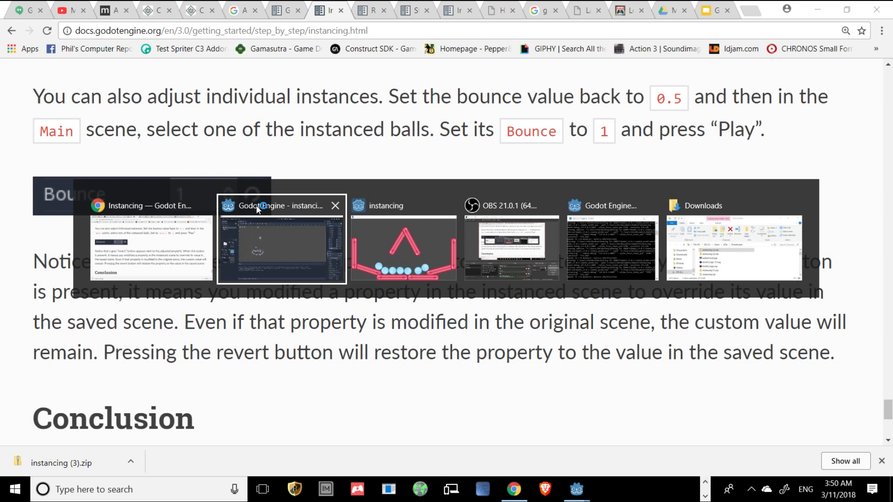
{"action": "left_click", "coordinate": [279, 239]}
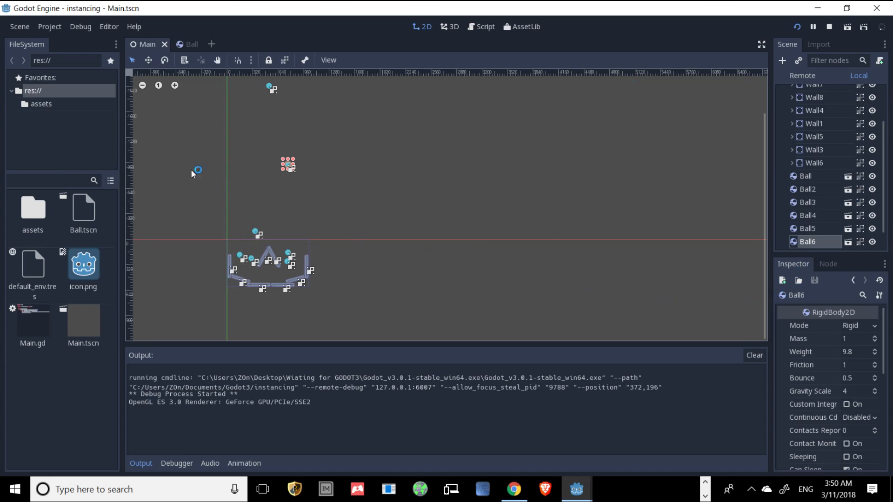
Open Ball.tscn, set its Bounce to 1, and run the Ball scene alone
{"action": "left_click", "coordinate": [82, 209]}
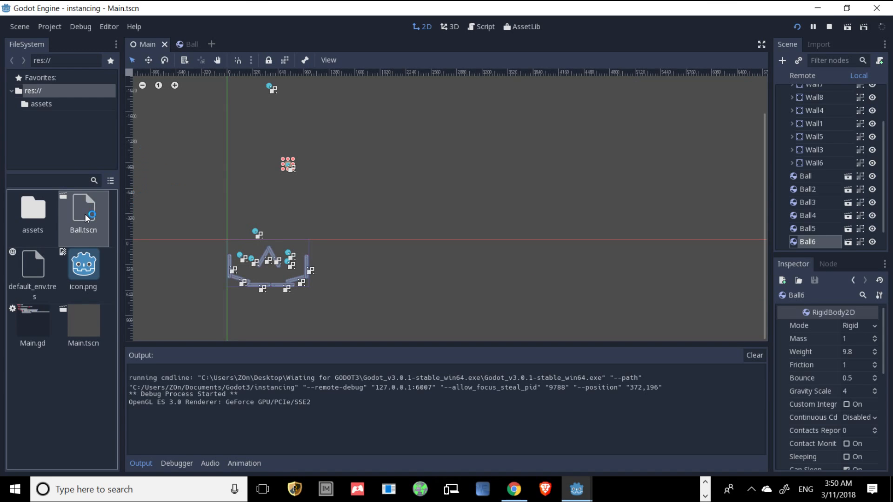
{"action": "mouse_move", "coordinate": [84, 219]}
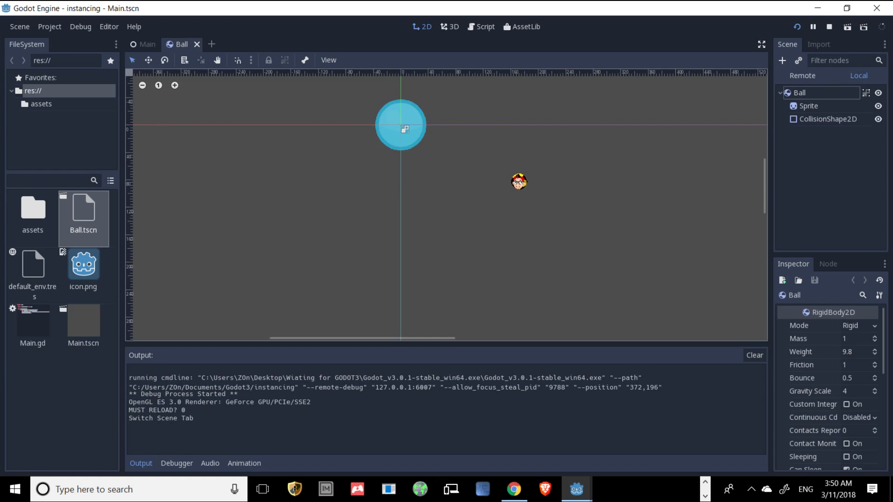
{"action": "left_click", "coordinate": [401, 125]}
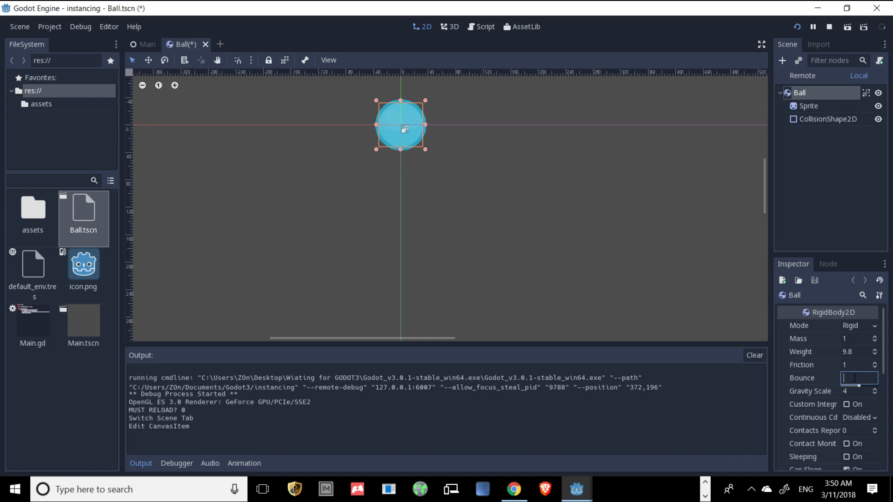
{"action": "type", "text": "1"}
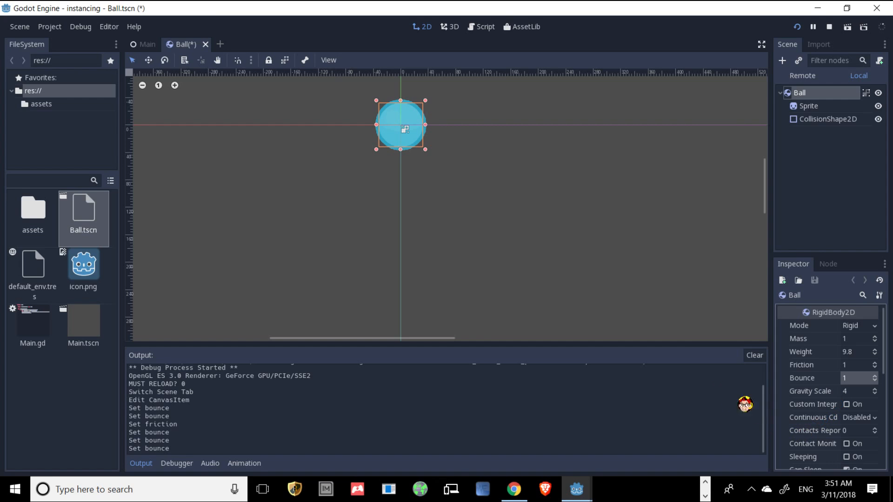
{"action": "scroll", "scroll_direction": "down", "scroll_amount": 3}
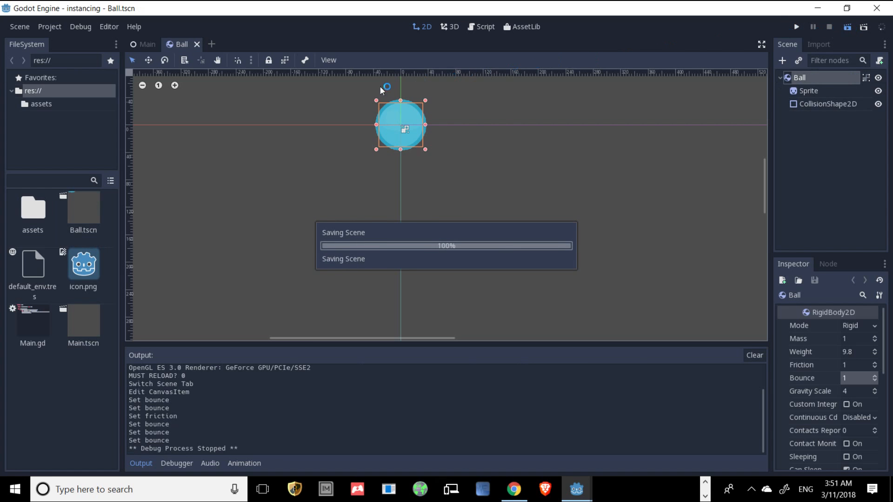
{"action": "left_click", "coordinate": [796, 26]}
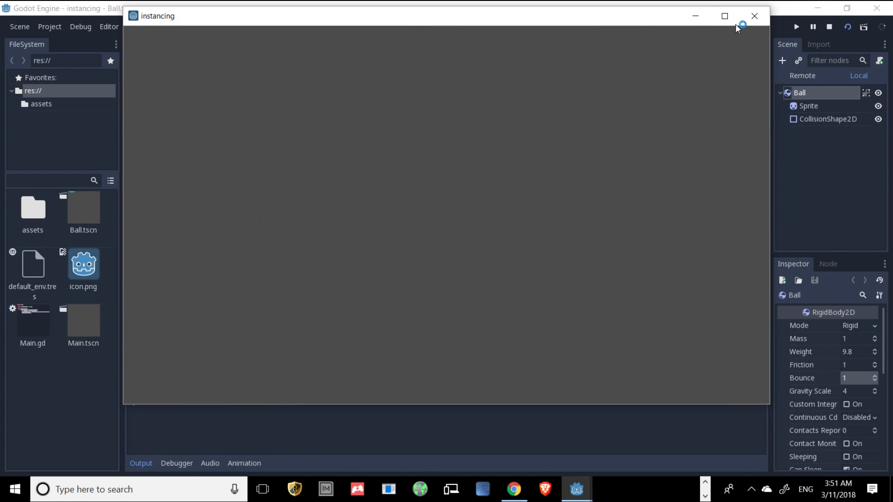
Close the Ball game, run and stop the Main scene, then return to the instancing docs
{"action": "left_click", "coordinate": [755, 16]}
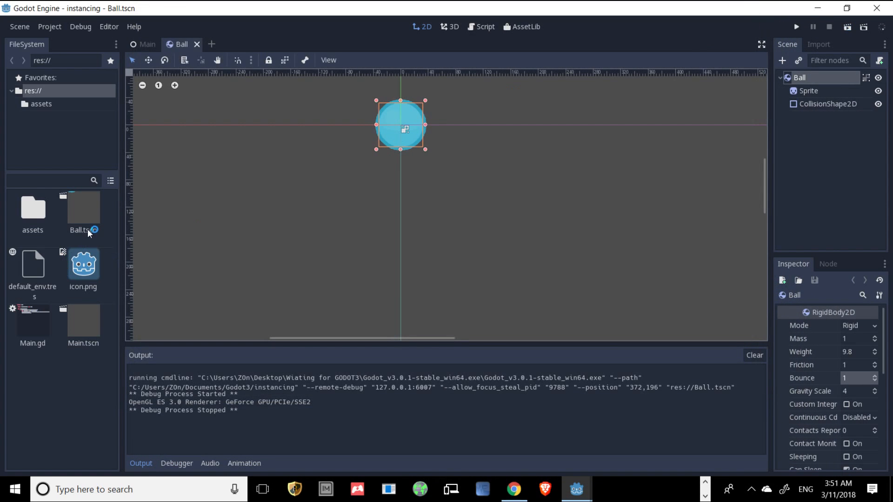
{"action": "left_click", "coordinate": [147, 45]}
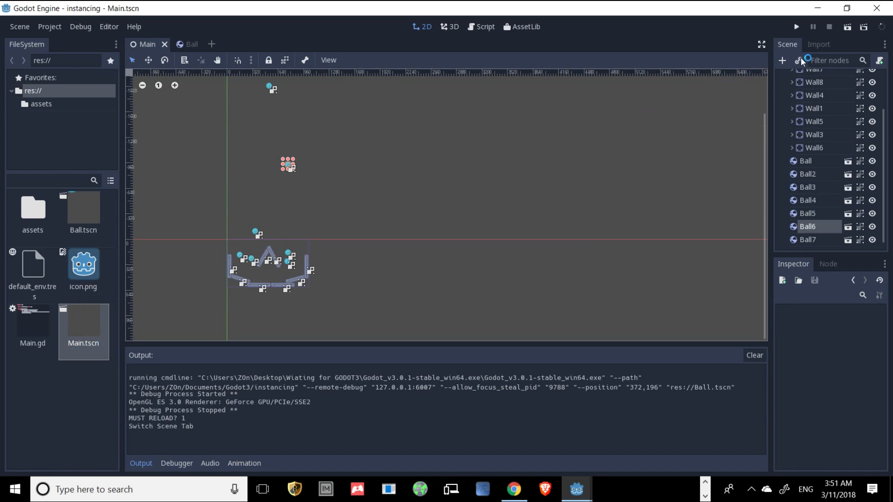
{"action": "left_click", "coordinate": [795, 26]}
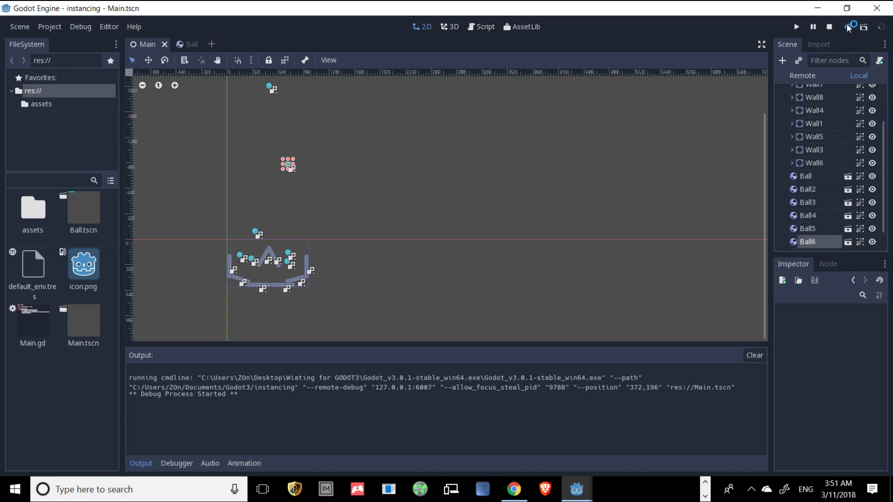
{"action": "left_click", "coordinate": [796, 27]}
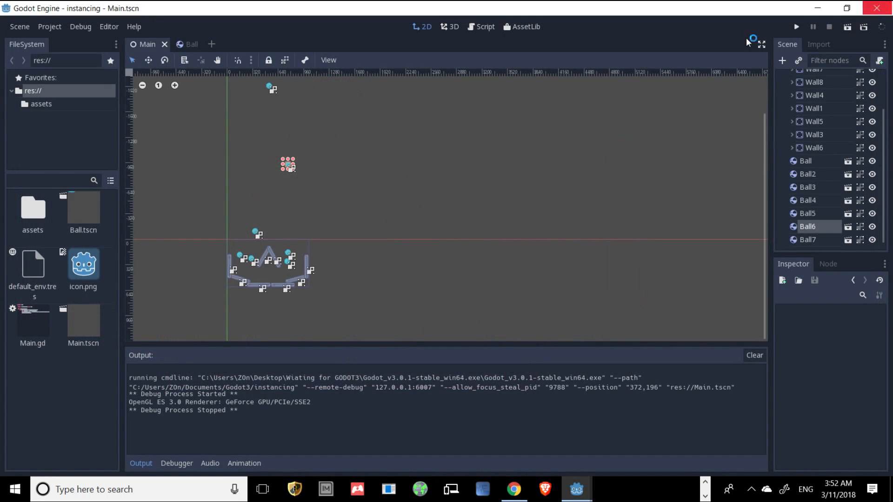
{"action": "left_click", "coordinate": [513, 489]}
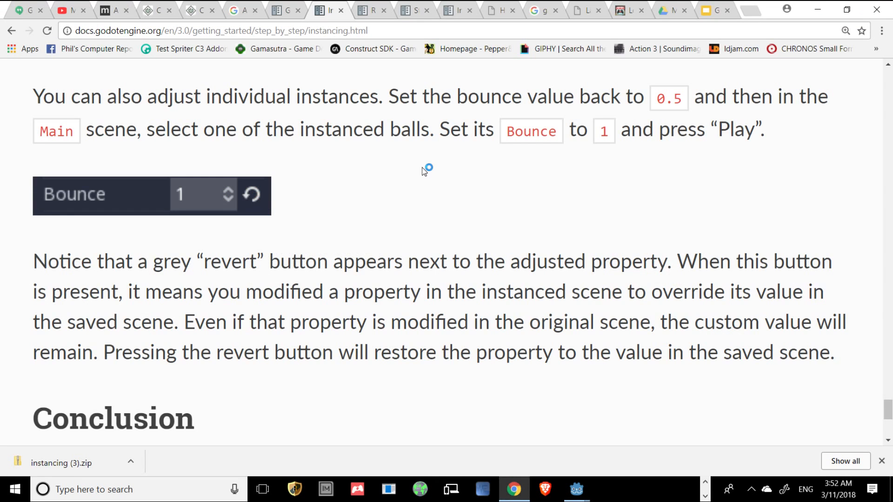
{"action": "mouse_move", "coordinate": [403, 223]}
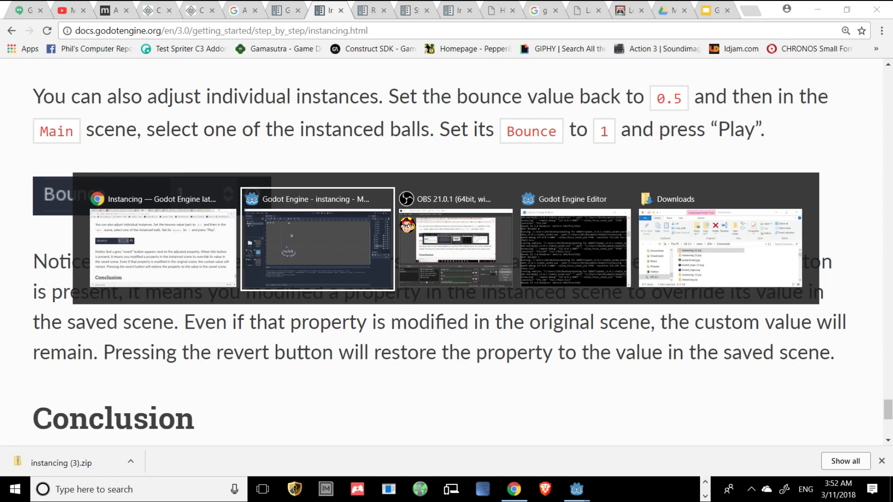
{"action": "left_click", "coordinate": [317, 239]}
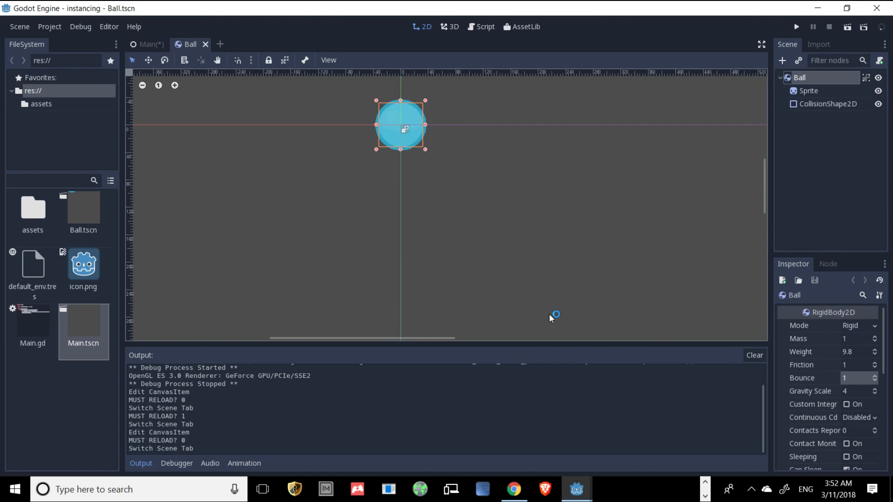
{"action": "left_click", "coordinate": [513, 490]}
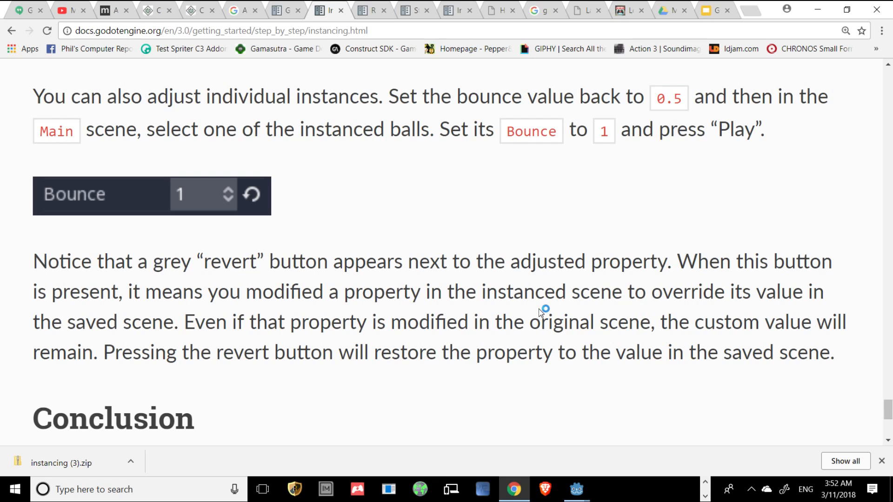
{"action": "left_click", "coordinate": [576, 489]}
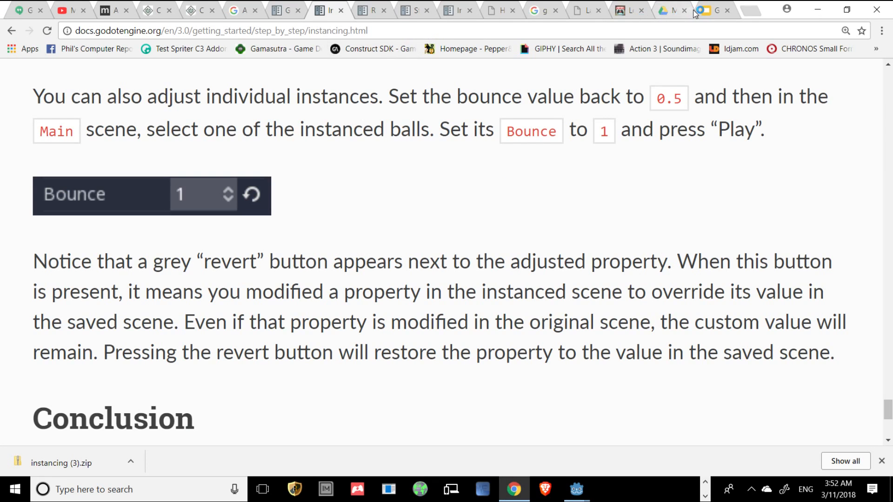
Open the Godot 3 Beg Course Day 3 deck on slide 3
{"action": "left_click", "coordinate": [710, 10]}
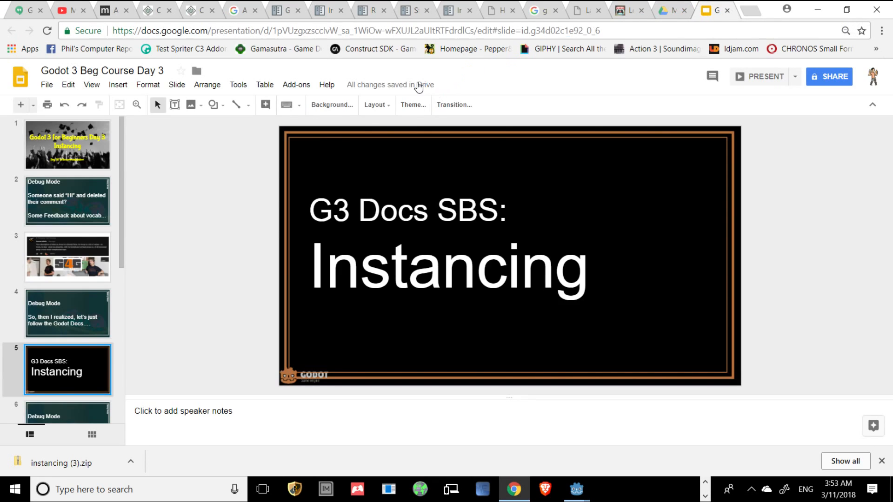
{"action": "left_click", "coordinate": [67, 257]}
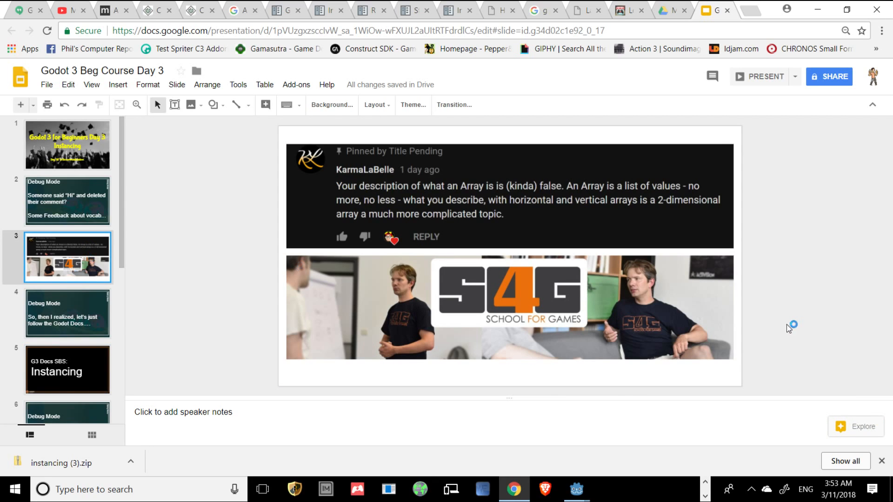
{"action": "mouse_move", "coordinate": [625, 310]}
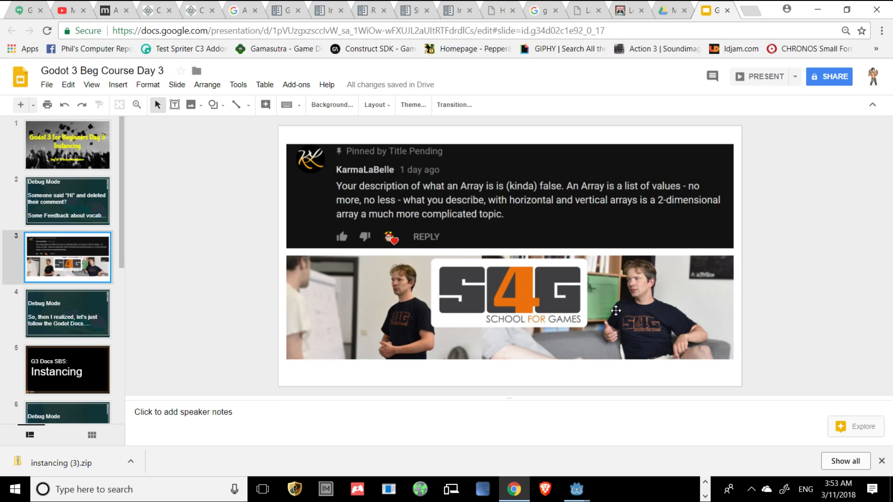
{"action": "mouse_move", "coordinate": [609, 72]}
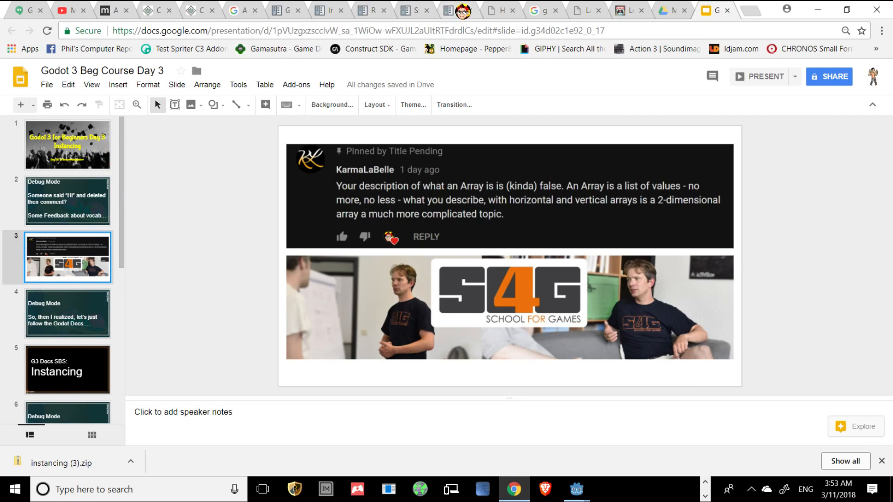
Go back to Godot Docs and open the Scripting tutorial page
{"action": "left_click", "coordinate": [330, 10]}
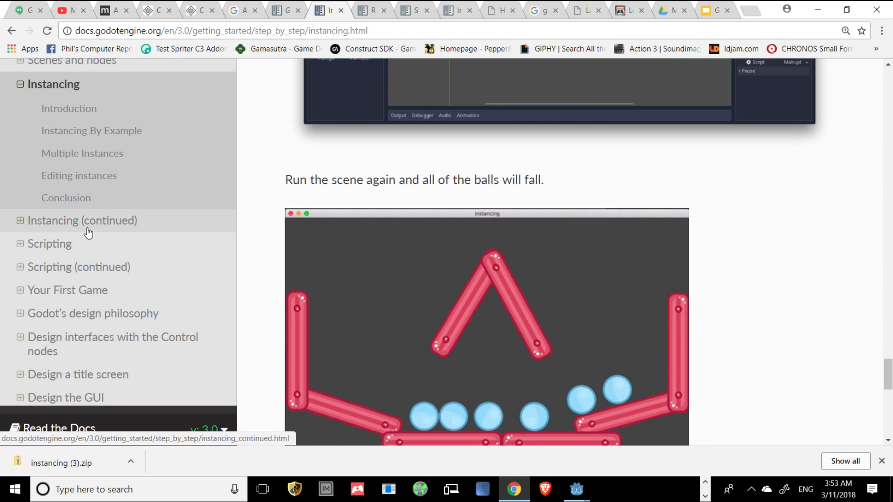
{"action": "mouse_move", "coordinate": [89, 268]}
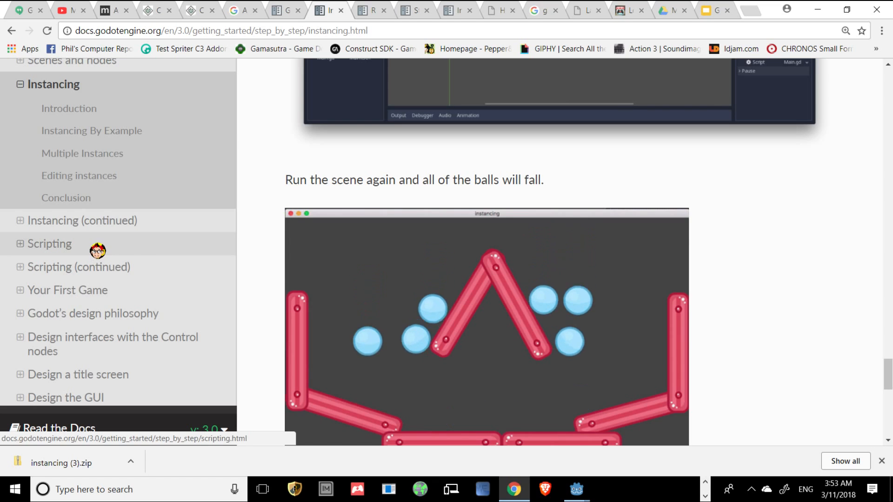
{"action": "left_click", "coordinate": [49, 244]}
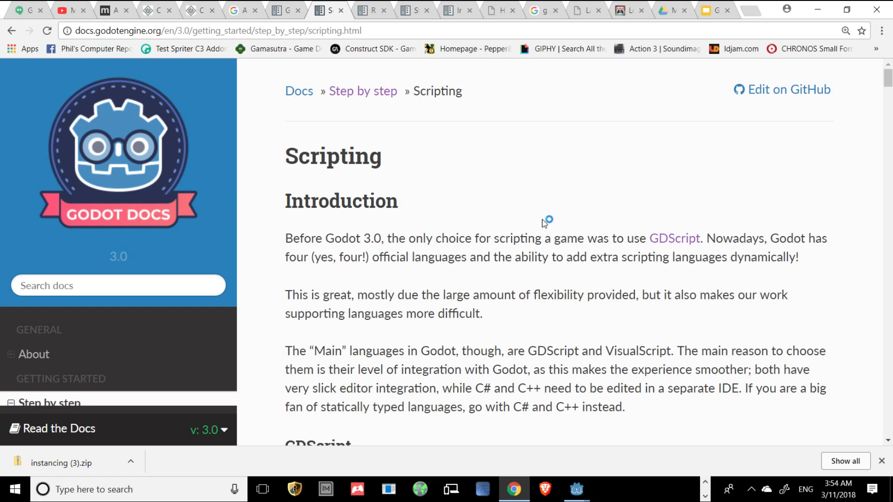
{"action": "mouse_move", "coordinate": [515, 223]}
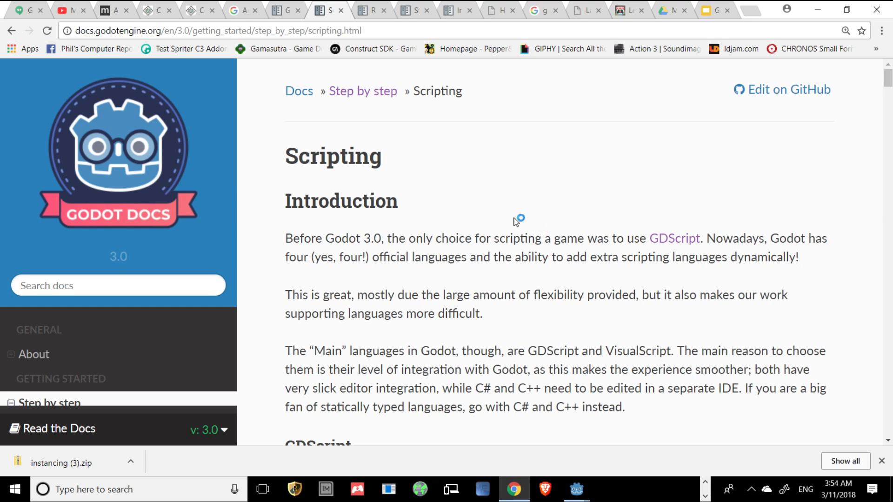